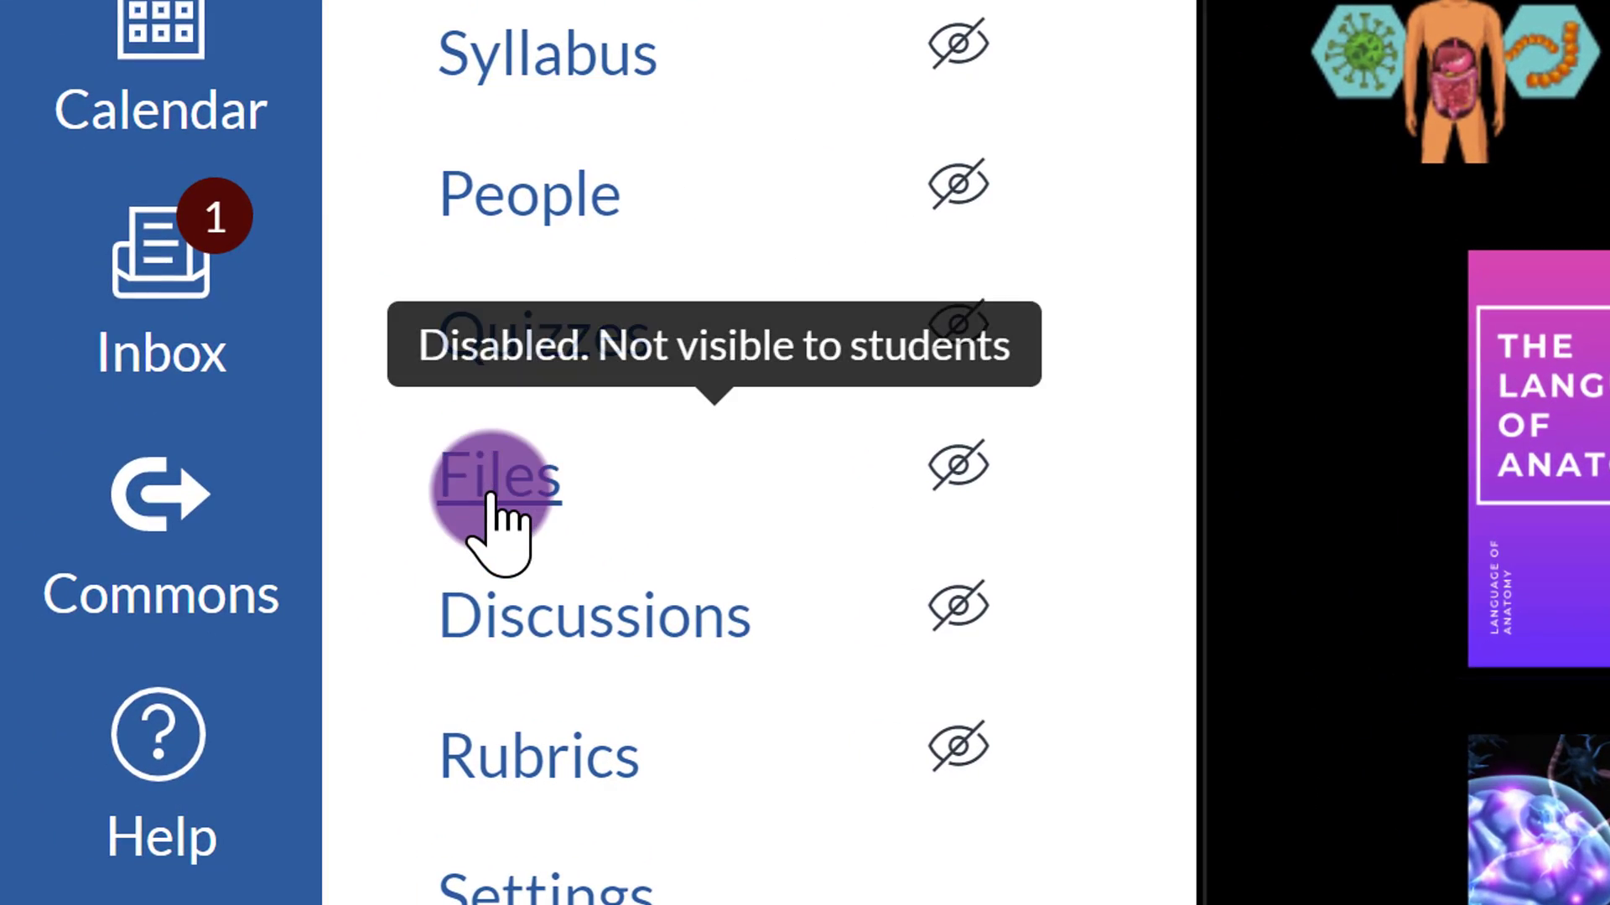
Go to the Anatomy 004 course Files and start a new folder.
click(497, 477)
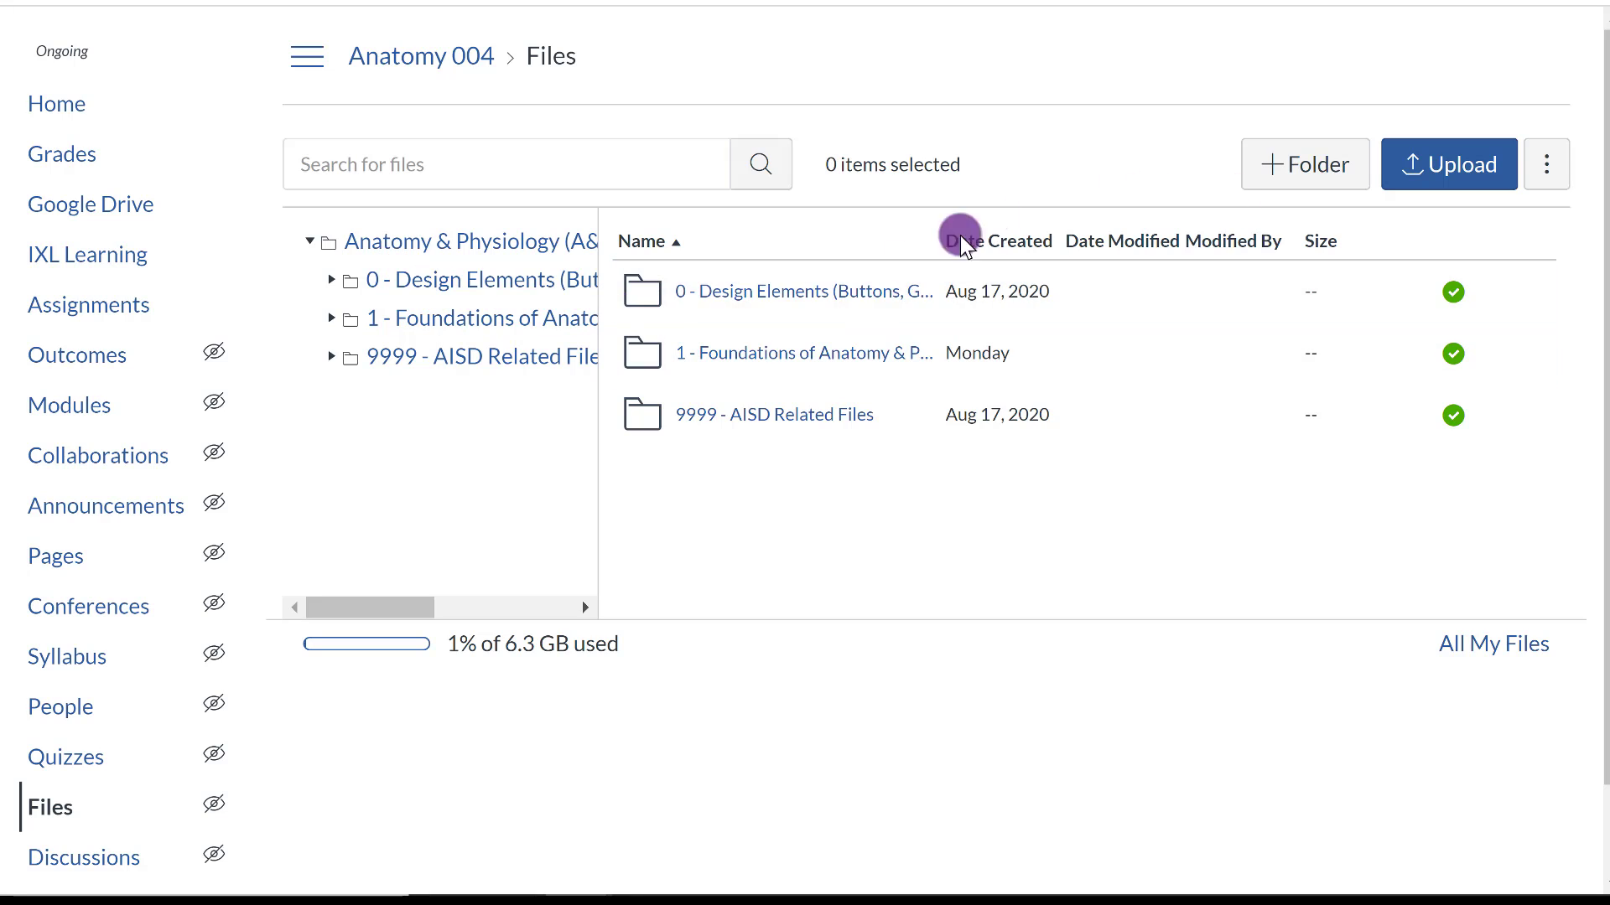
mouse_move(307, 319)
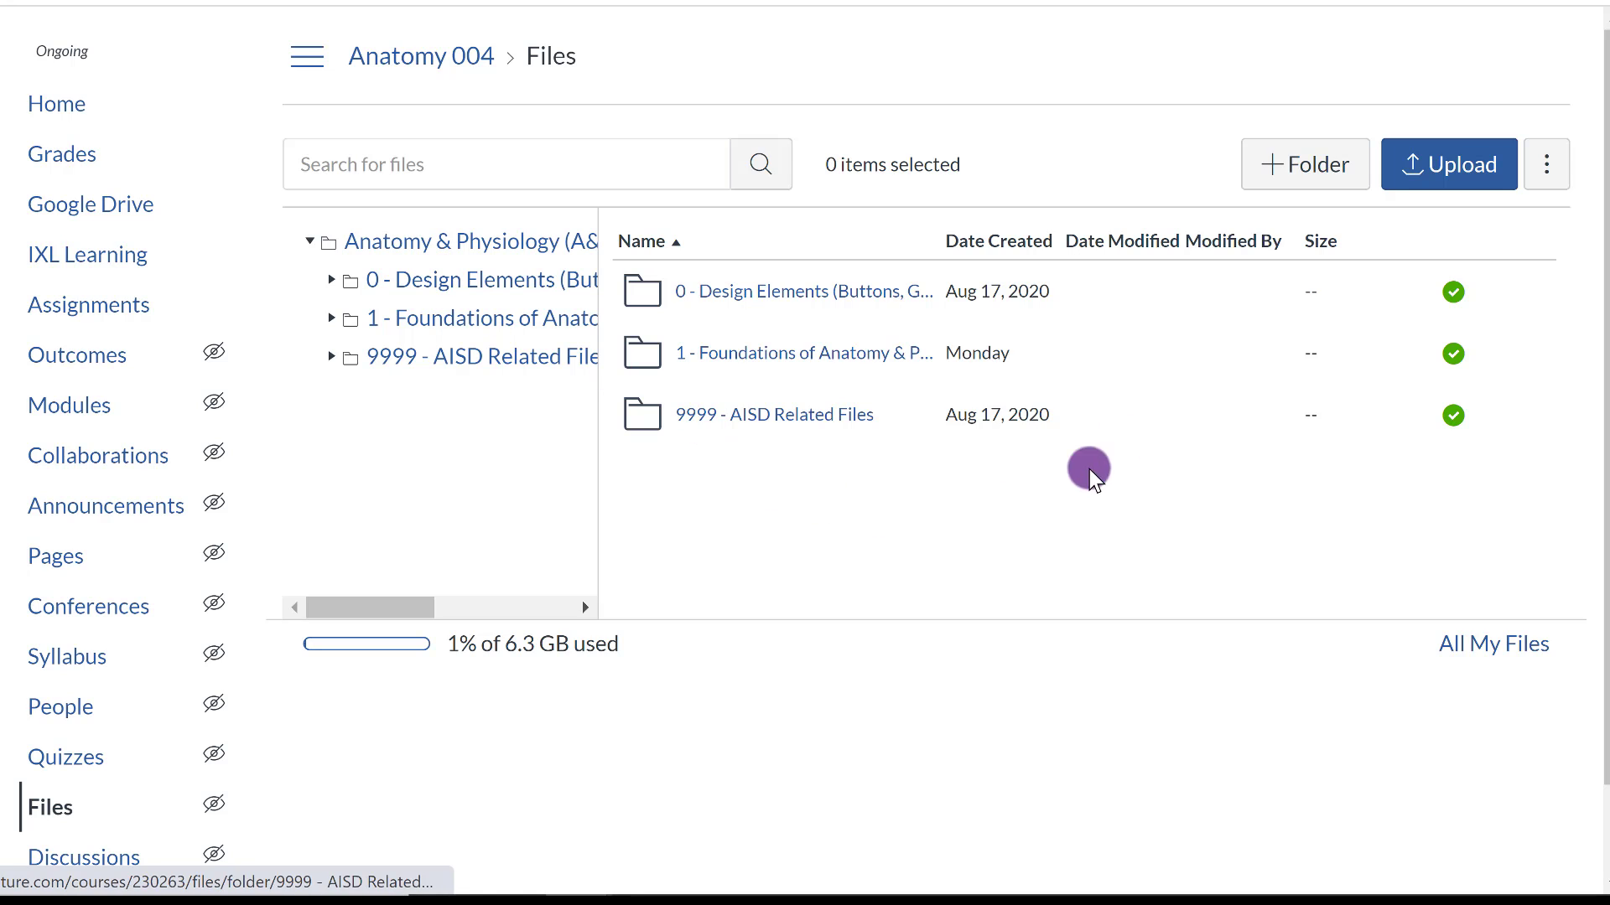
click(1304, 165)
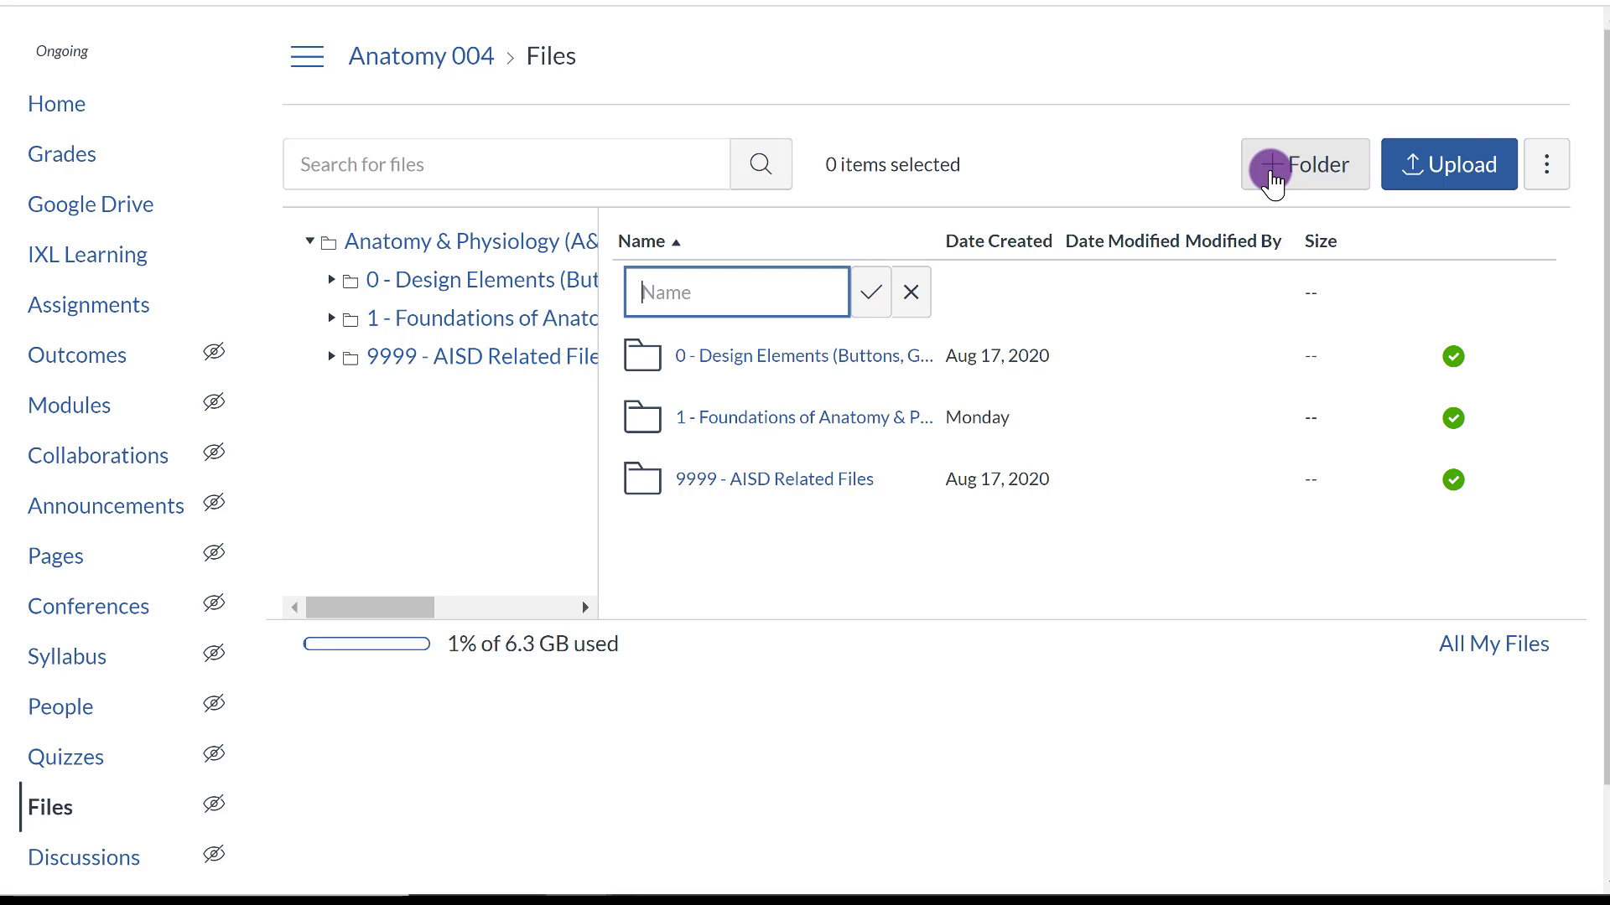
Name the new folder '2 - Example' and open it.
text(2 - E)
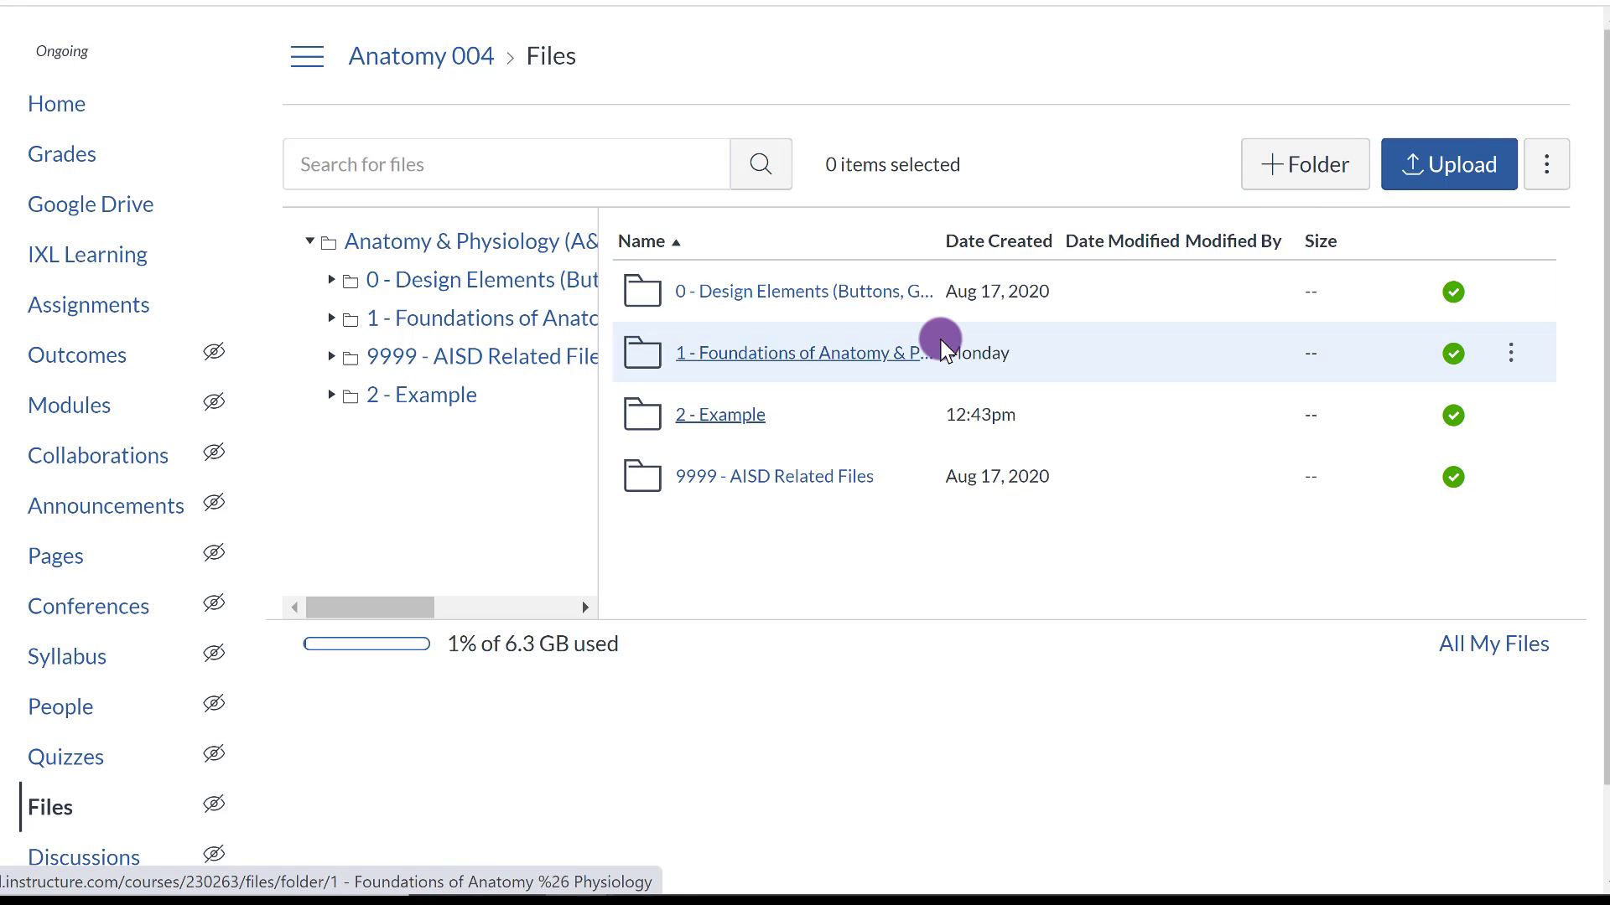
mouse_move(734, 414)
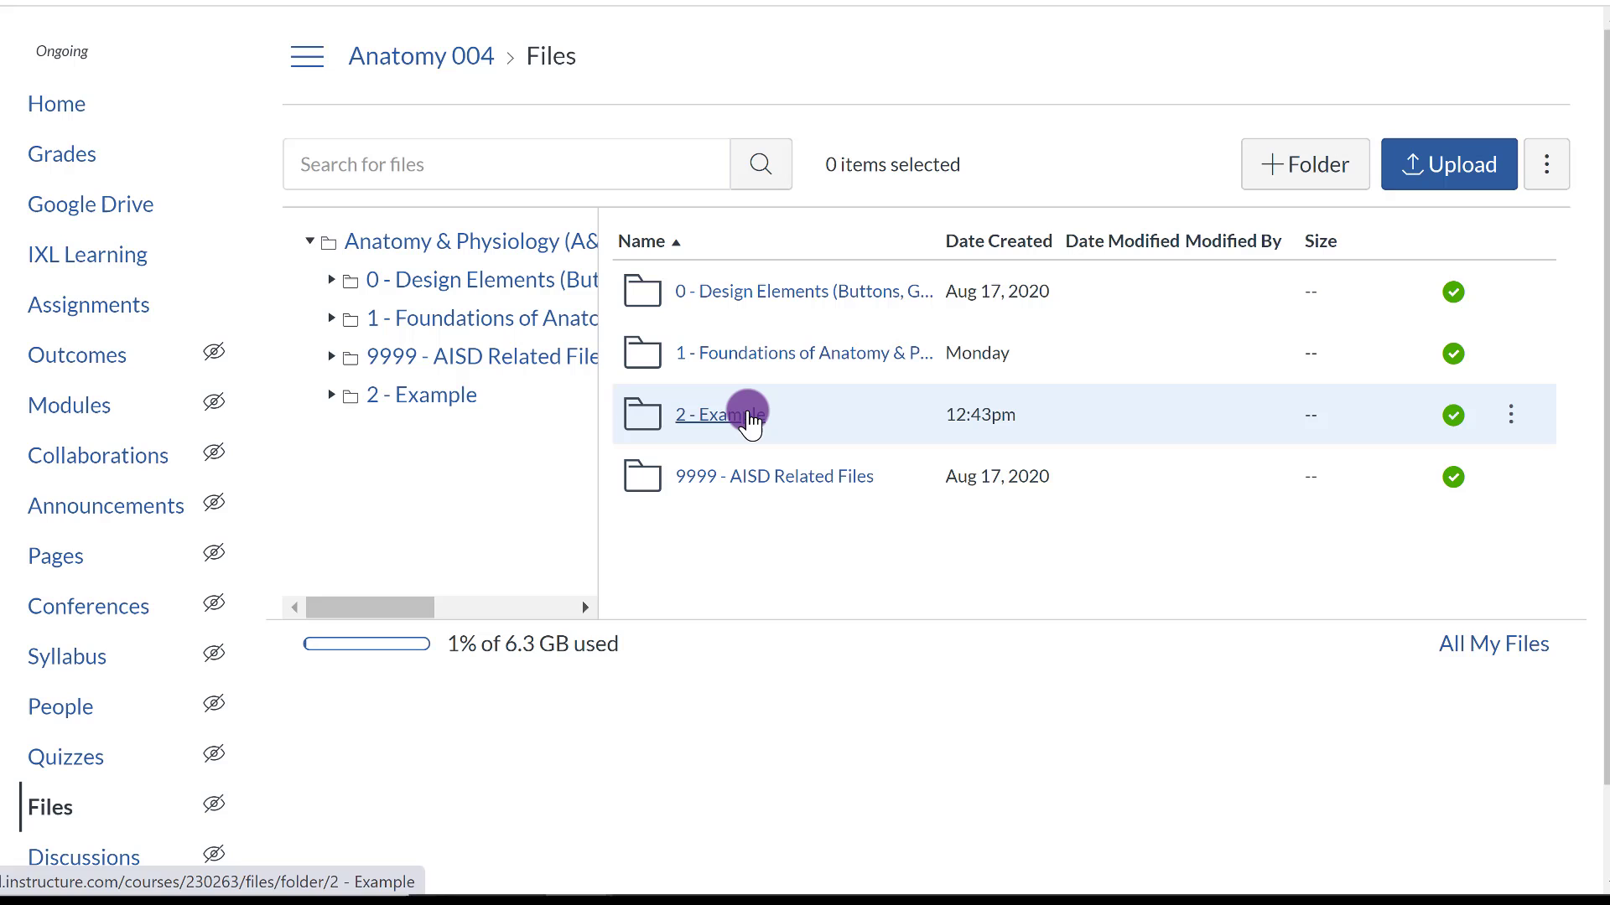
click(721, 415)
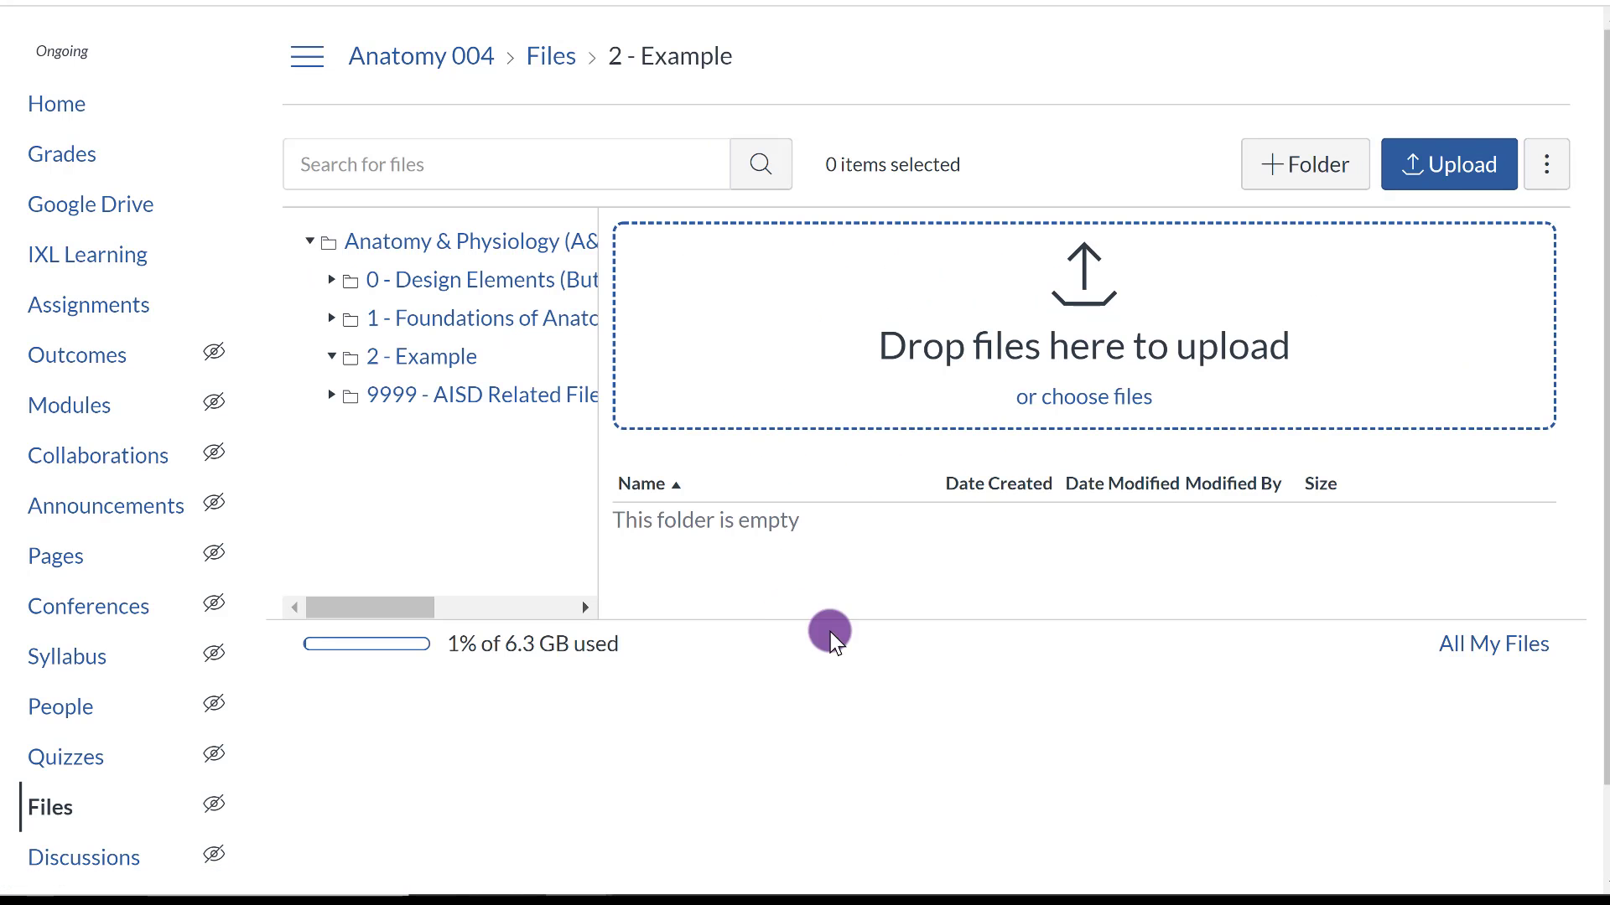
mouse_move(1079, 370)
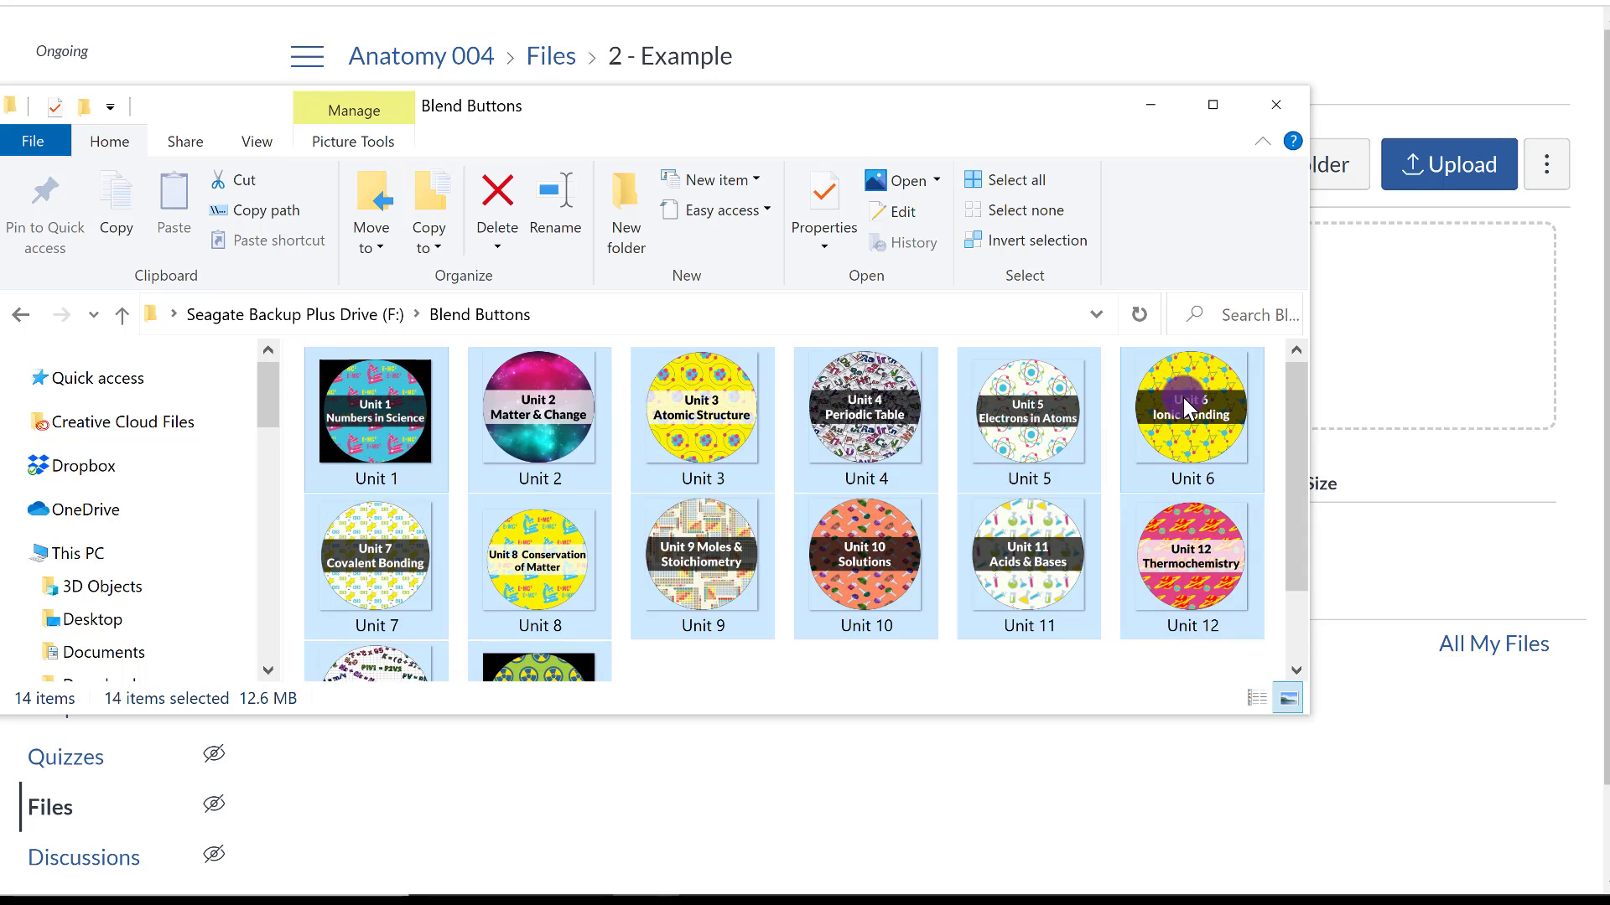
Upload the Unit 1 through Unit 10 button PNGs into the 2 - Example folder.
drag(1188, 411, 1392, 319)
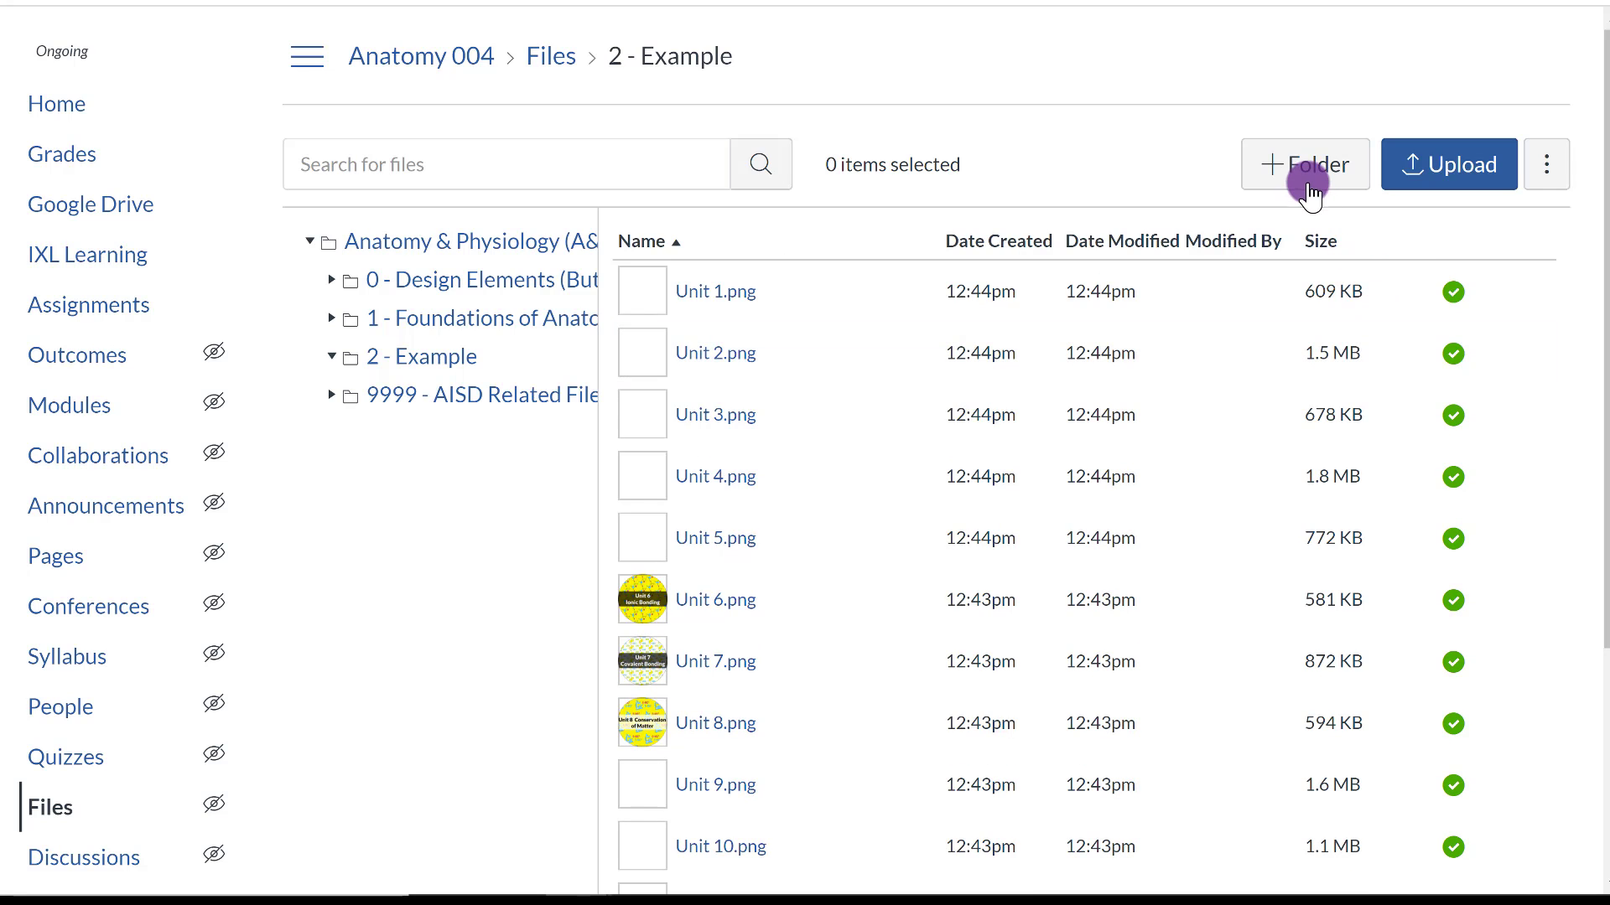
Begin selecting additional unit images to upload, then cancel that extra upload.
click(1449, 164)
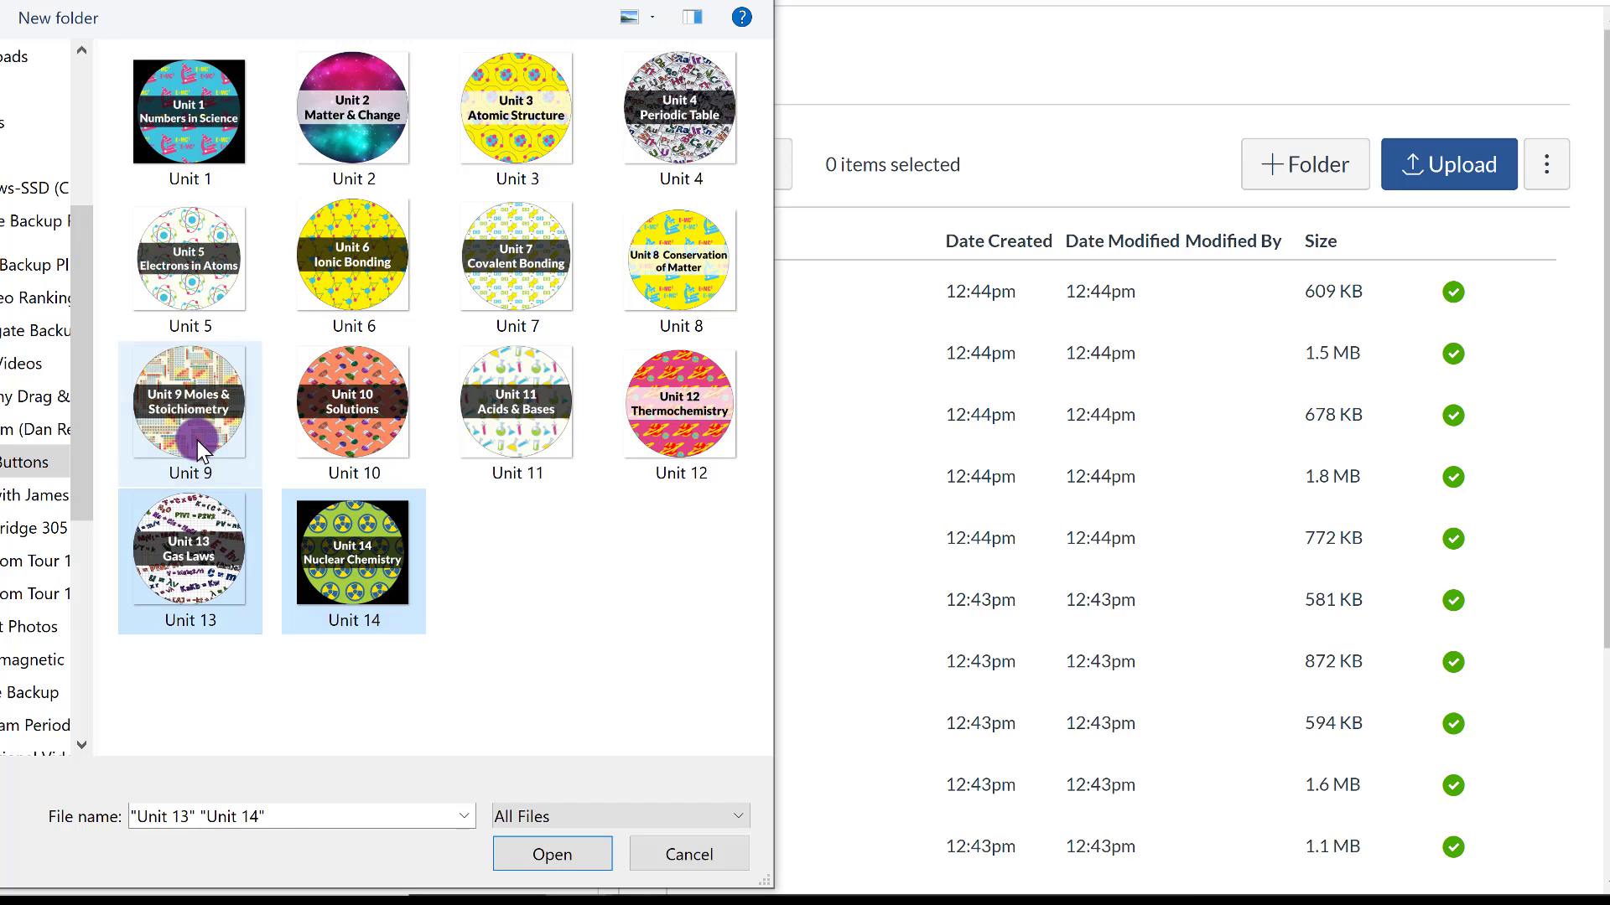
click(515, 402)
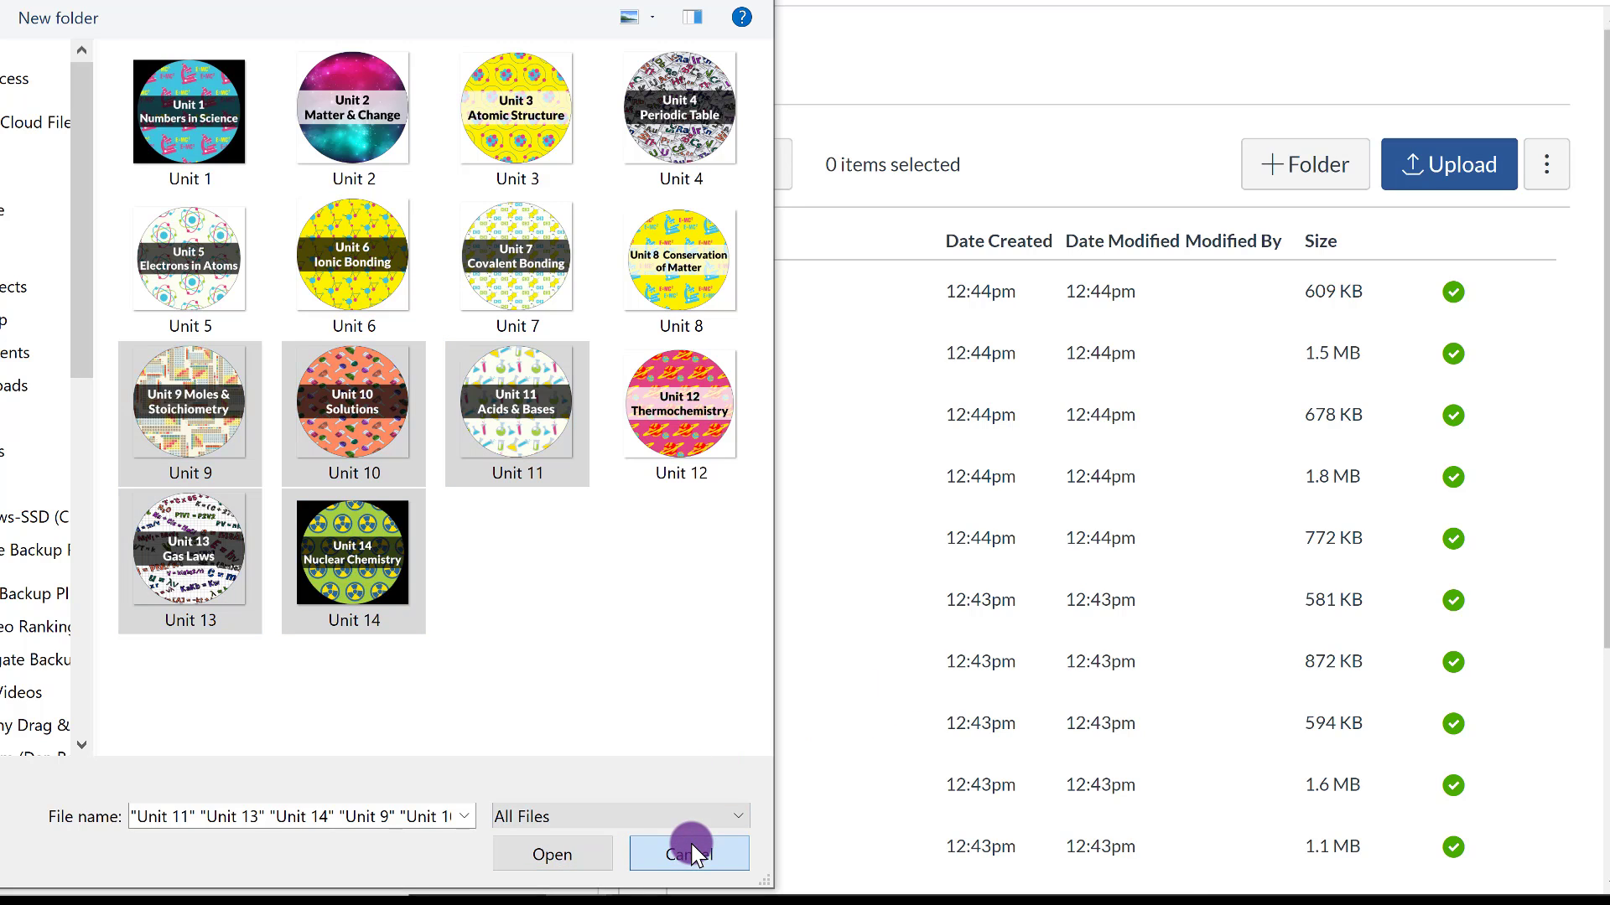
click(689, 854)
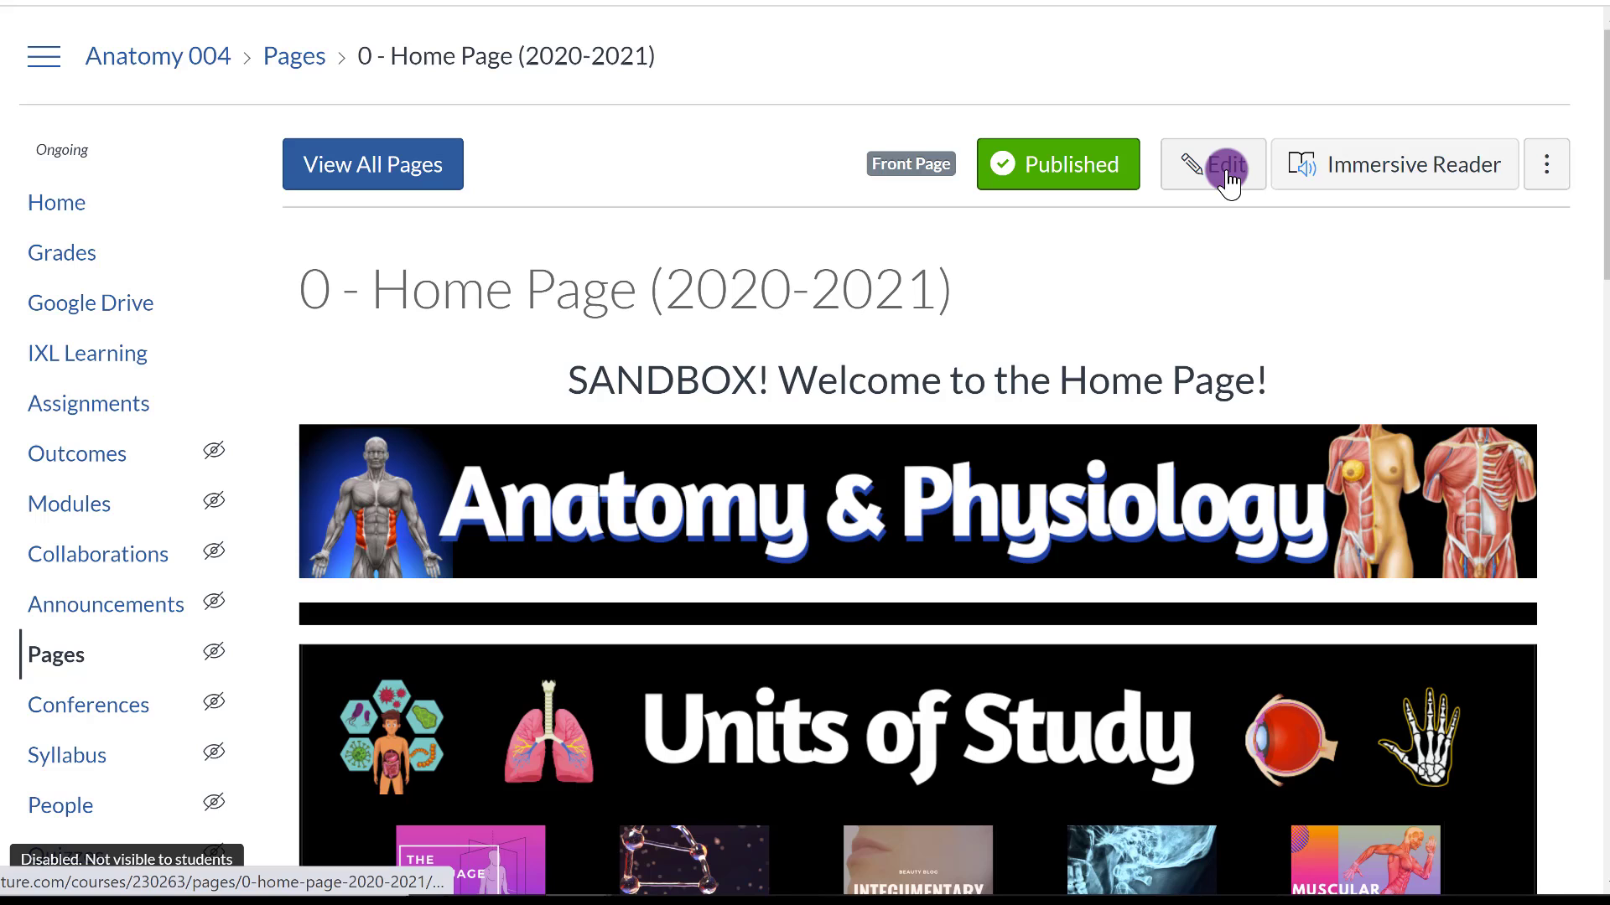
Put the 0 - Home Page (2020-2021) page into edit mode.
click(1212, 165)
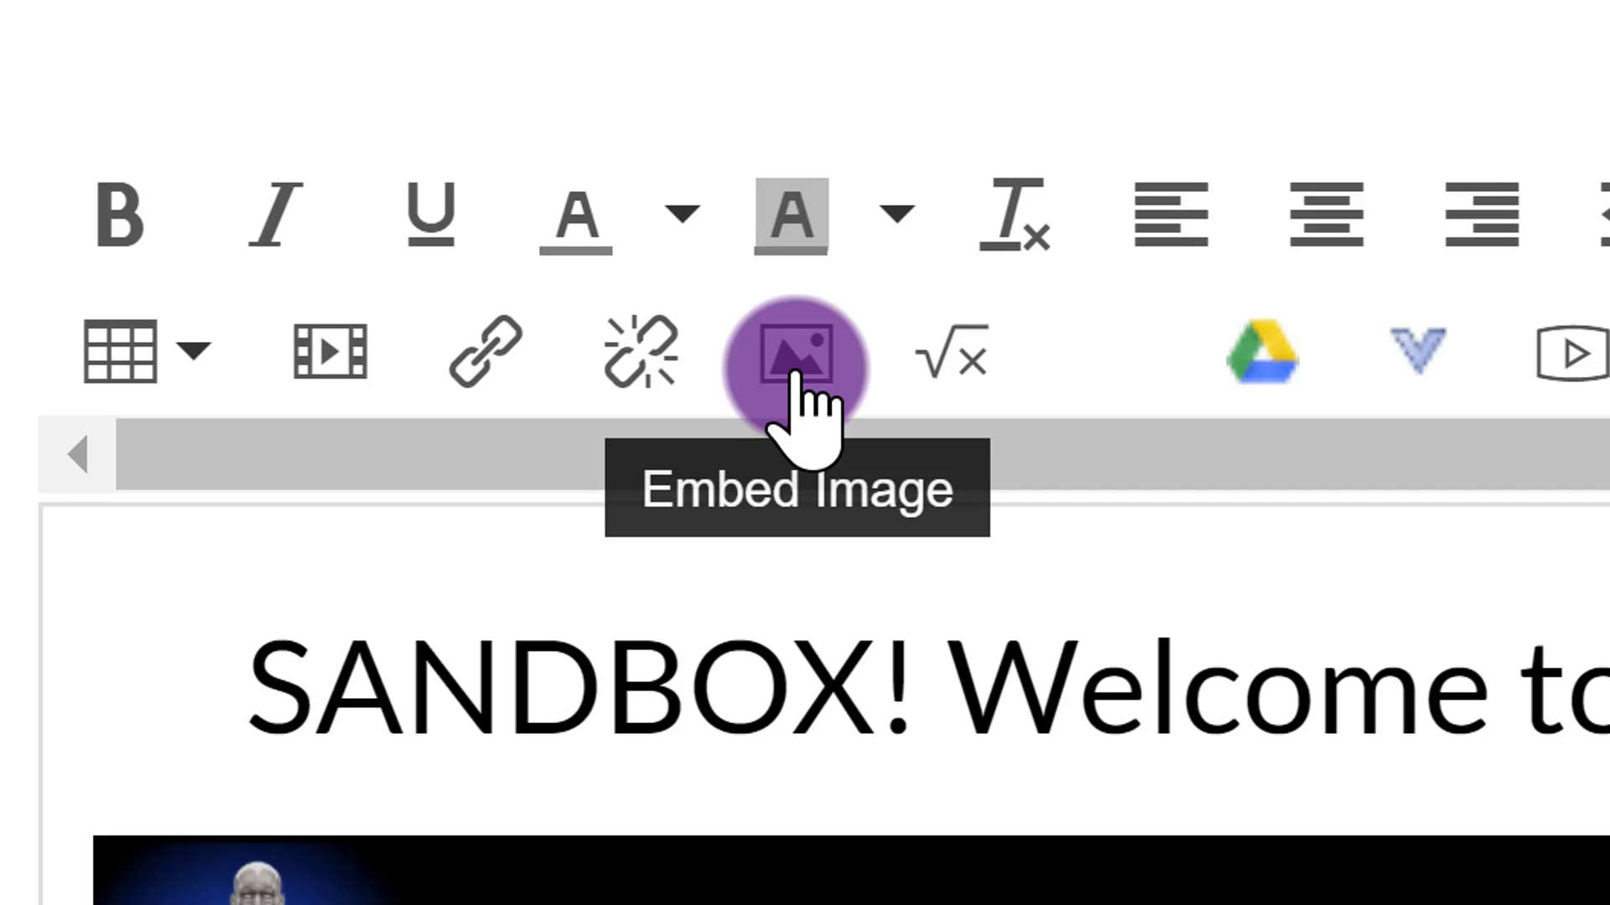
Embed an image, choosing Unit 1.png from Course files > 2 - Example.
click(794, 357)
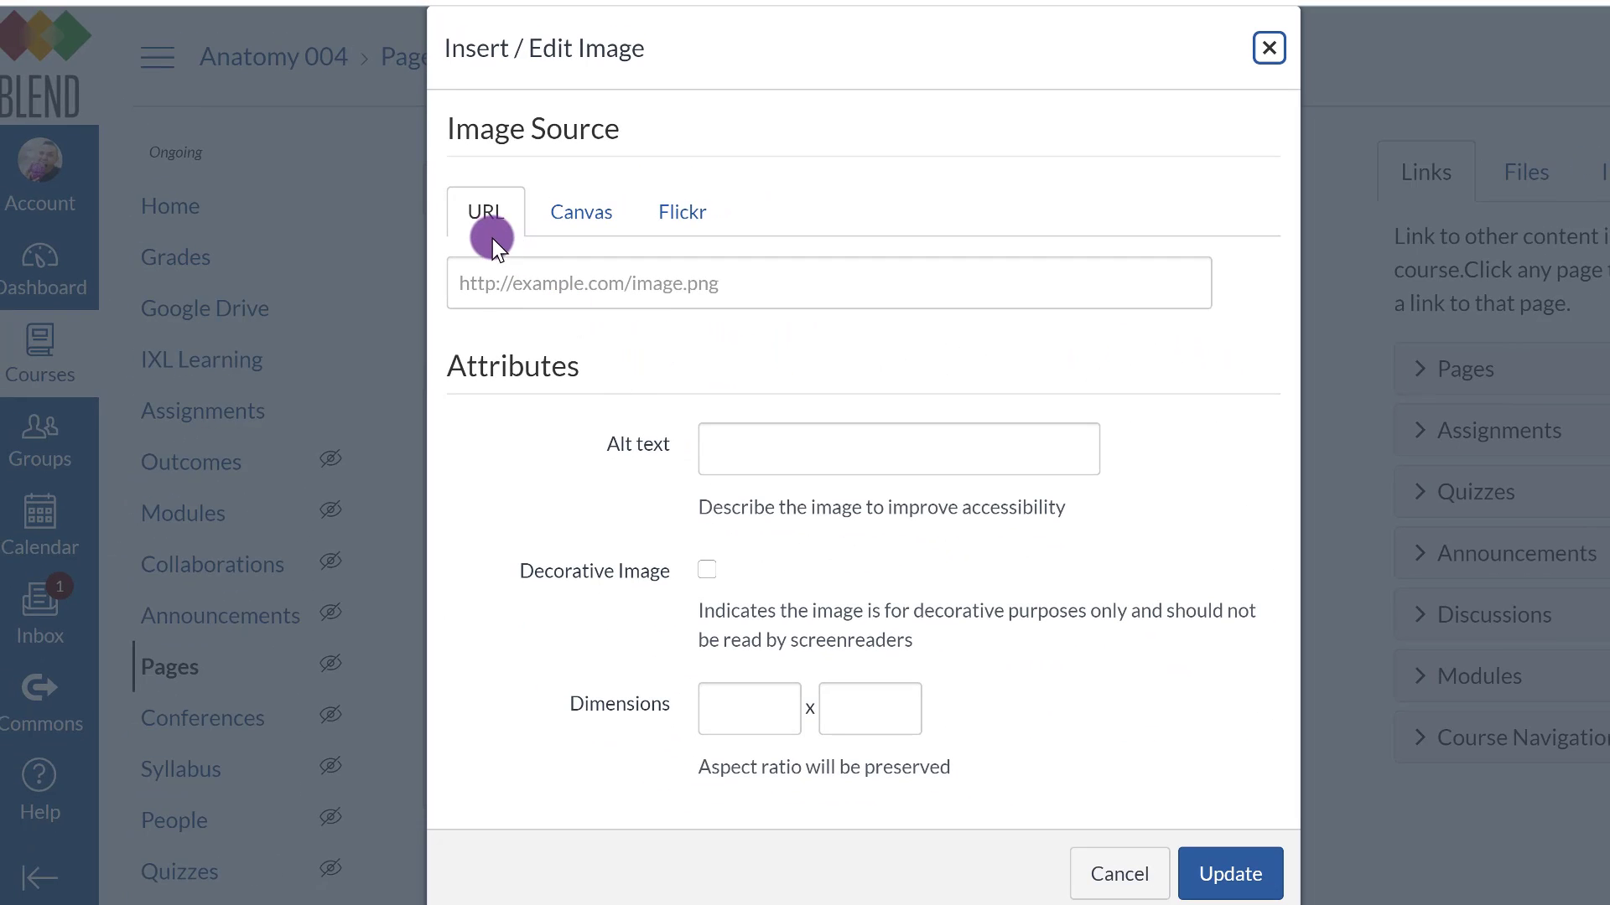
click(579, 212)
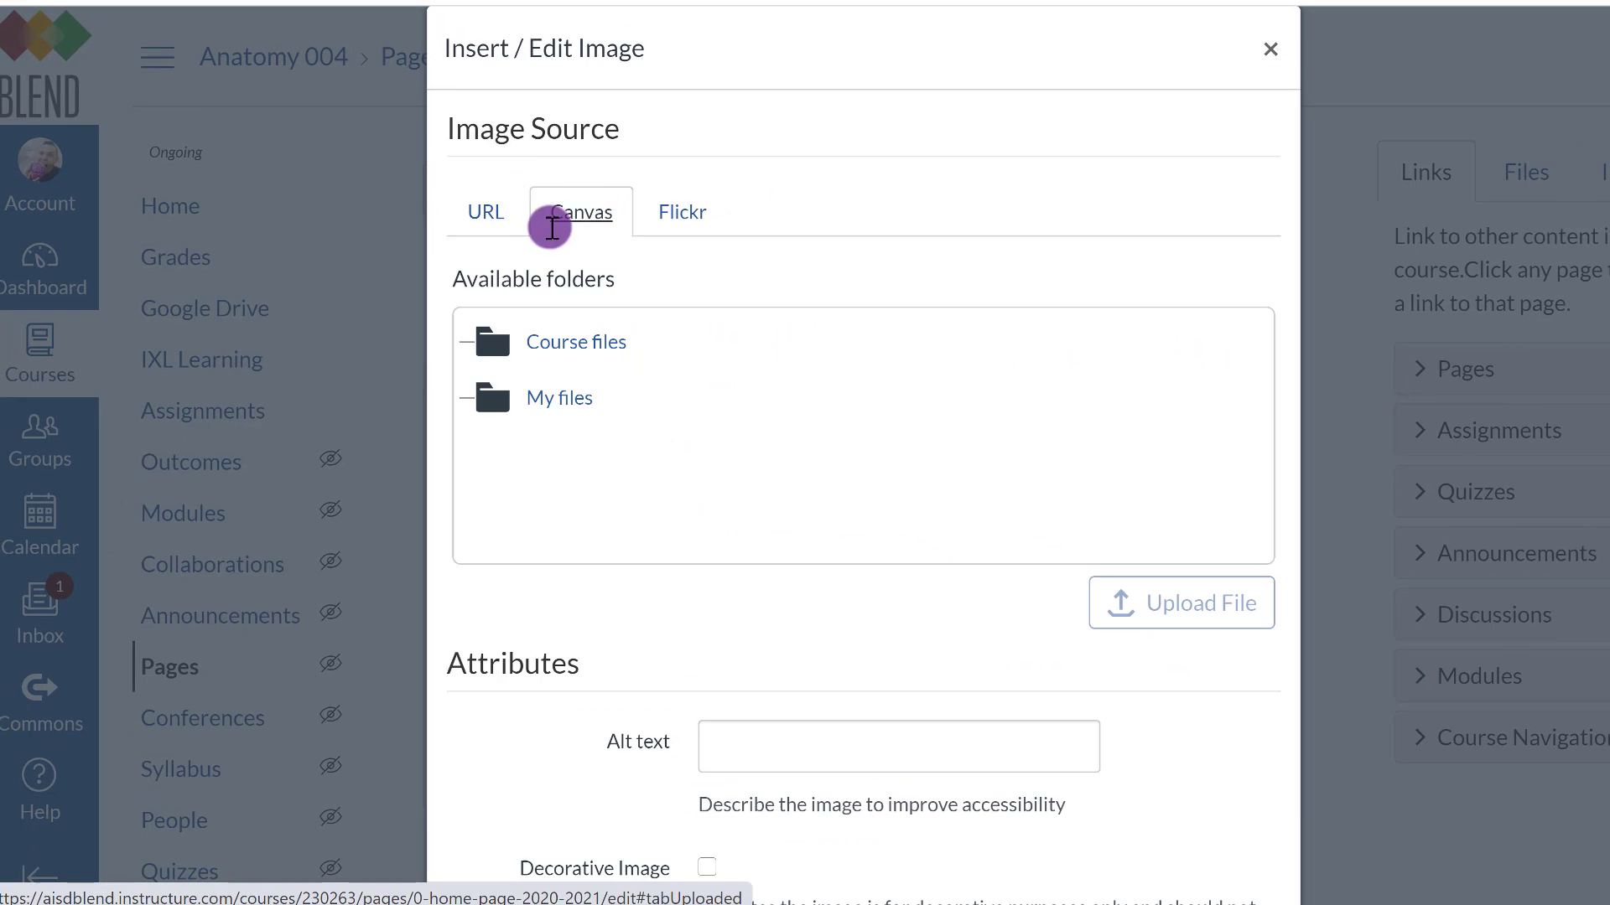
click(575, 341)
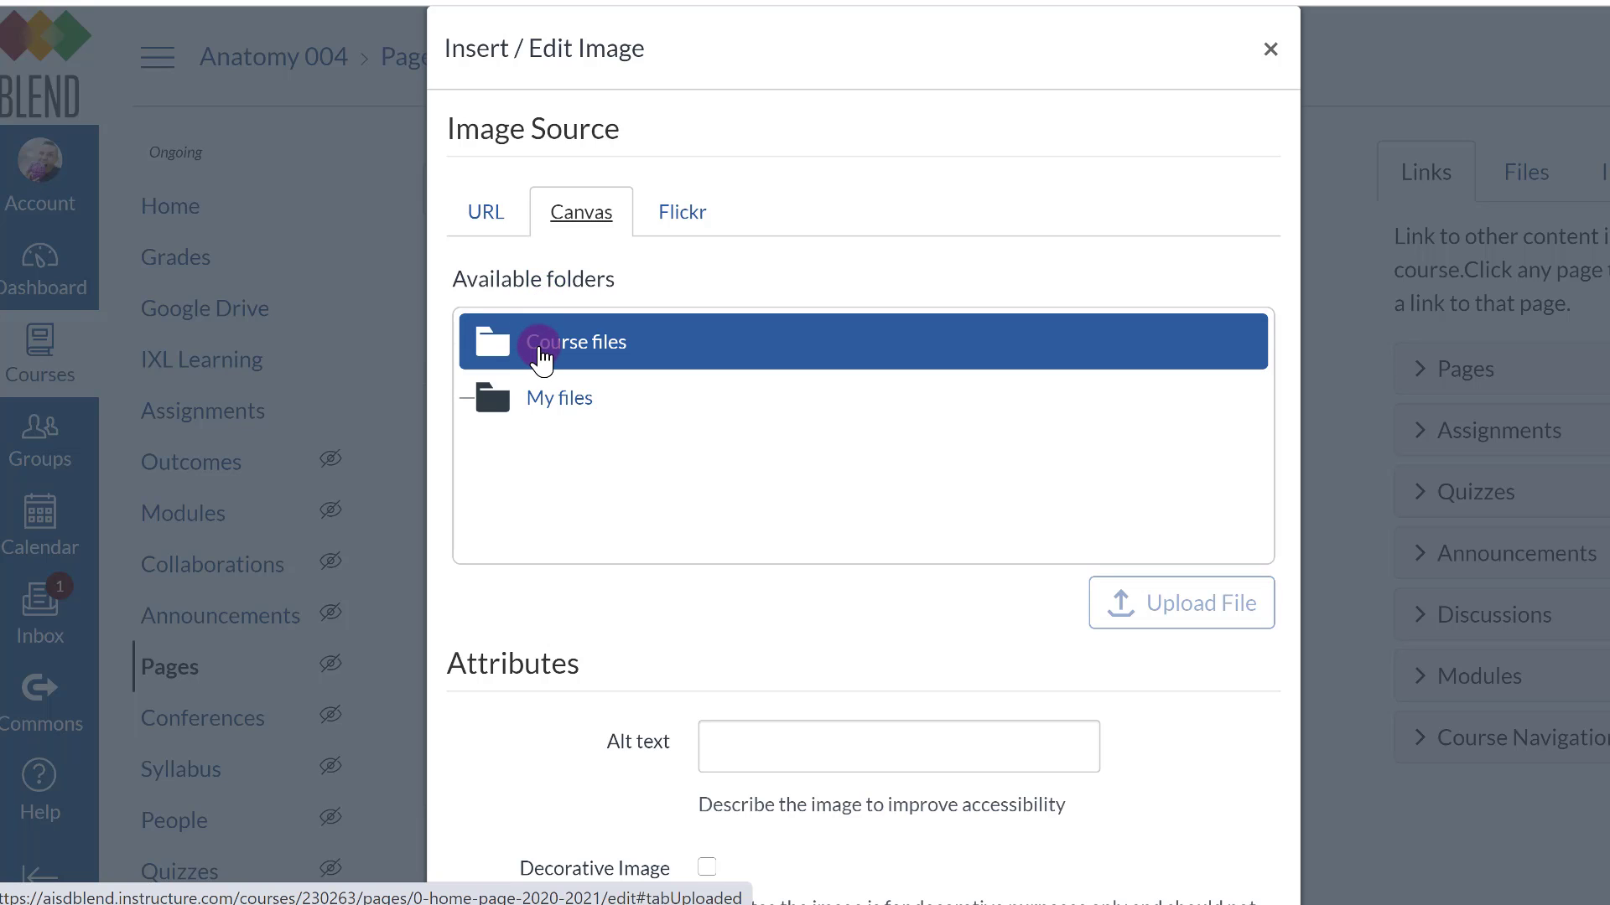
click(576, 342)
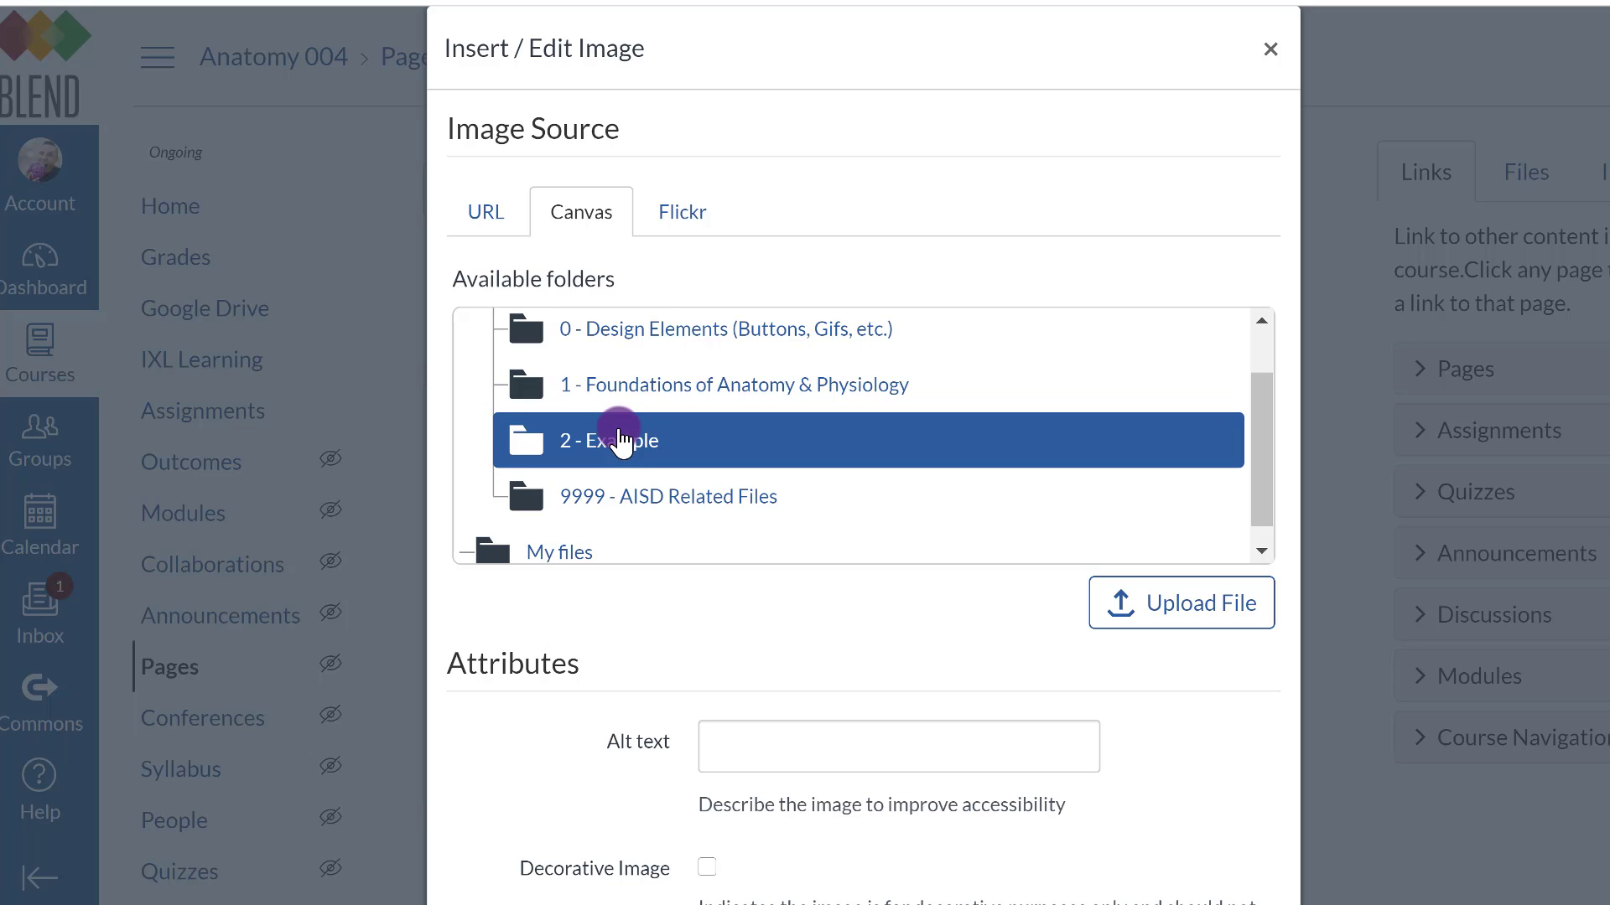
click(726, 328)
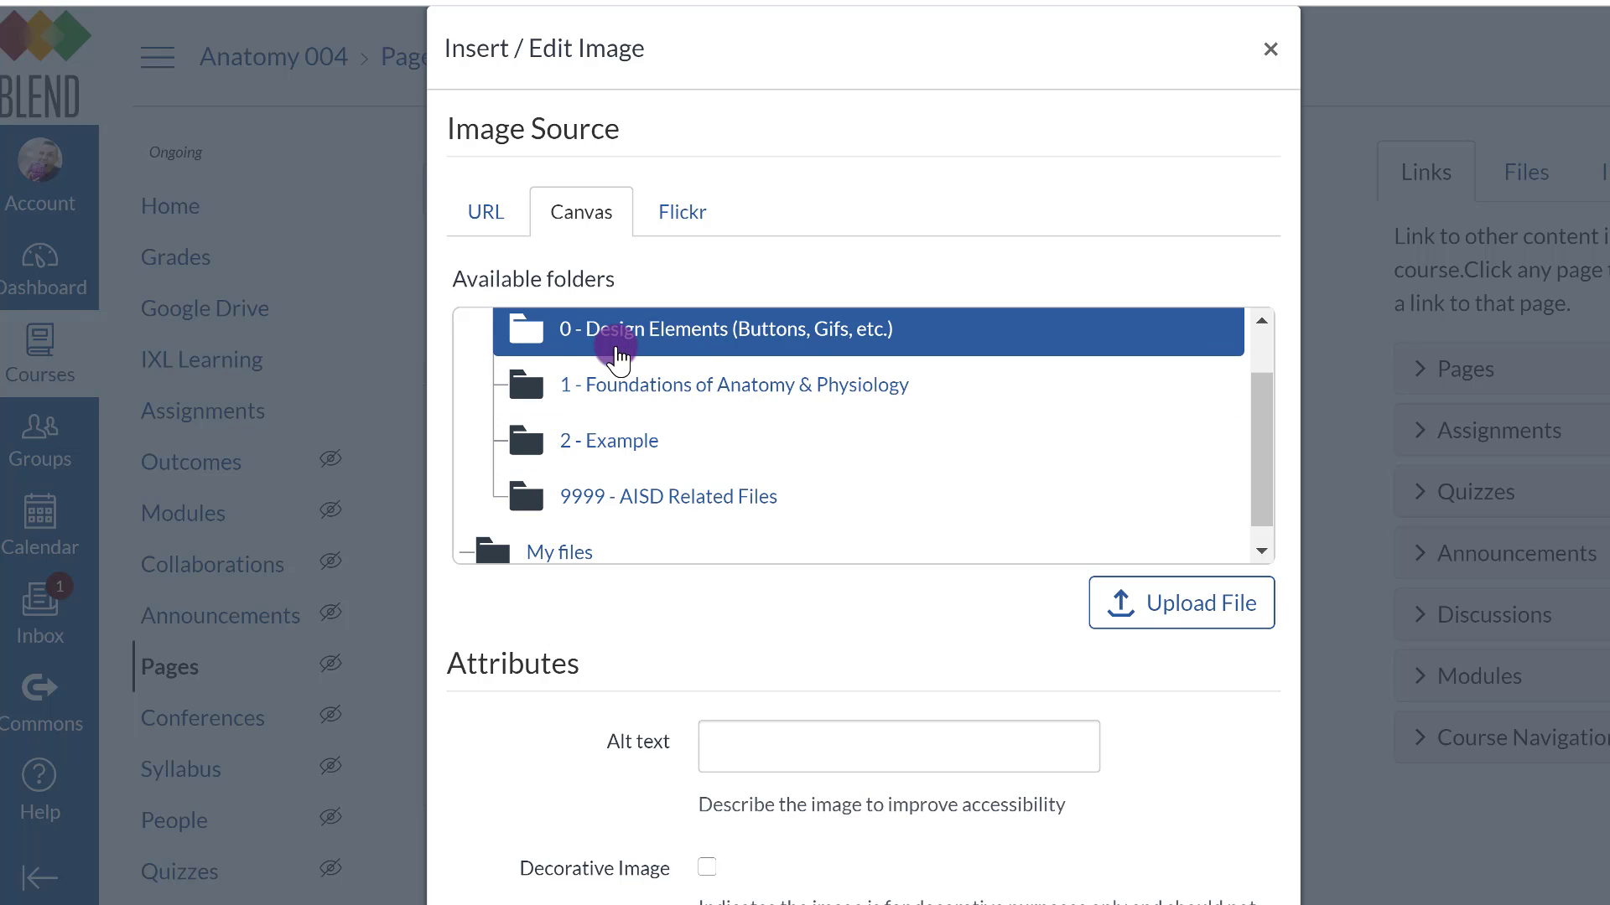
click(735, 384)
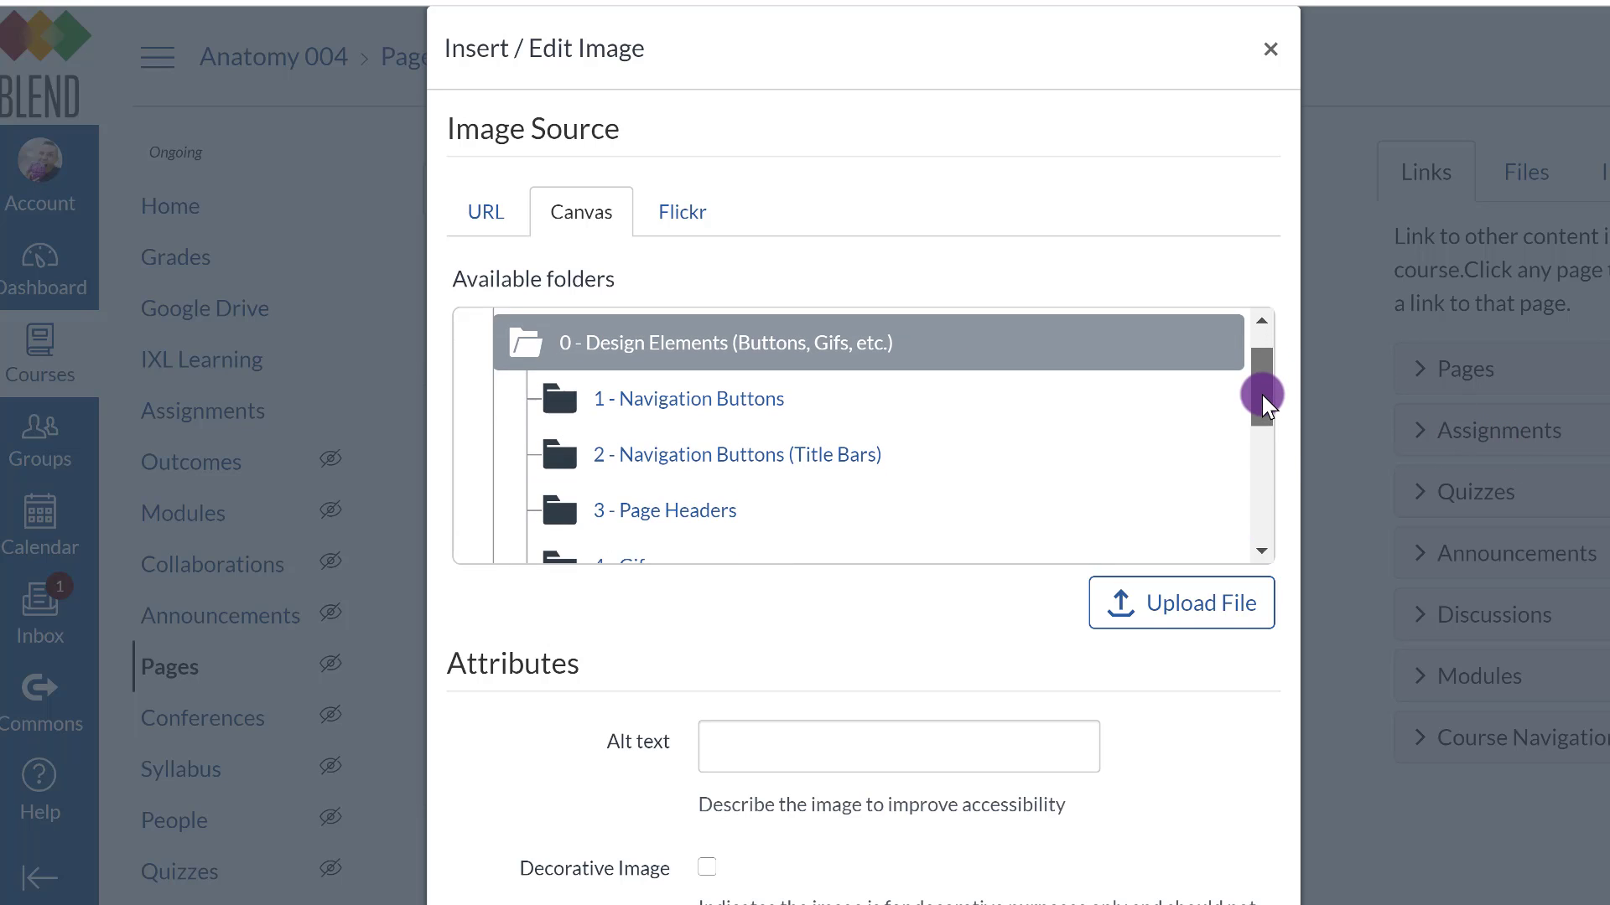
scroll(down, 3)
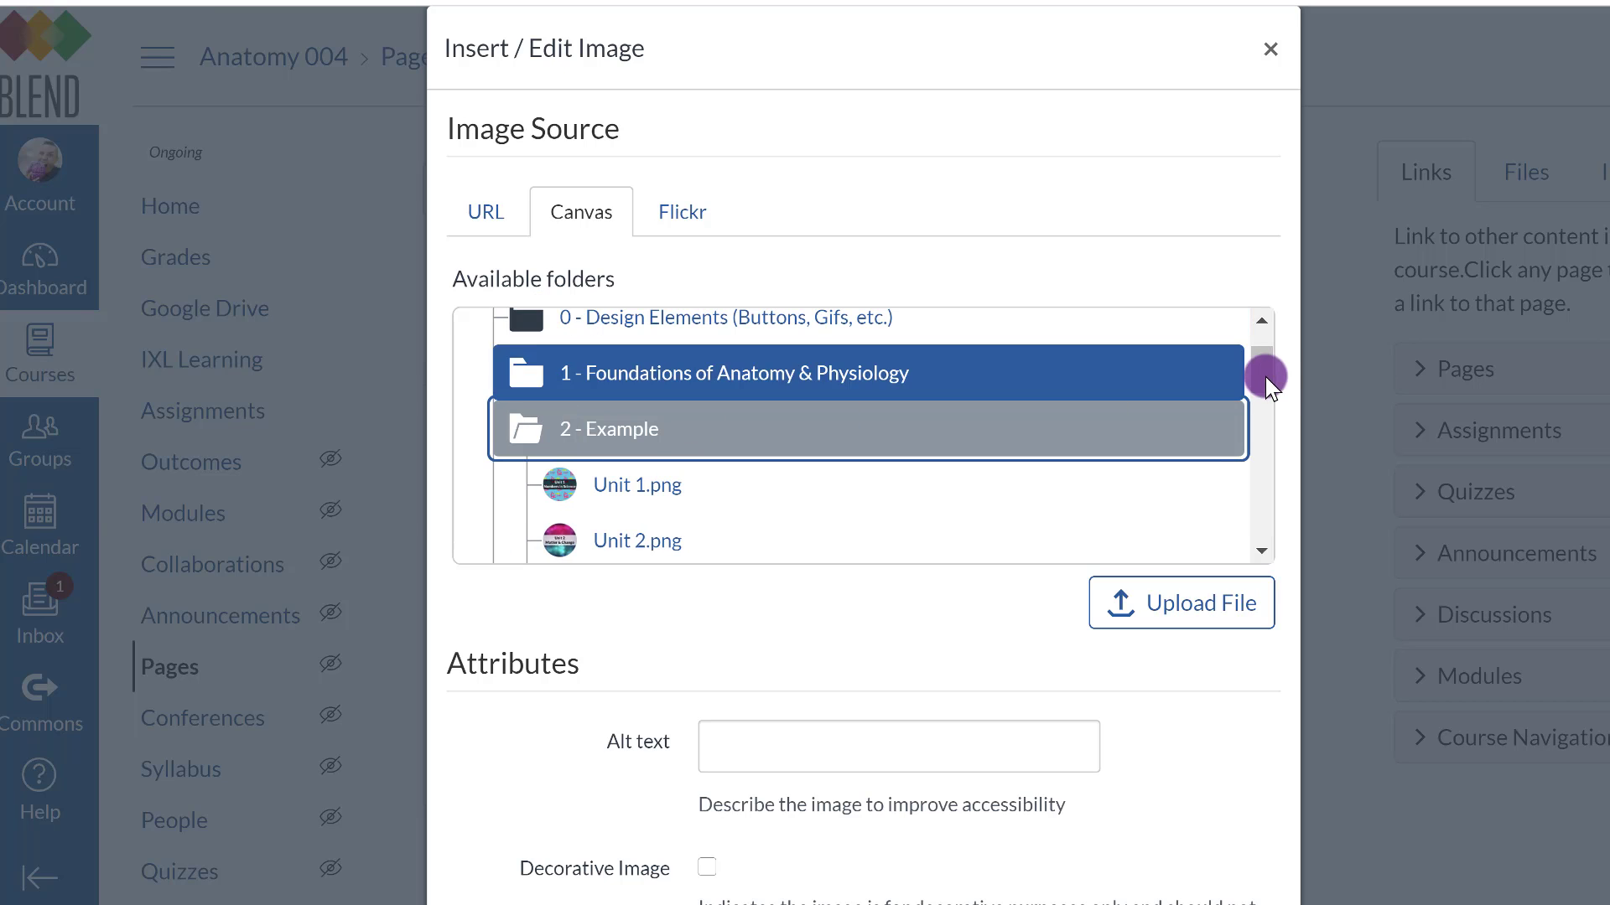
scroll(down, 3)
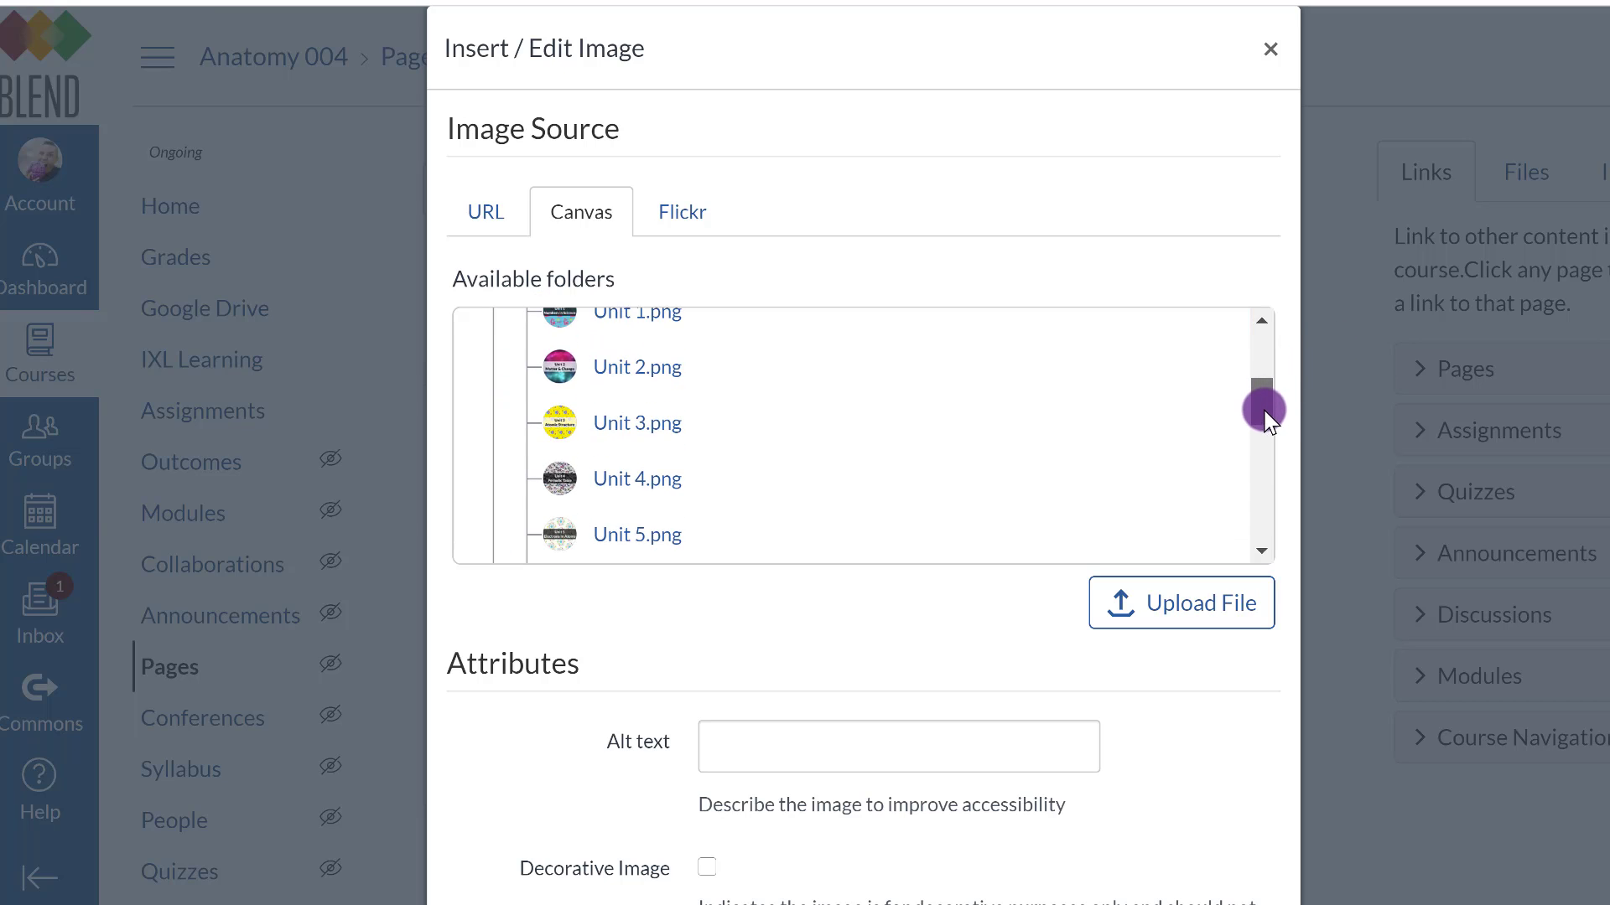
drag(1263, 405, 1263, 452)
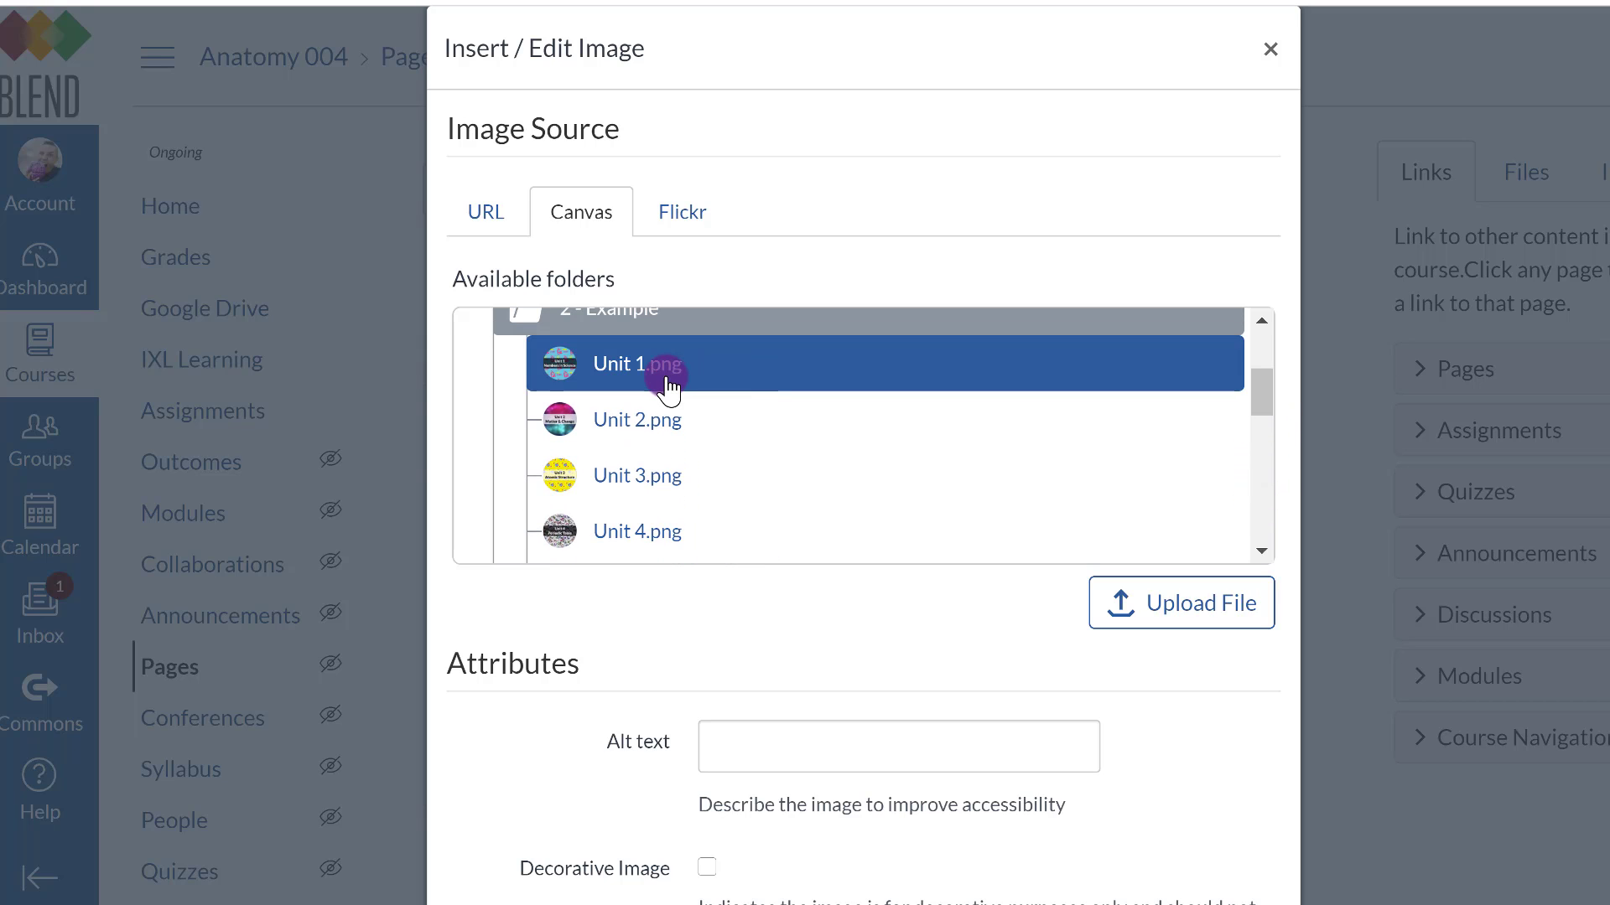
click(636, 363)
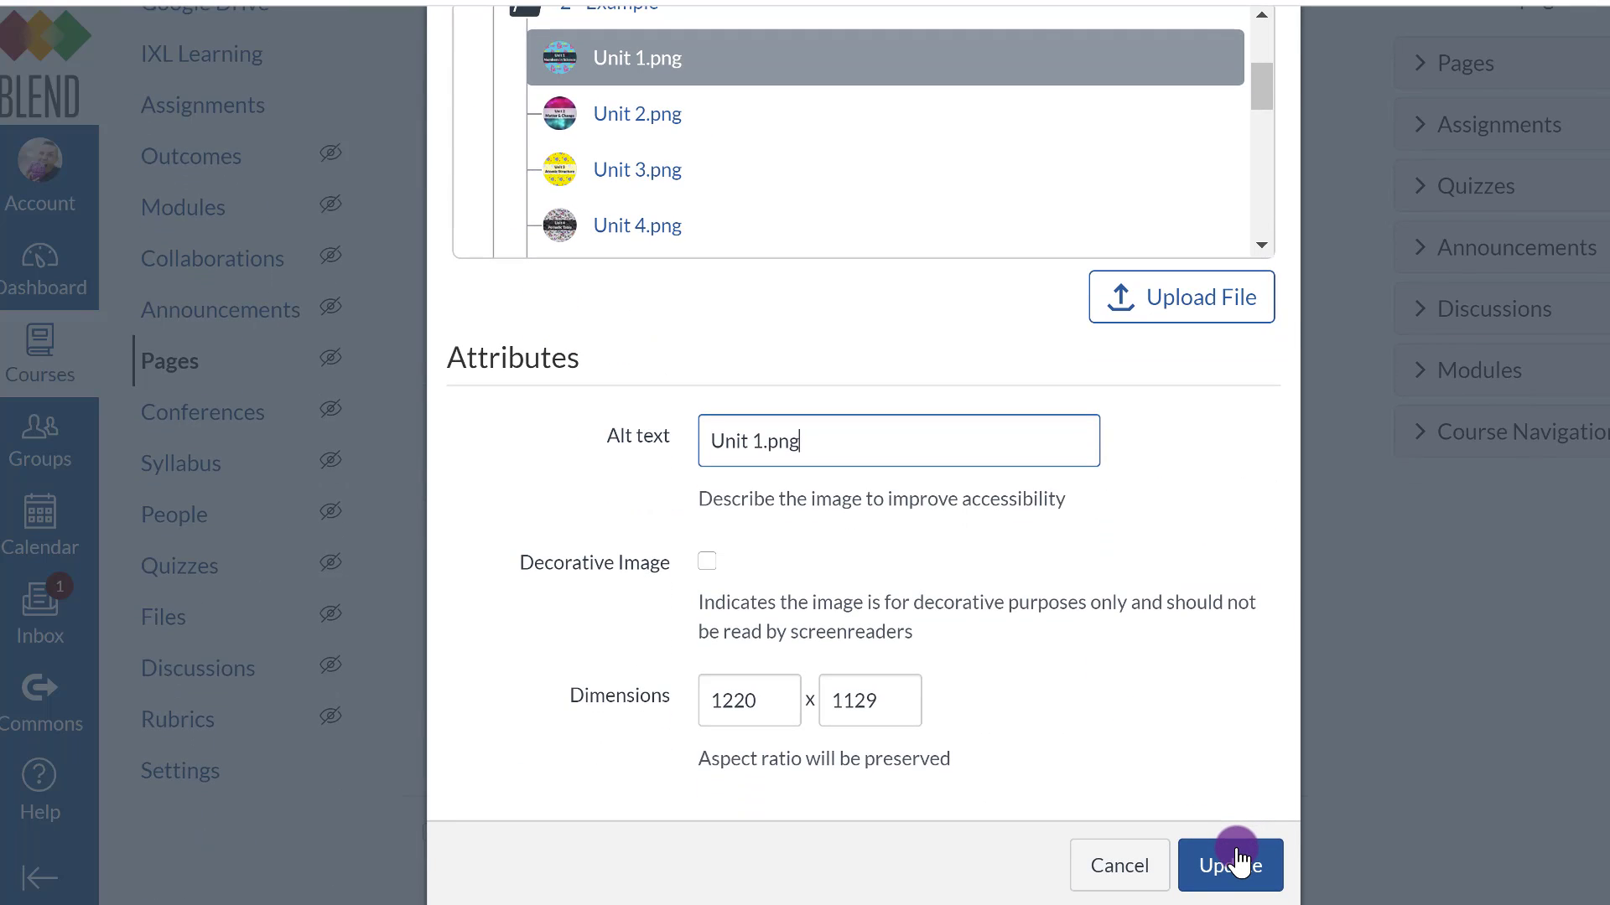
Insert Unit 1.png on the home page and shrink it to 112 × 104.
click(1229, 865)
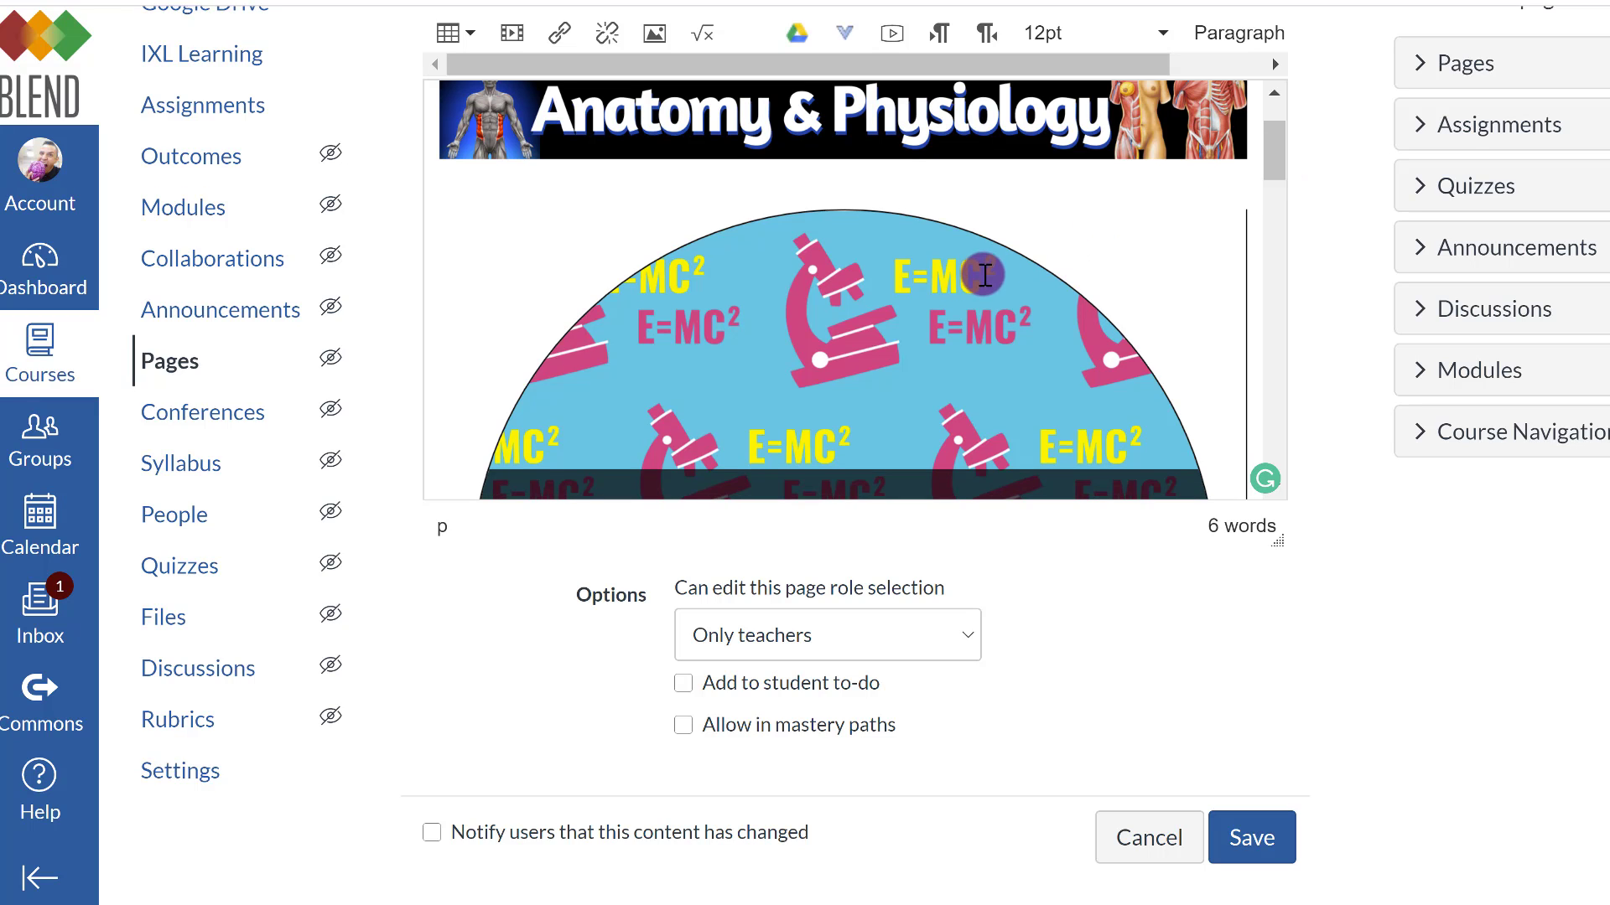
click(832, 339)
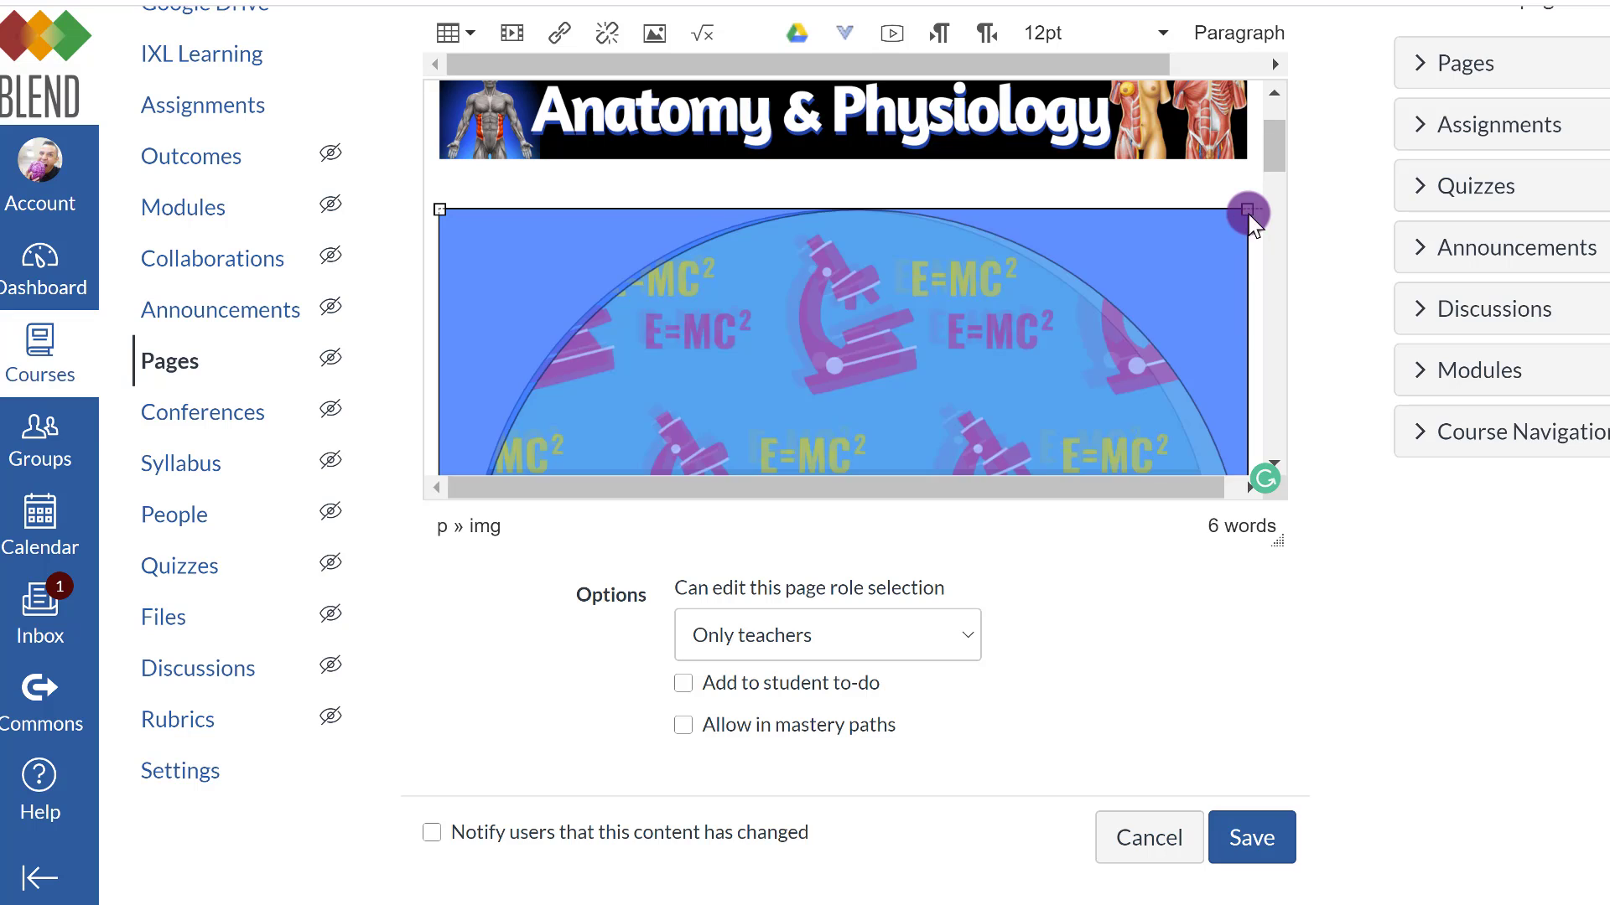
drag(1248, 214, 1248, 210)
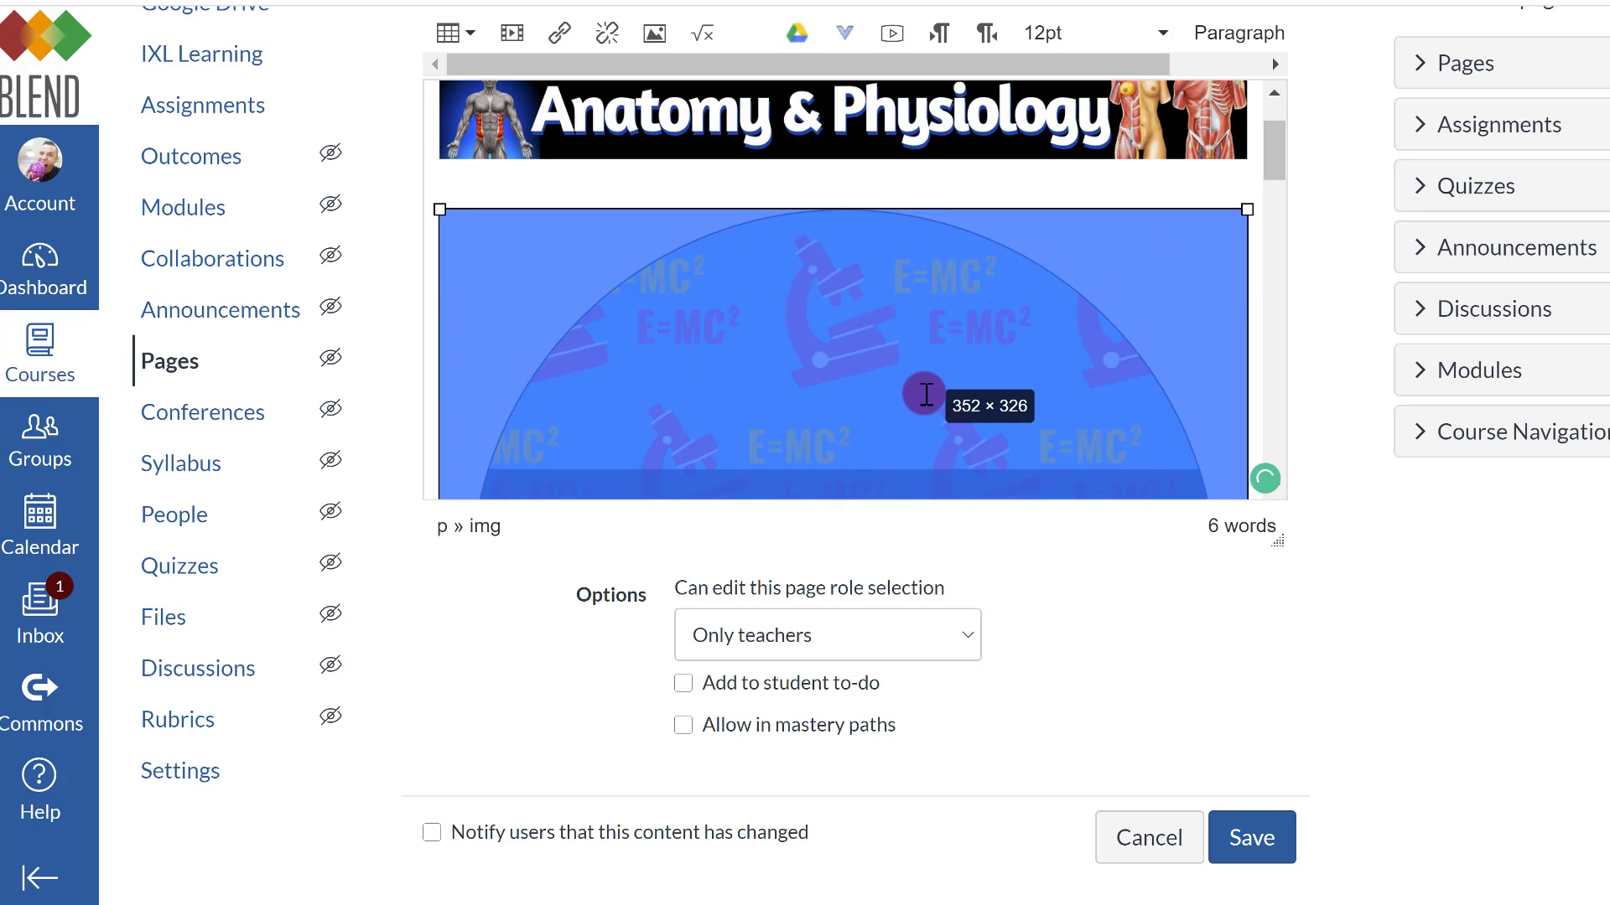
drag(1250, 208, 878, 205)
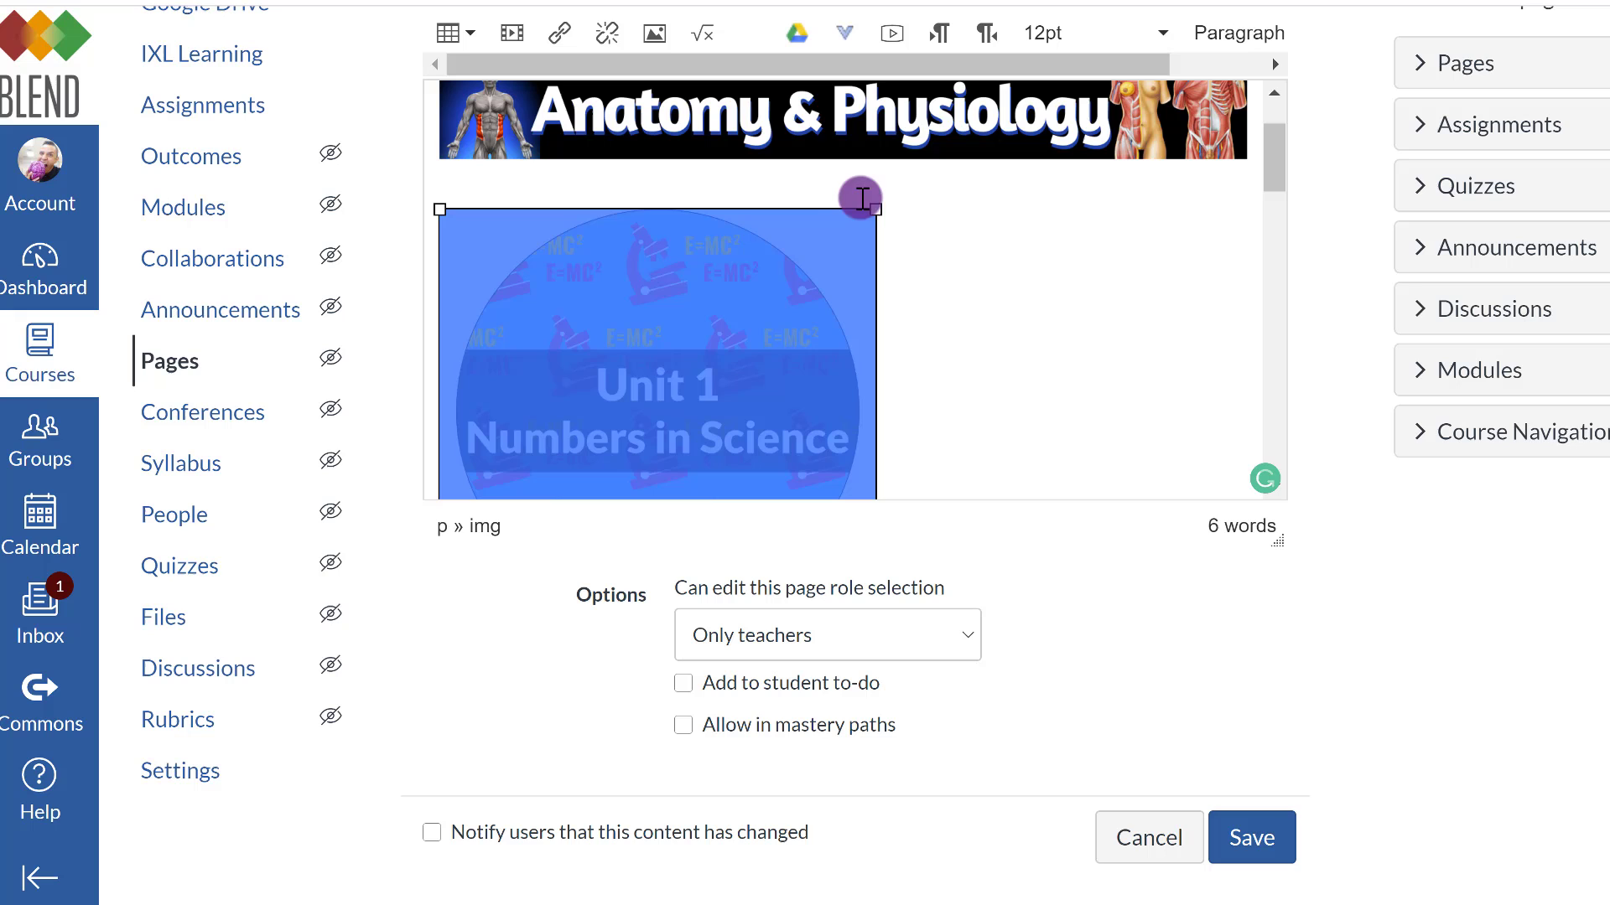
drag(875, 205, 677, 369)
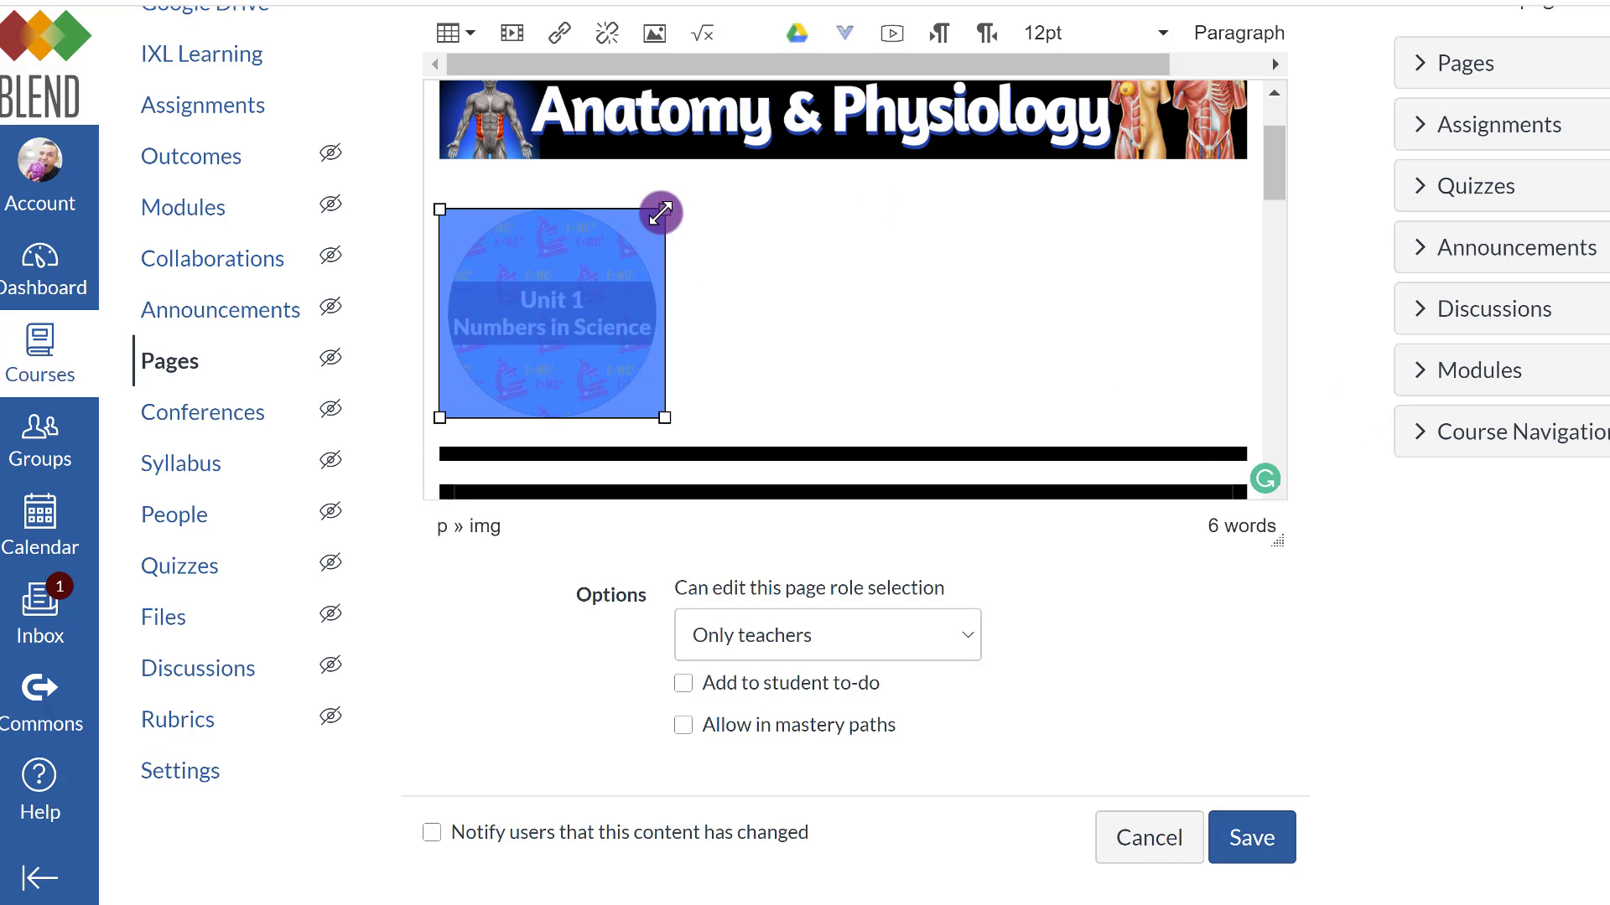
drag(665, 417, 613, 360)
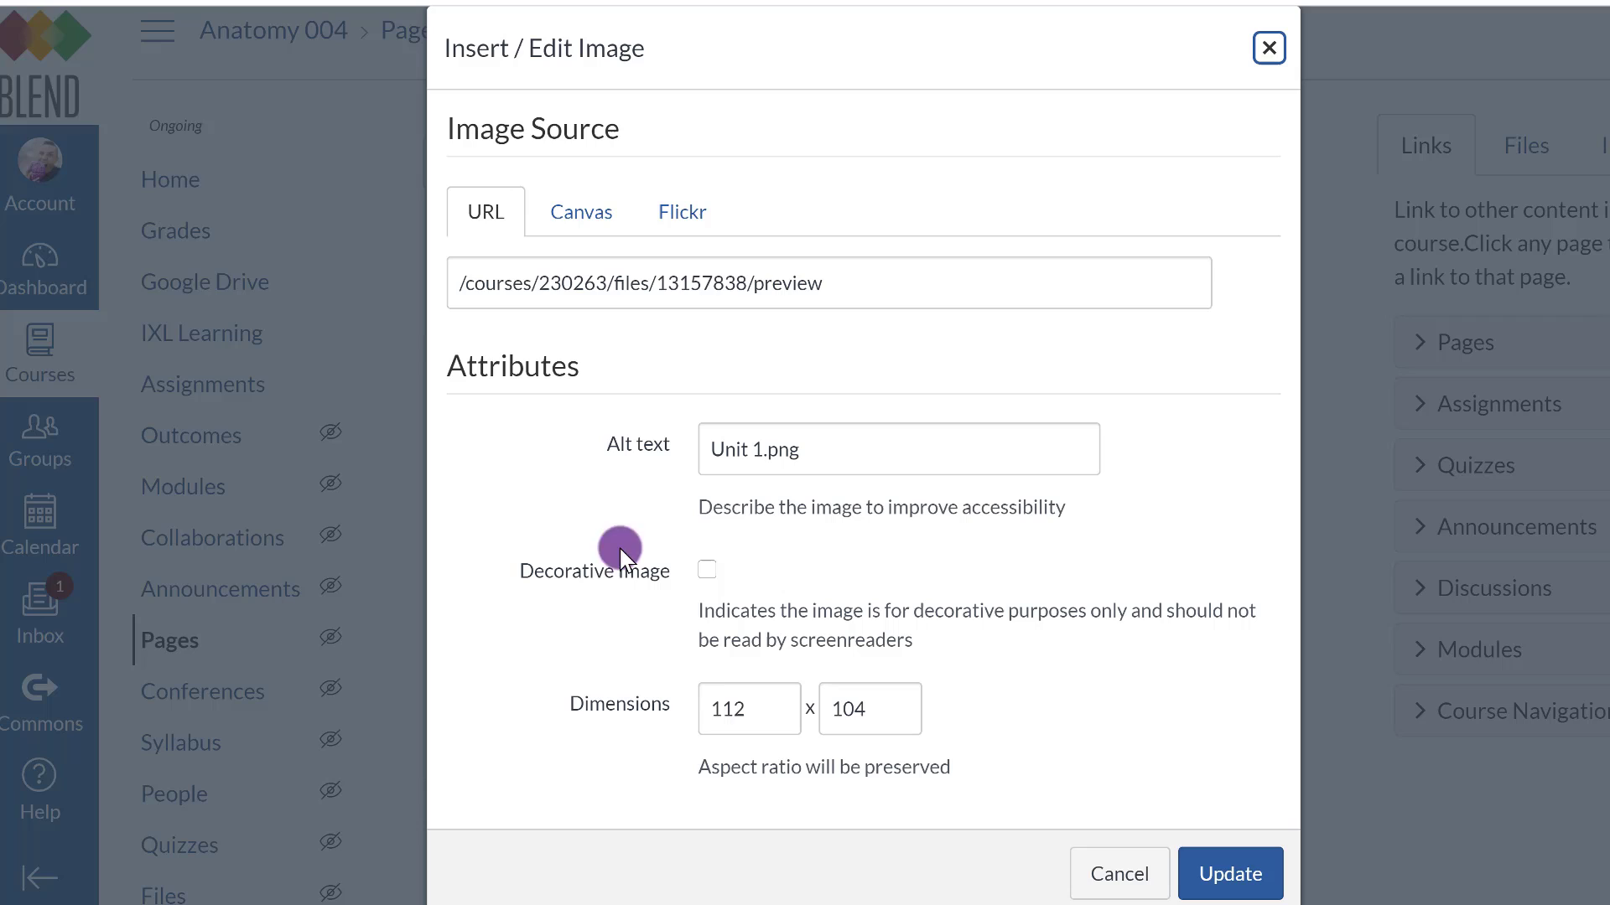
Insert Unit 2.png from 2 - Example beside Unit 1 with width 112.
click(729, 708)
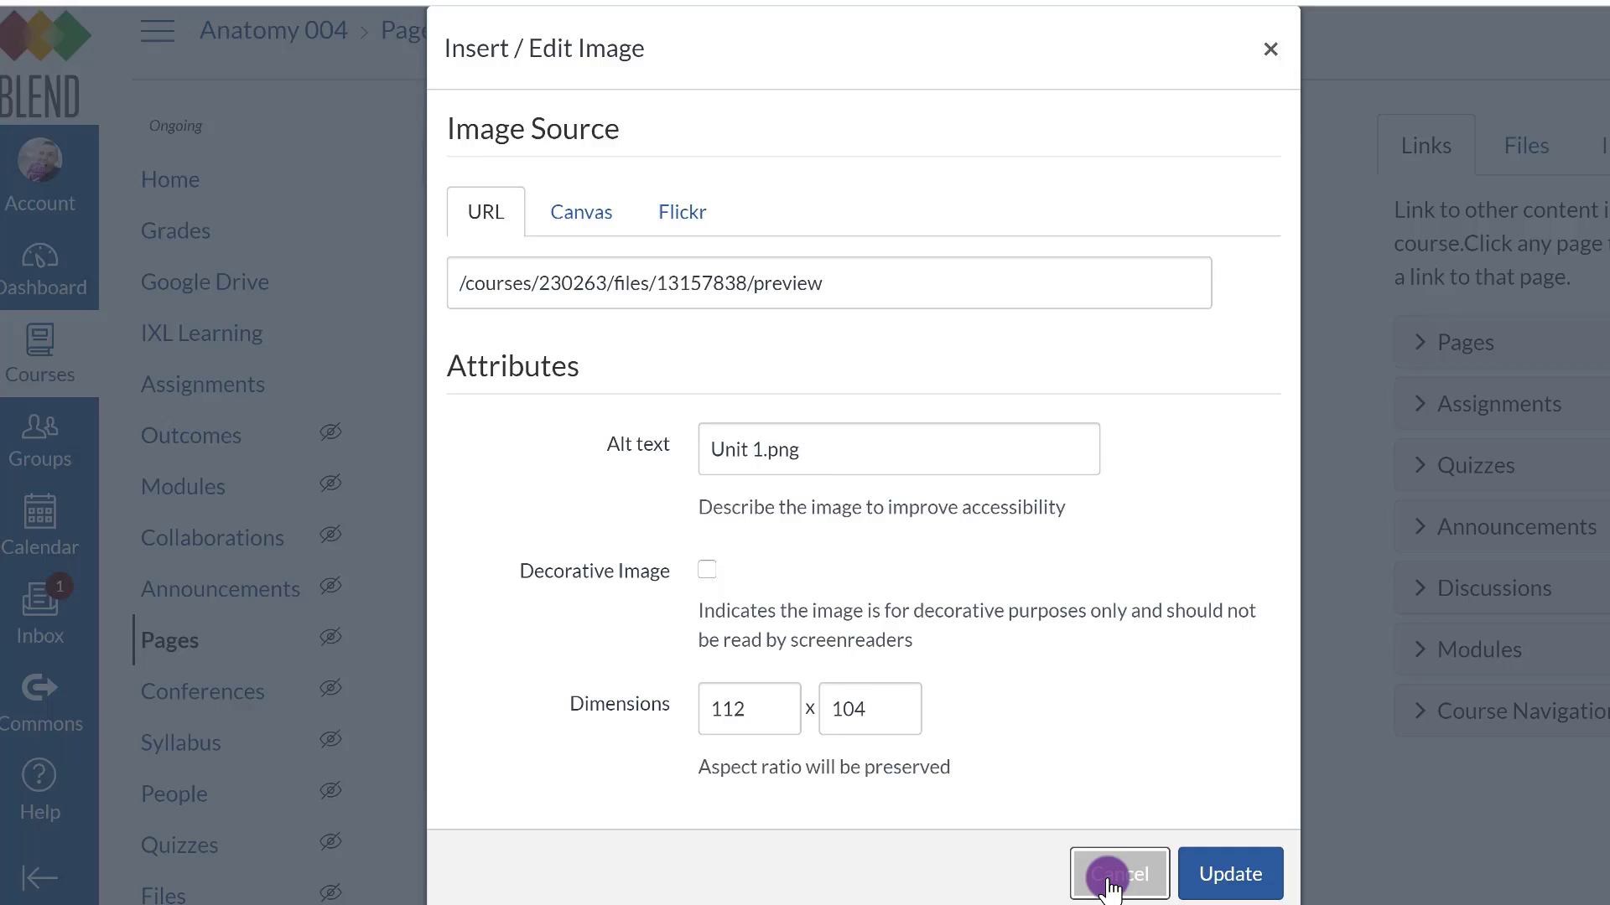
click(1118, 873)
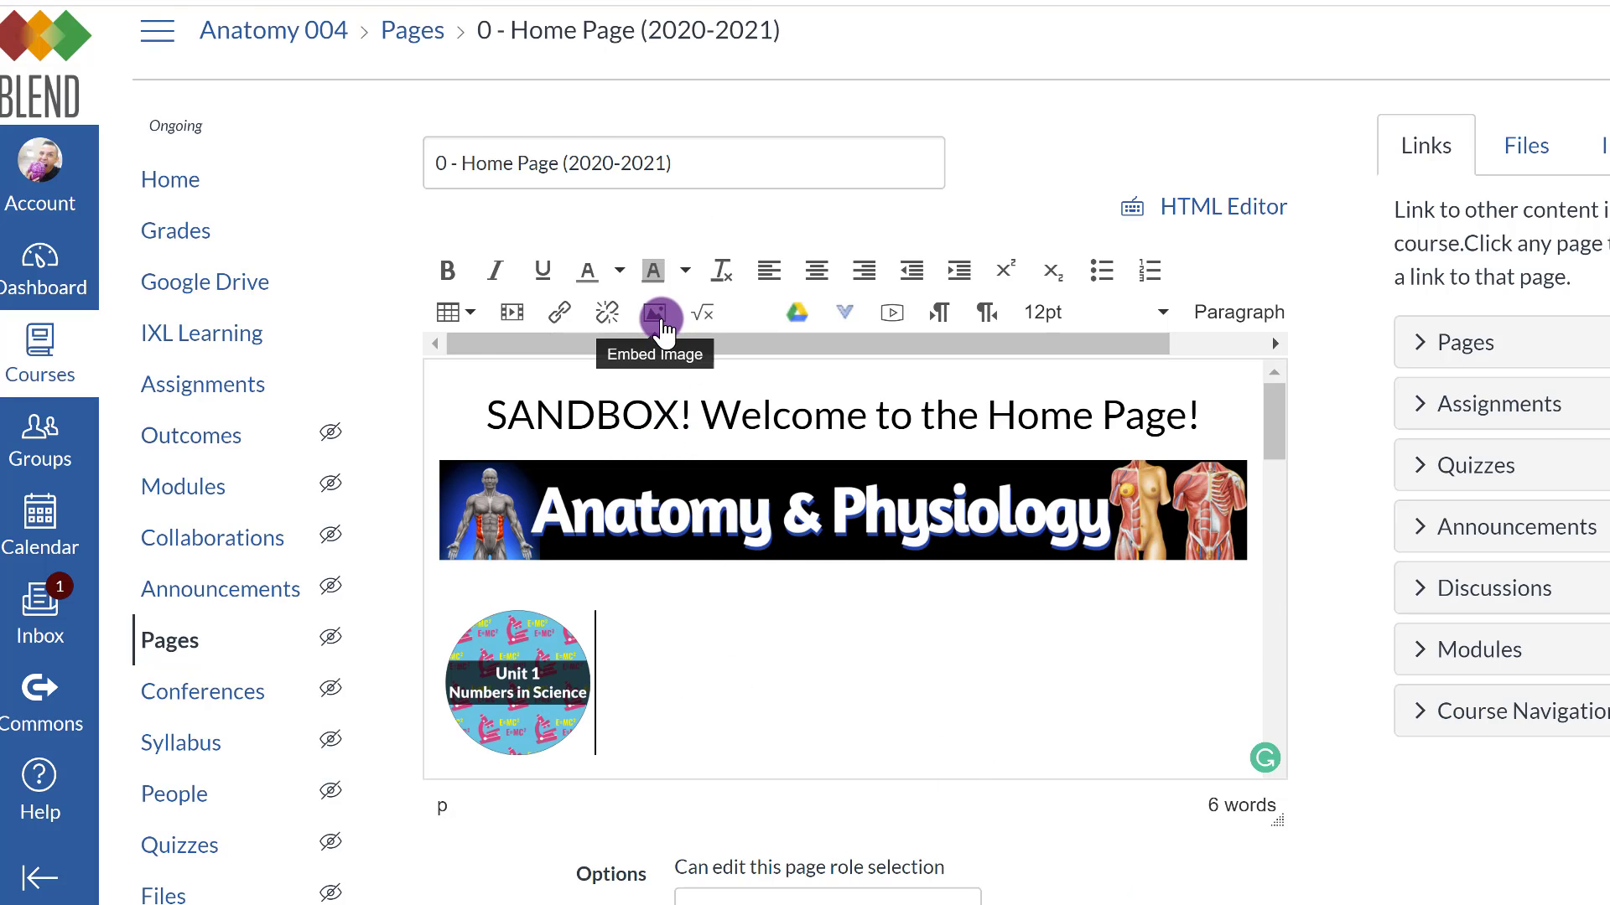
click(654, 312)
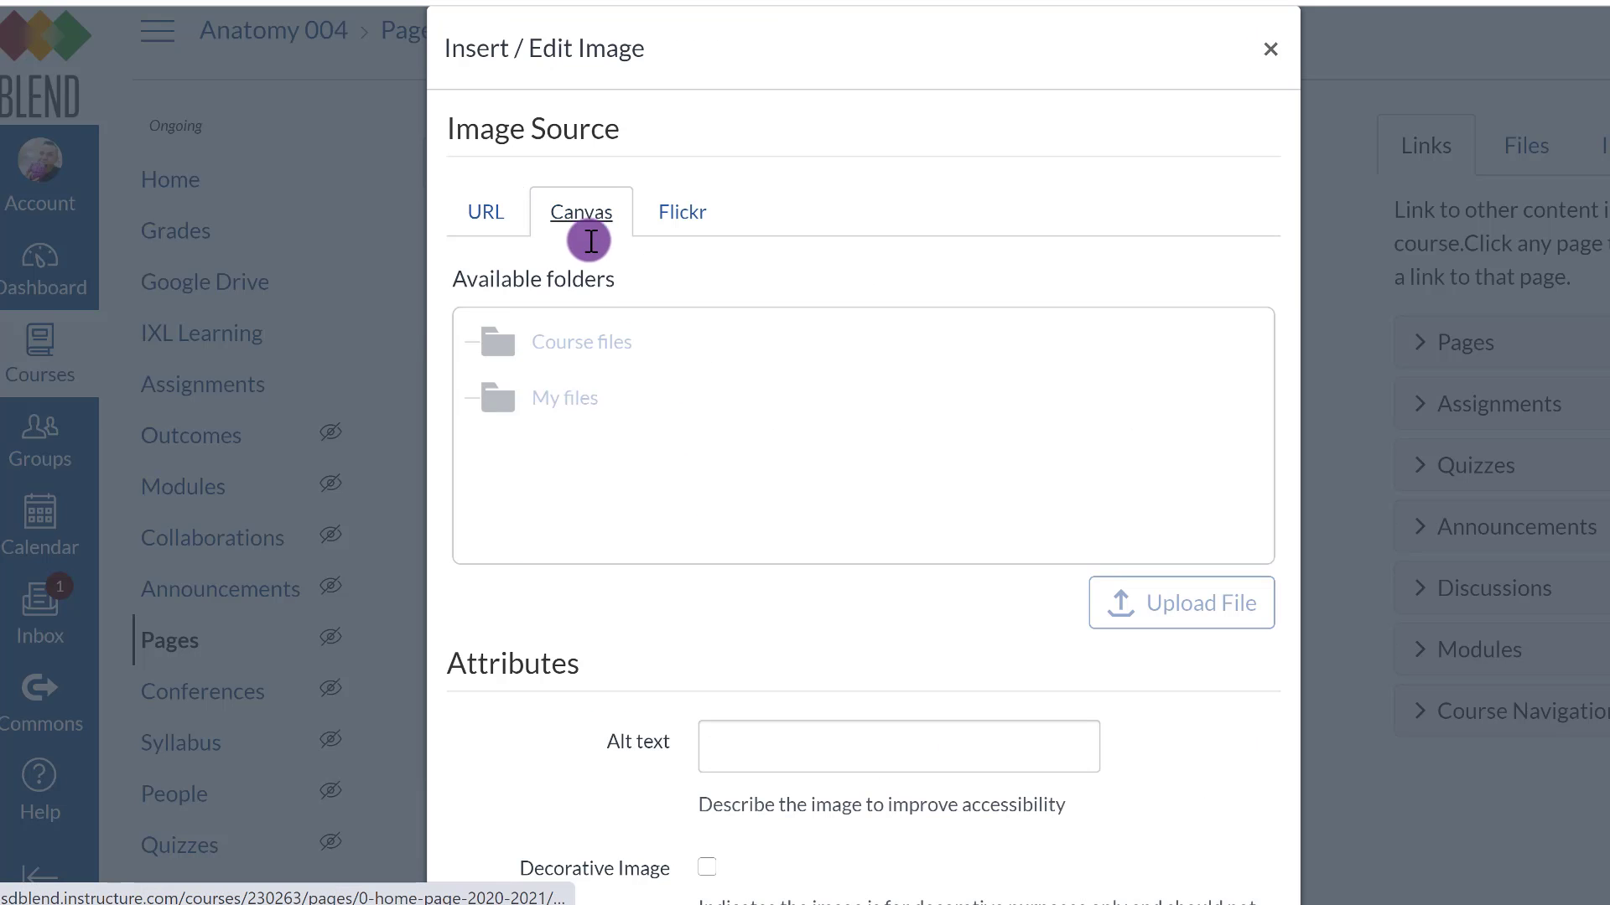
click(581, 342)
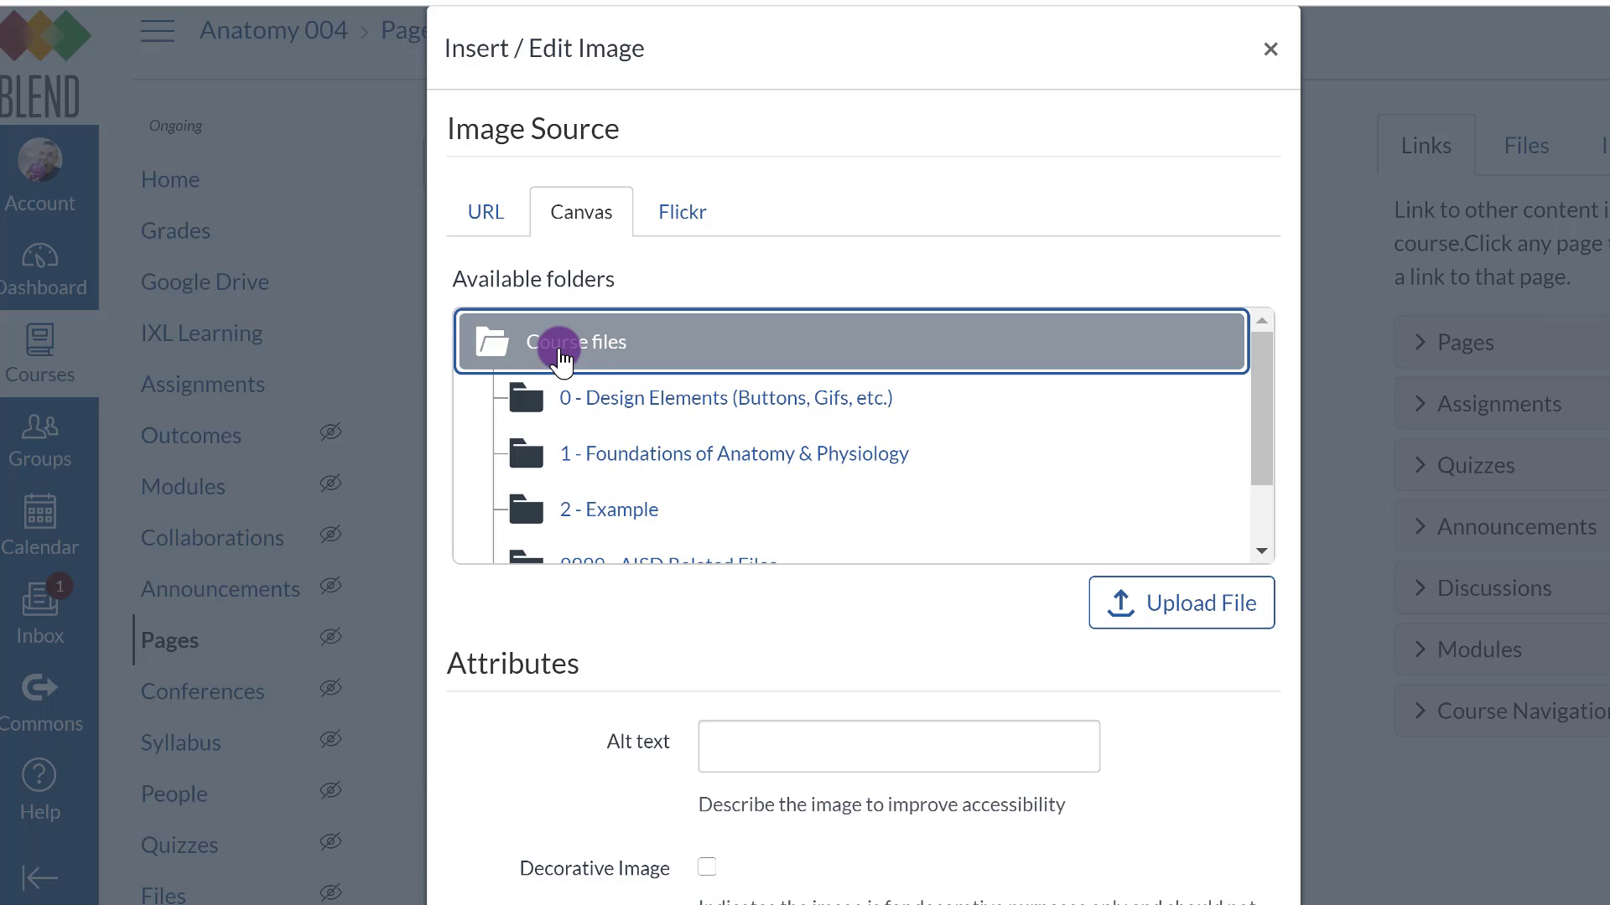
click(608, 509)
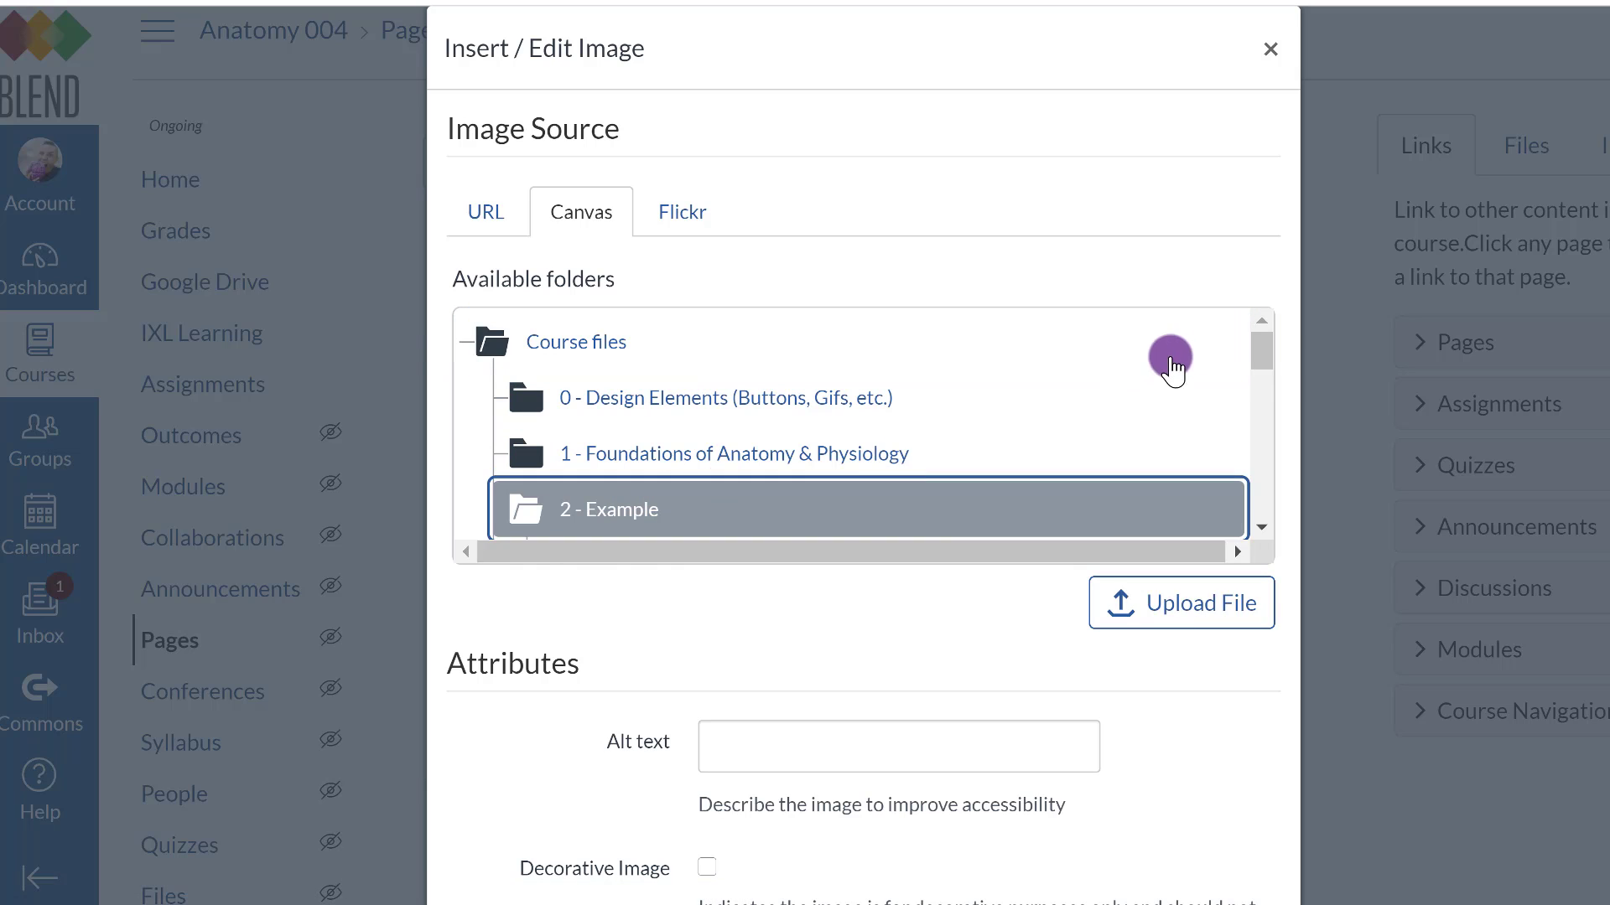
click(608, 509)
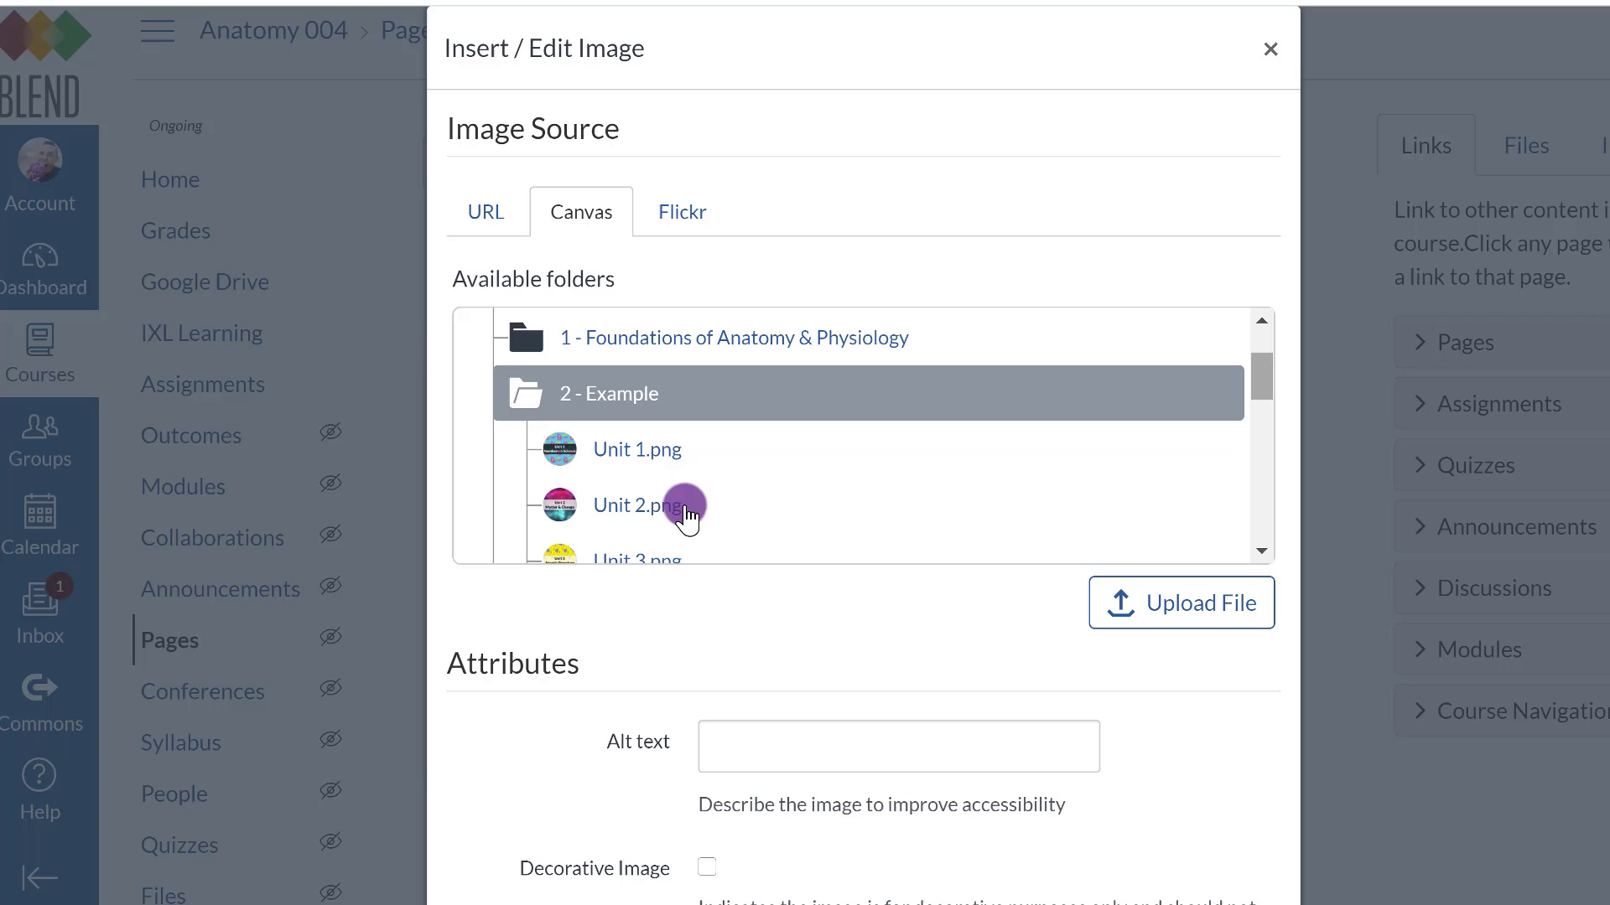
click(635, 504)
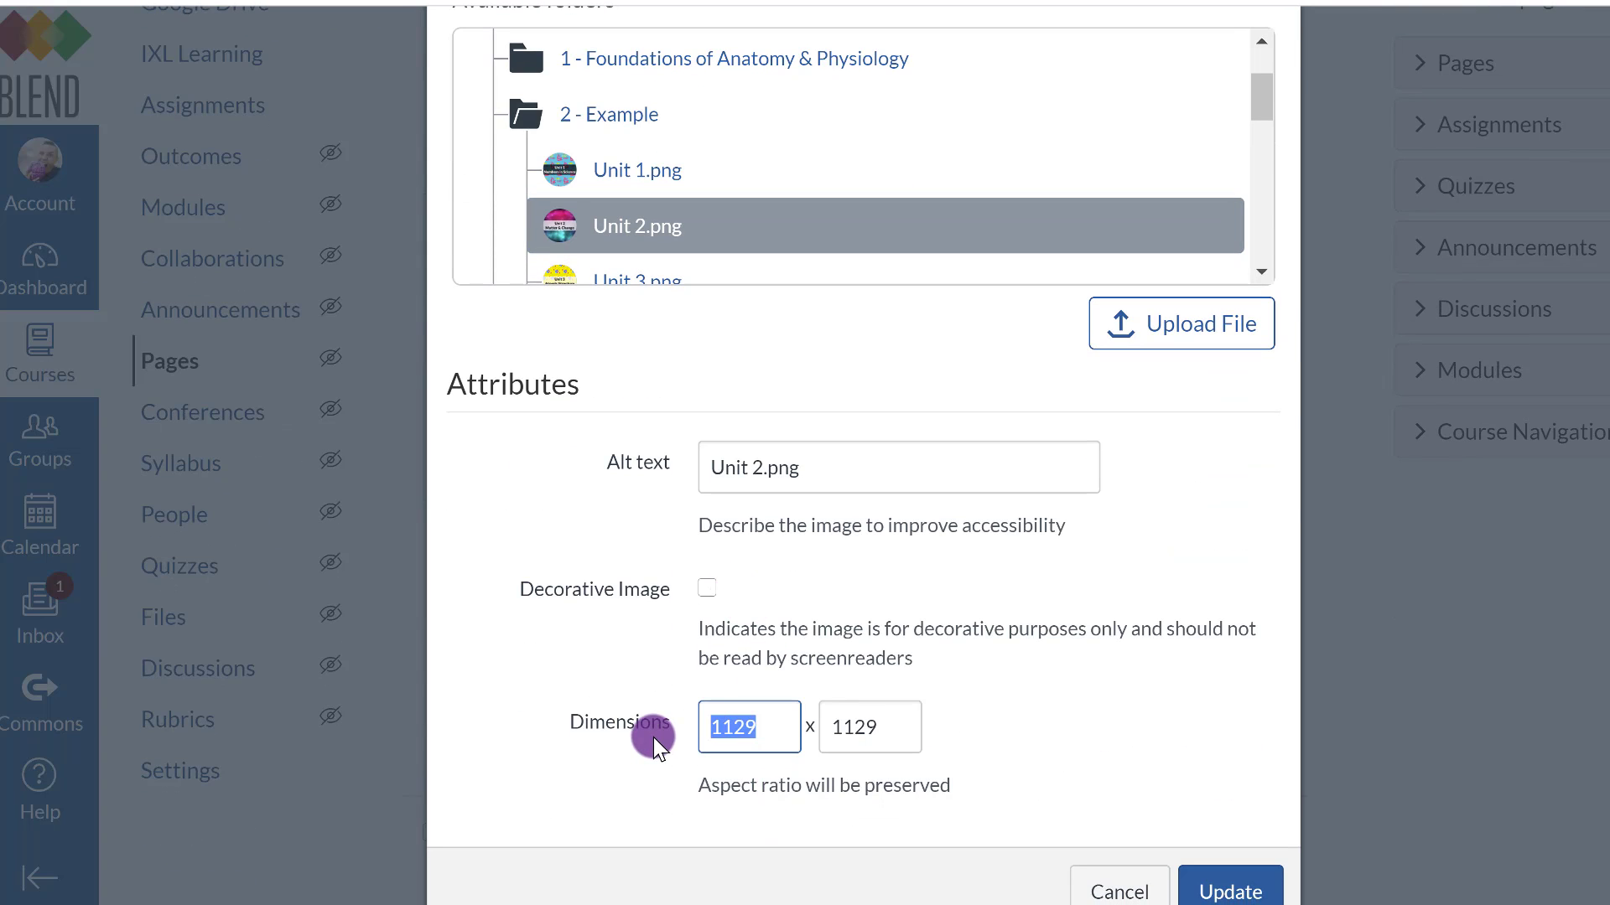
text(112)
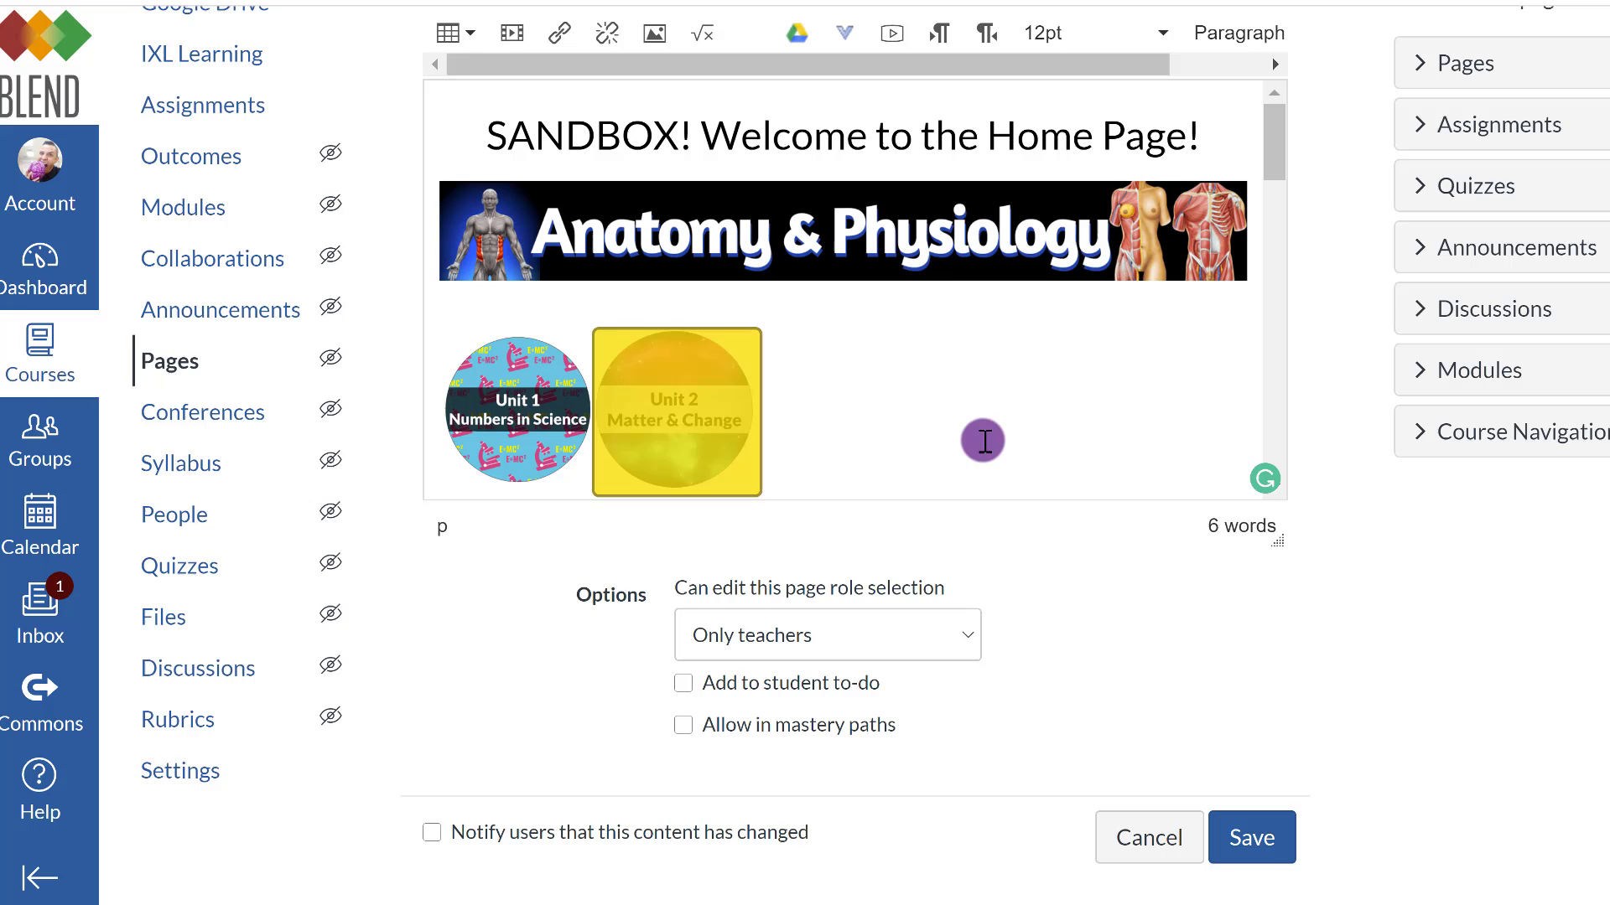
click(676, 411)
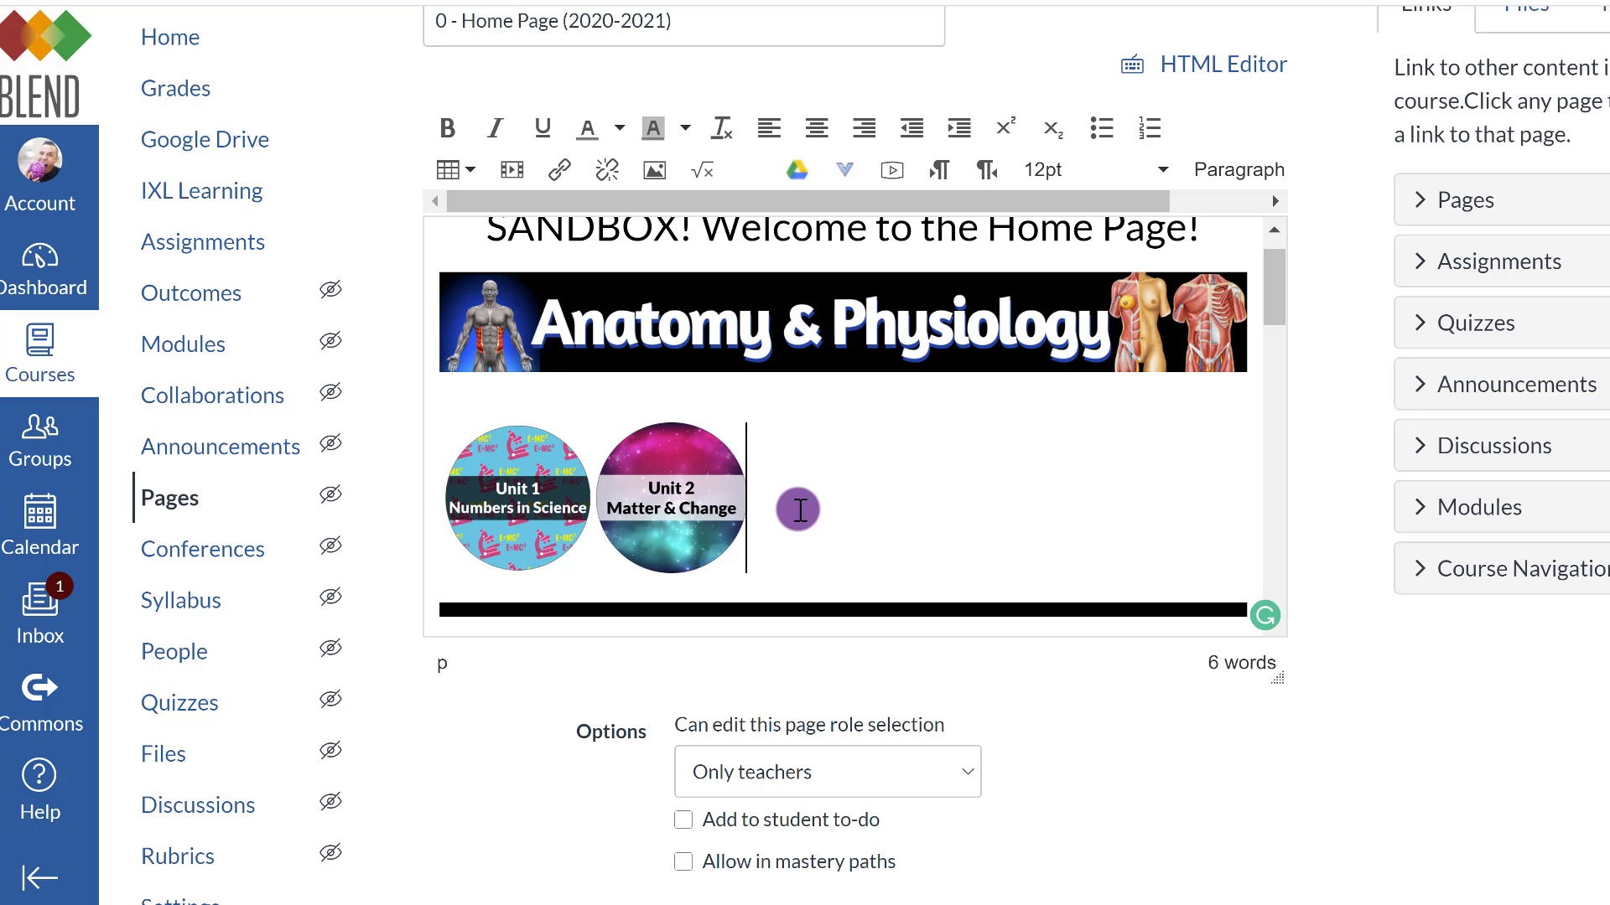
click(516, 498)
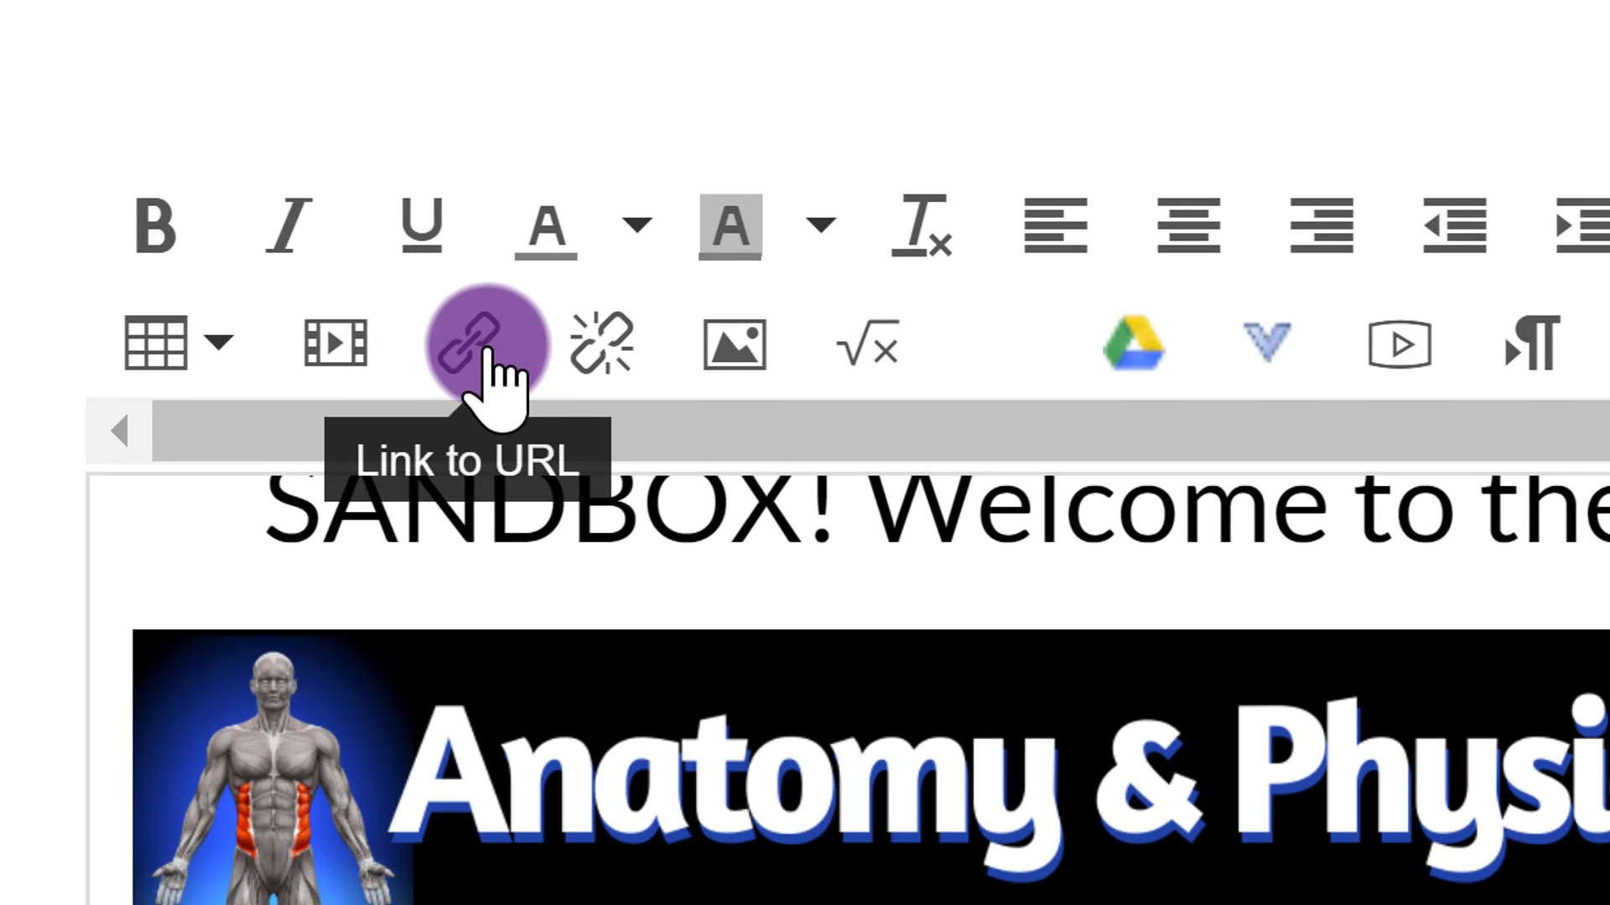
click(475, 344)
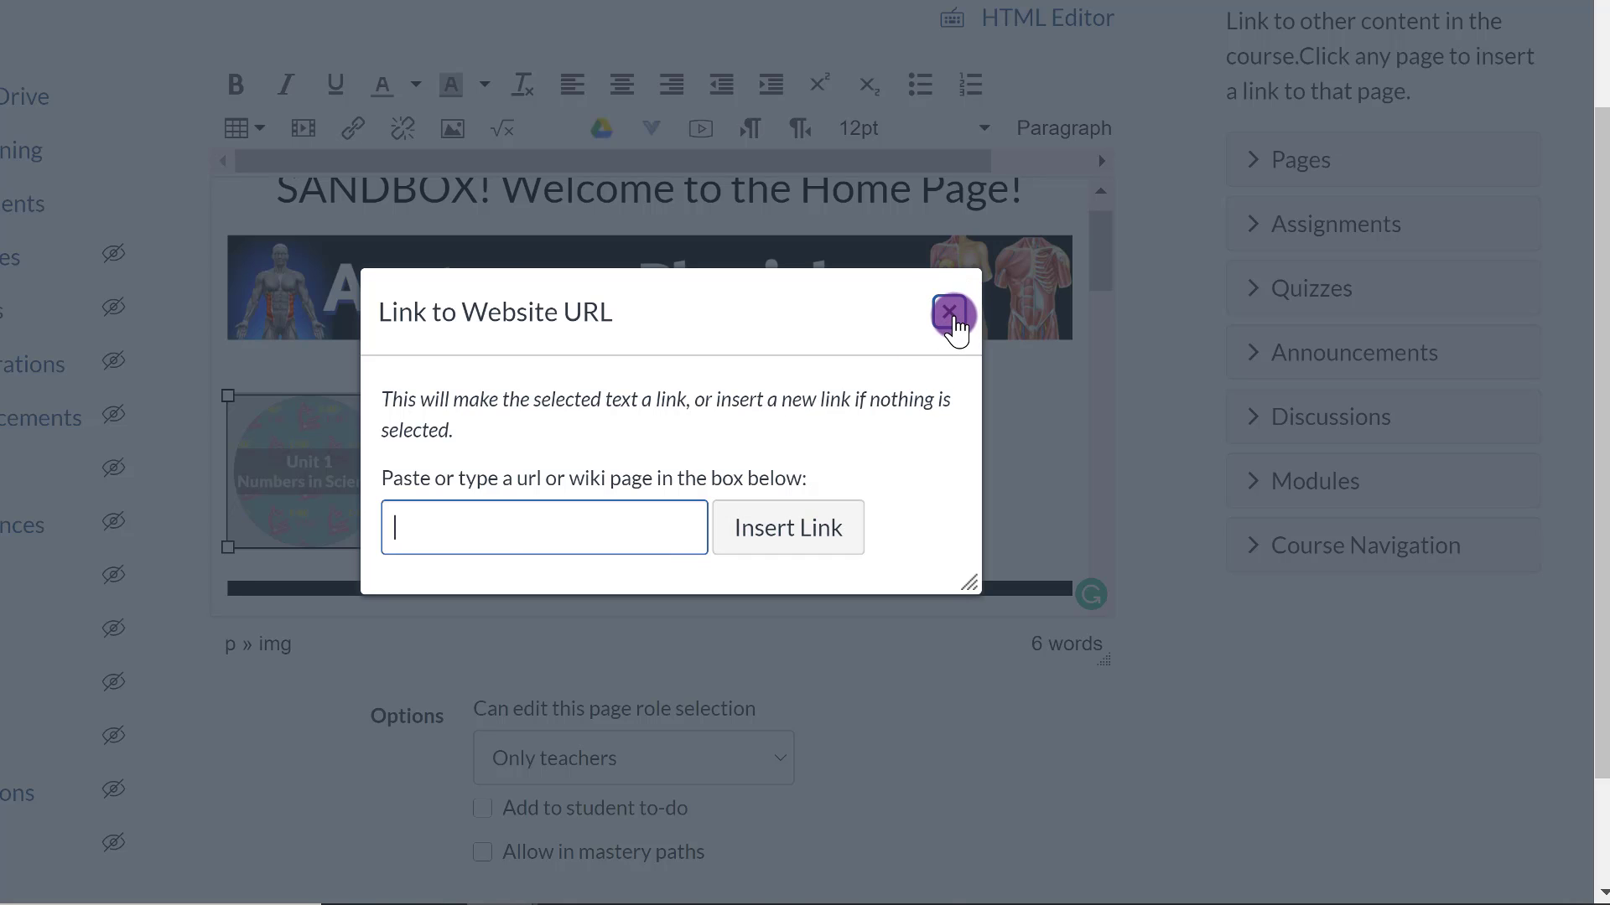
click(949, 313)
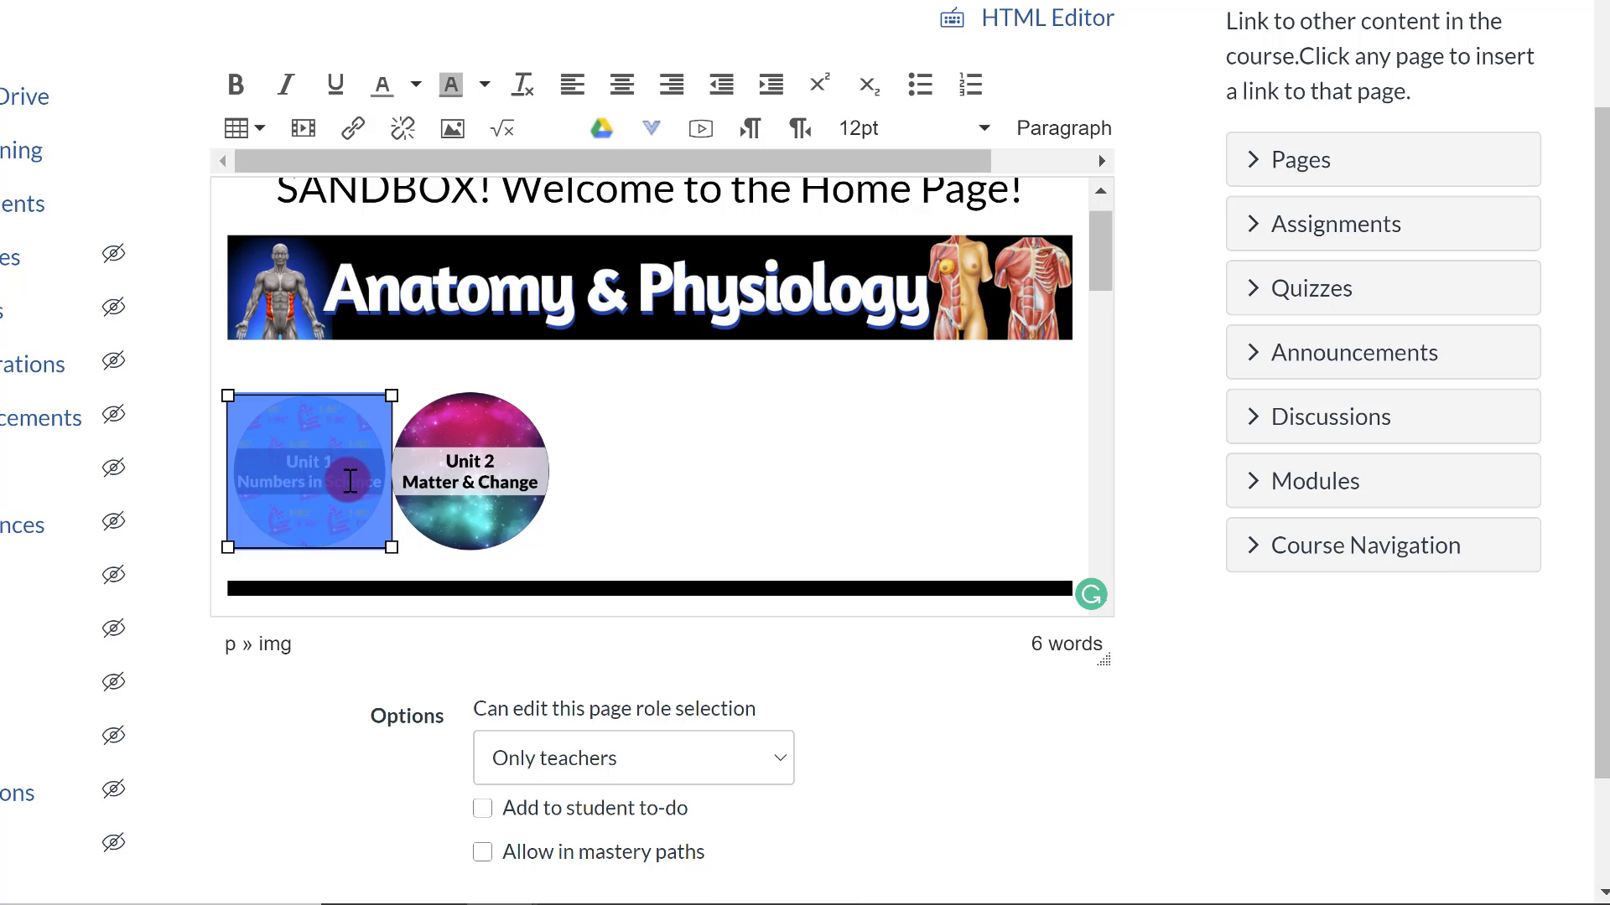
scroll(down, 3)
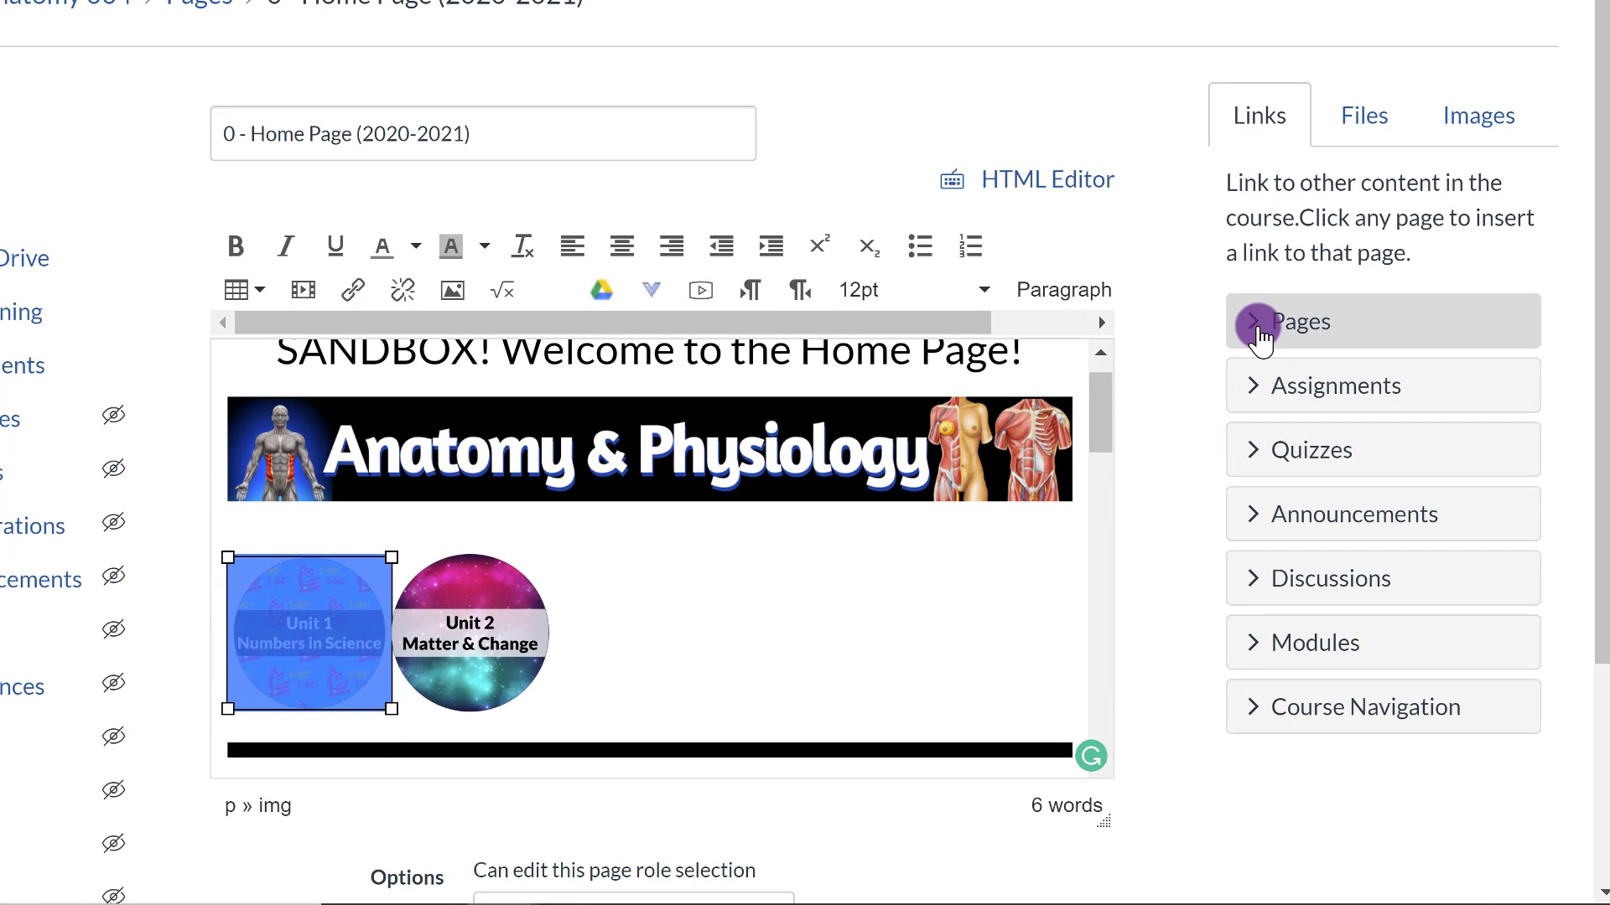
Browse course Pages links, trying The Language of Anatomy page for Unit 1.
click(1300, 321)
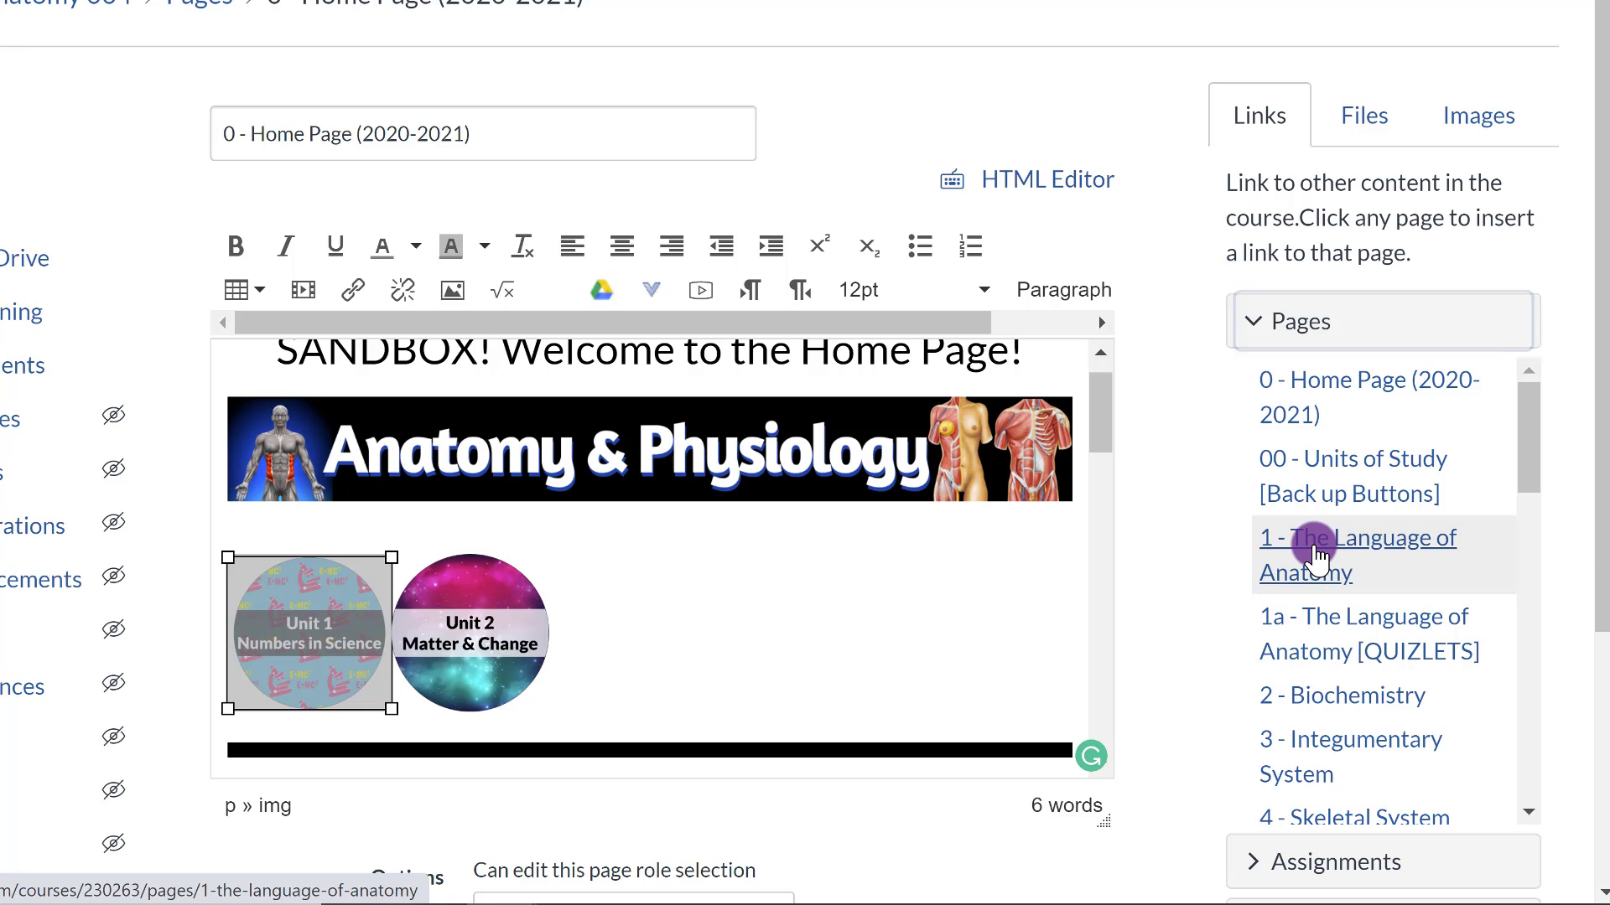
click(1357, 554)
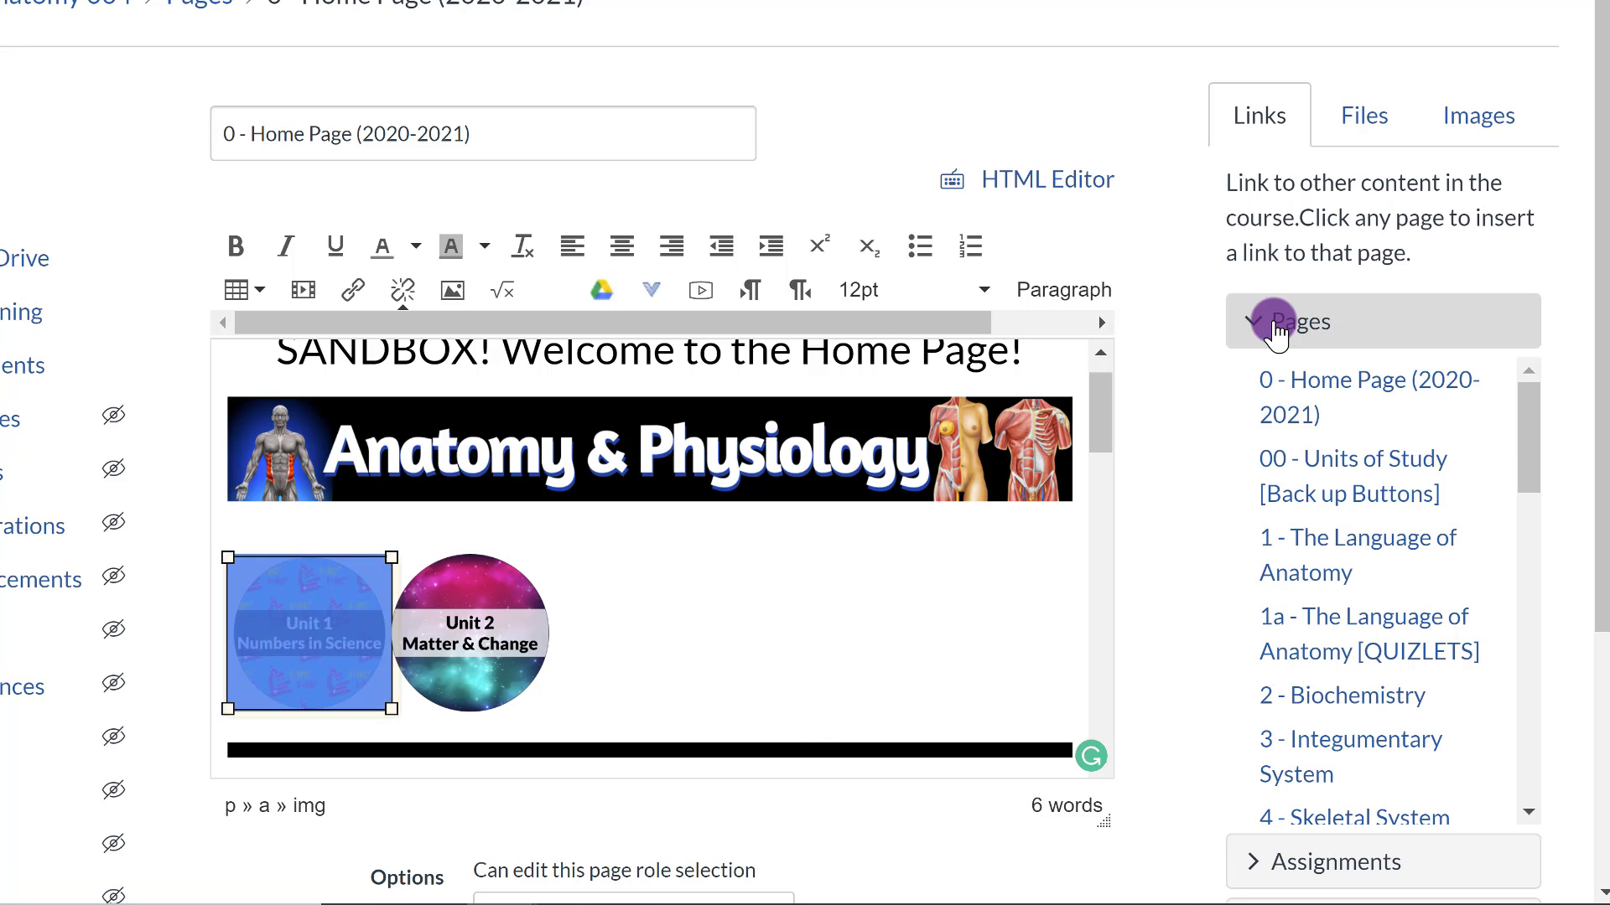
click(1298, 322)
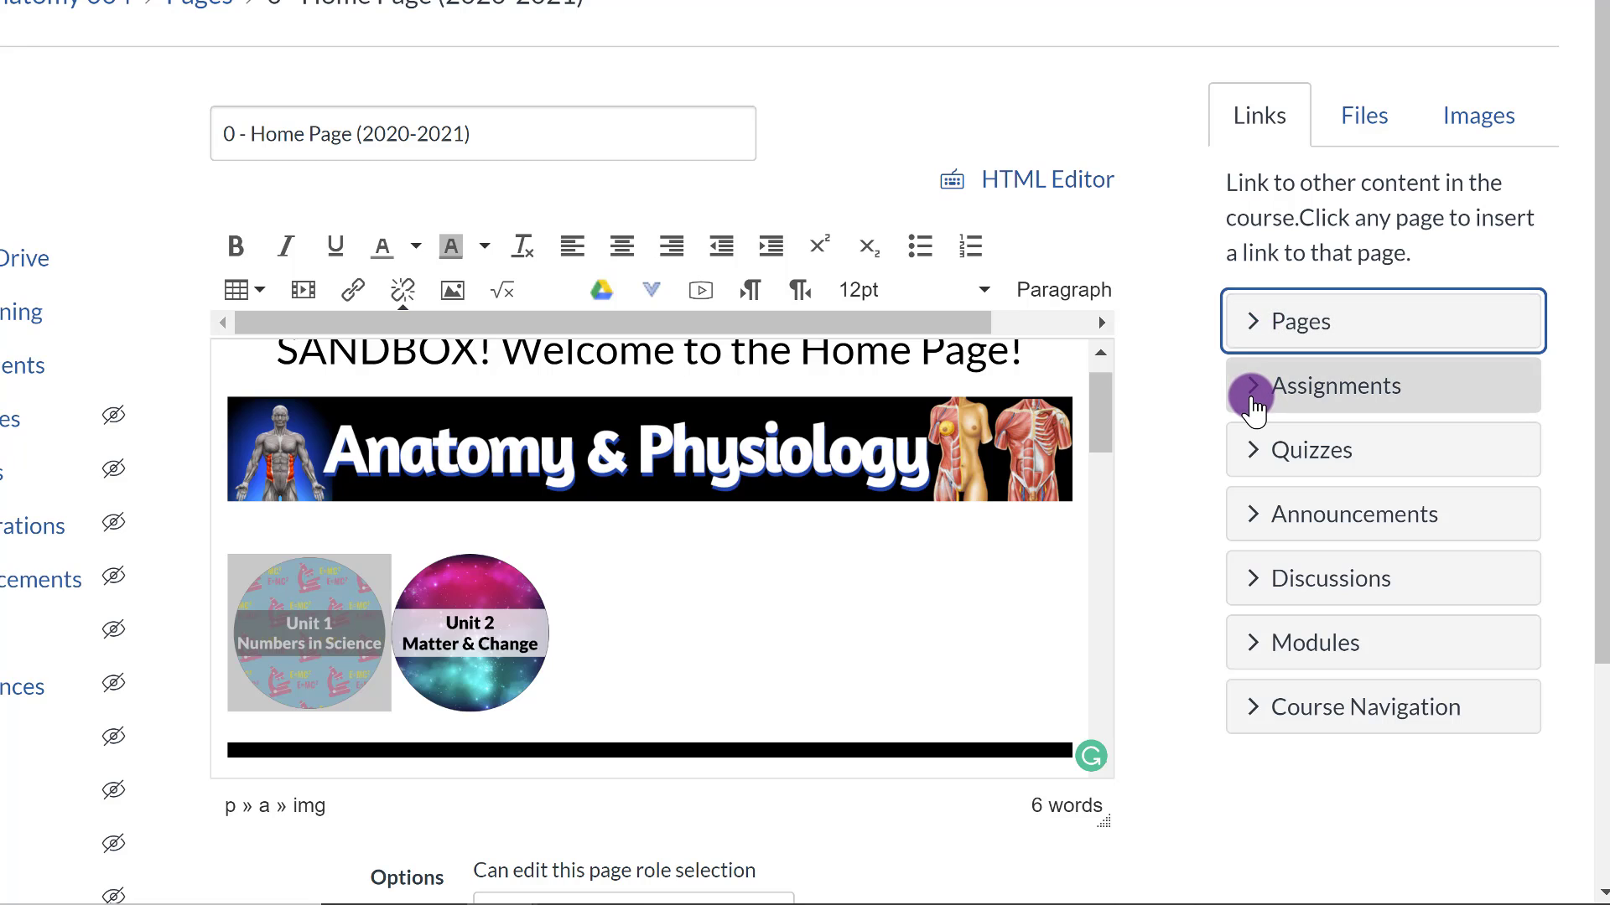
Pick the Class 6 quiz link for Unit 1 and briefly review the Files links.
click(1335, 385)
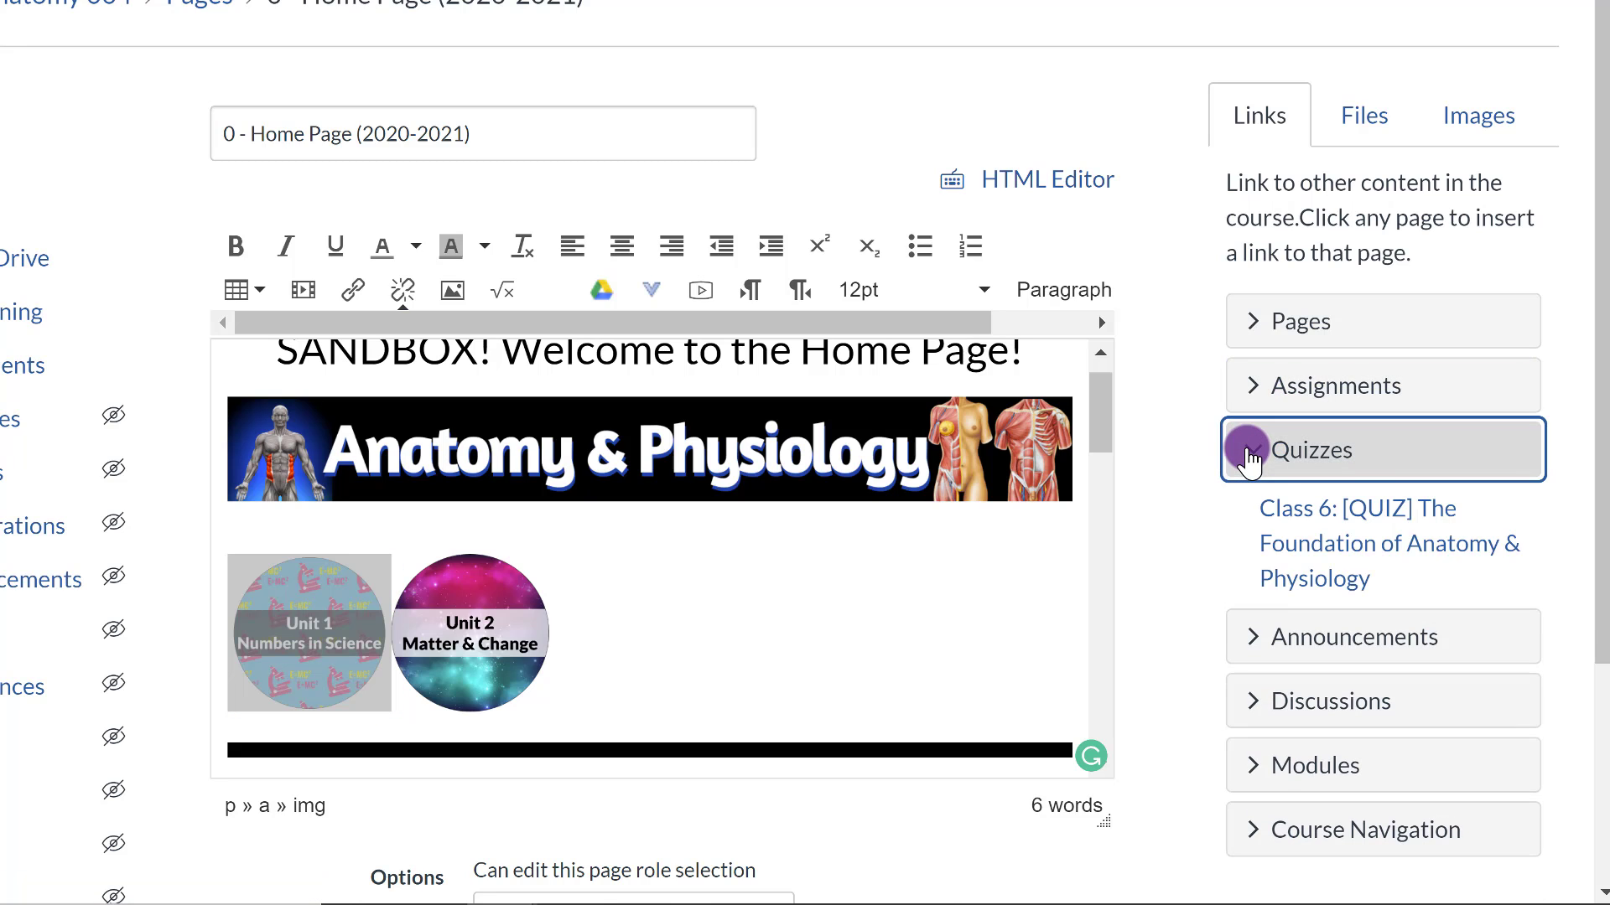
click(307, 634)
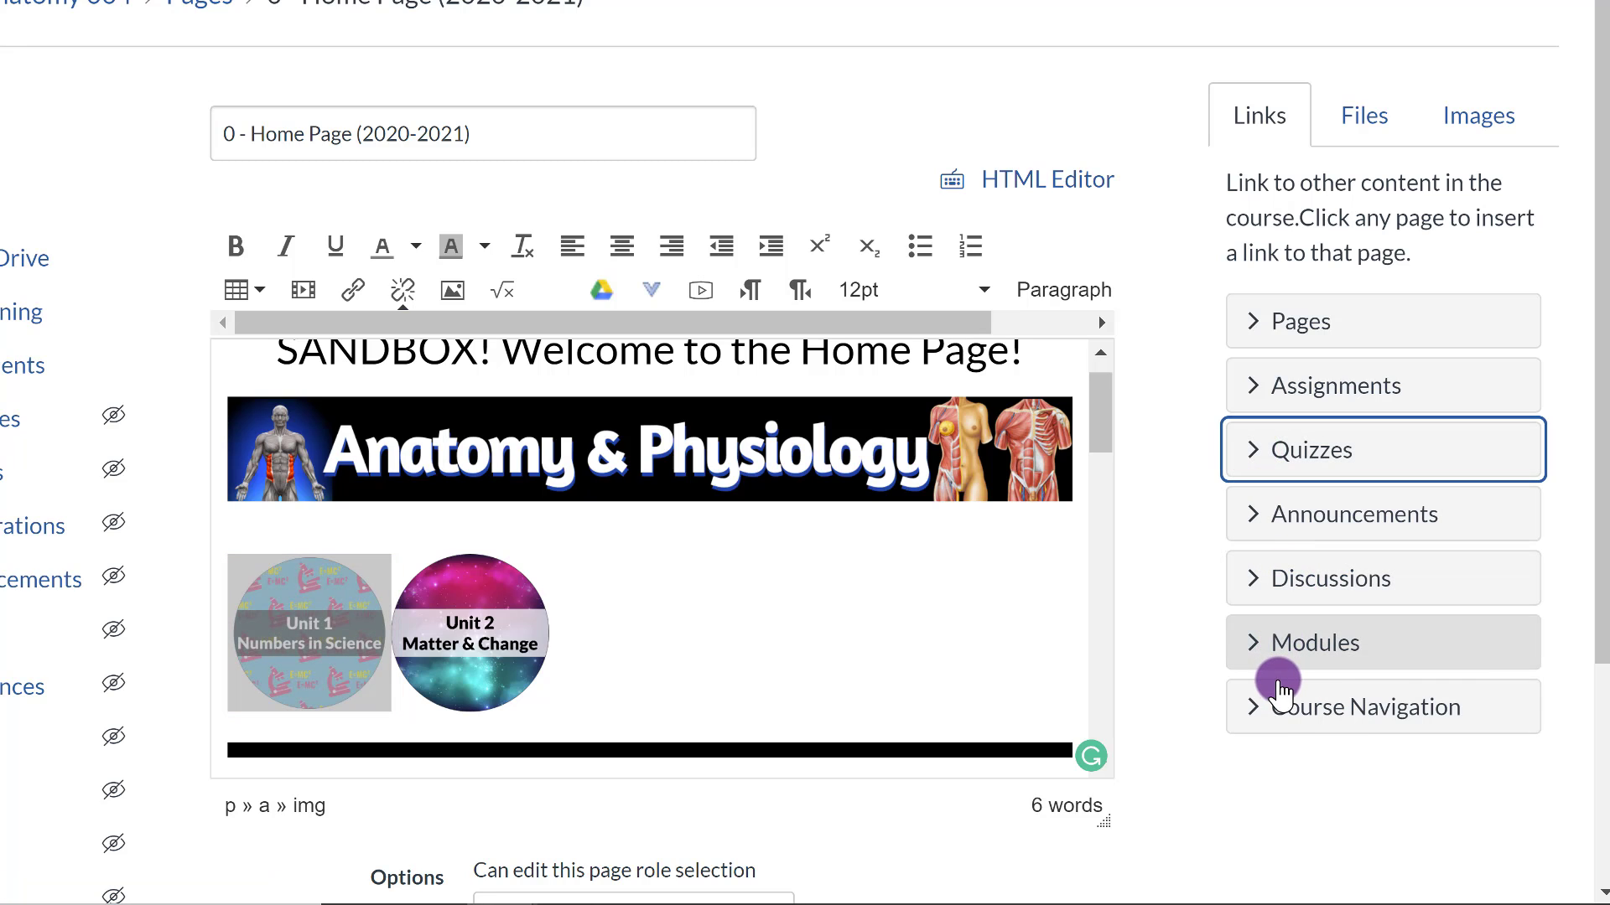
mouse_move(1286, 636)
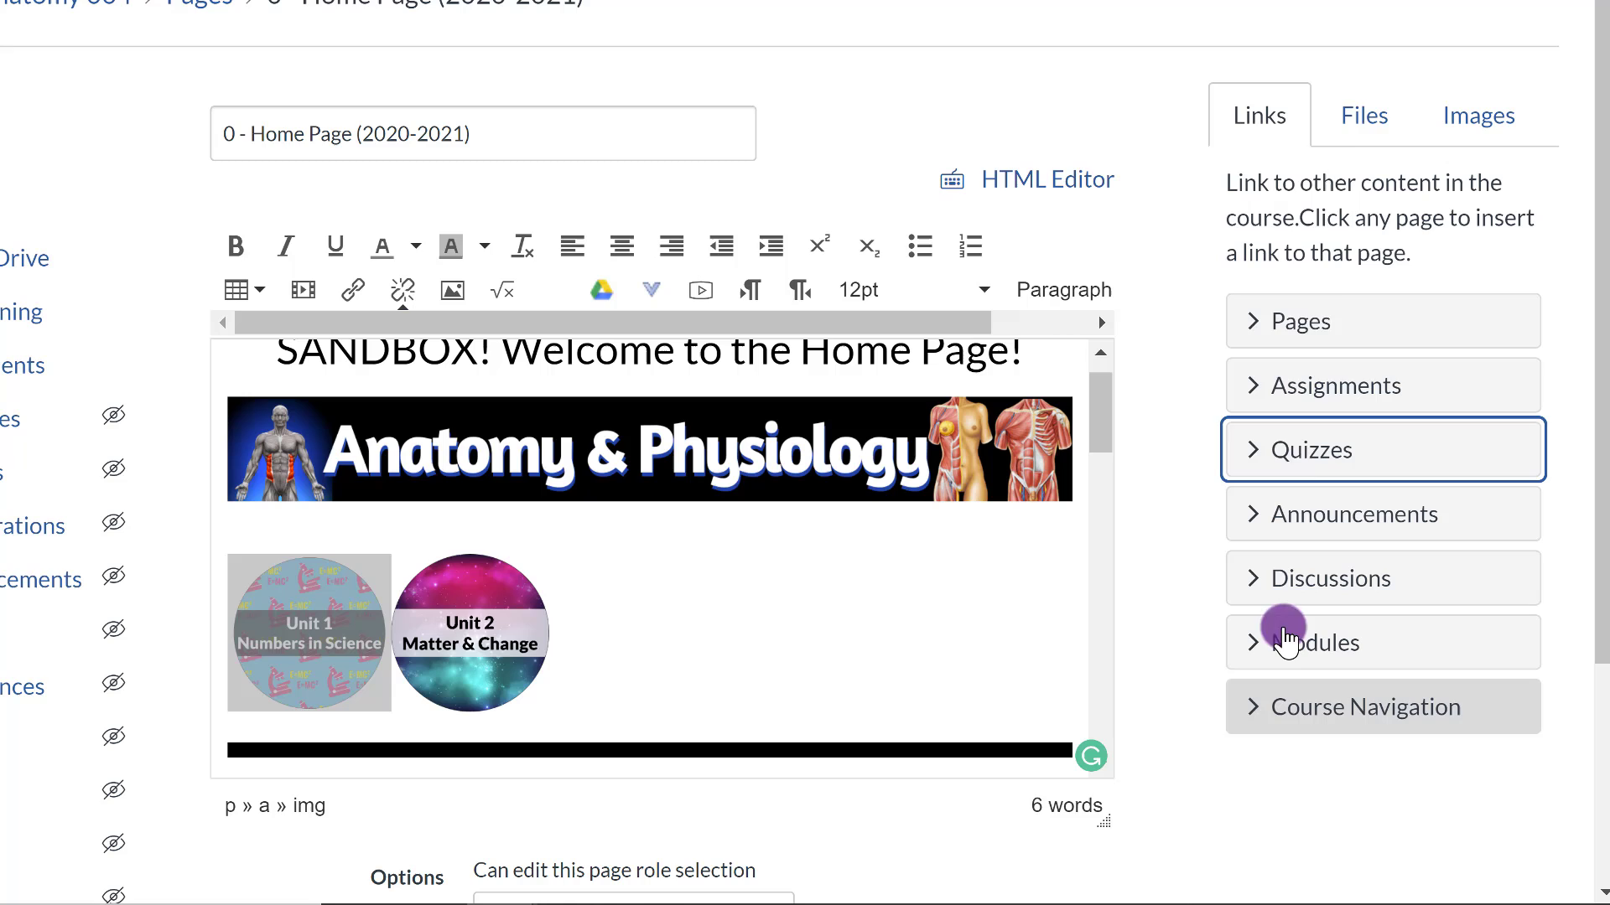
click(1362, 115)
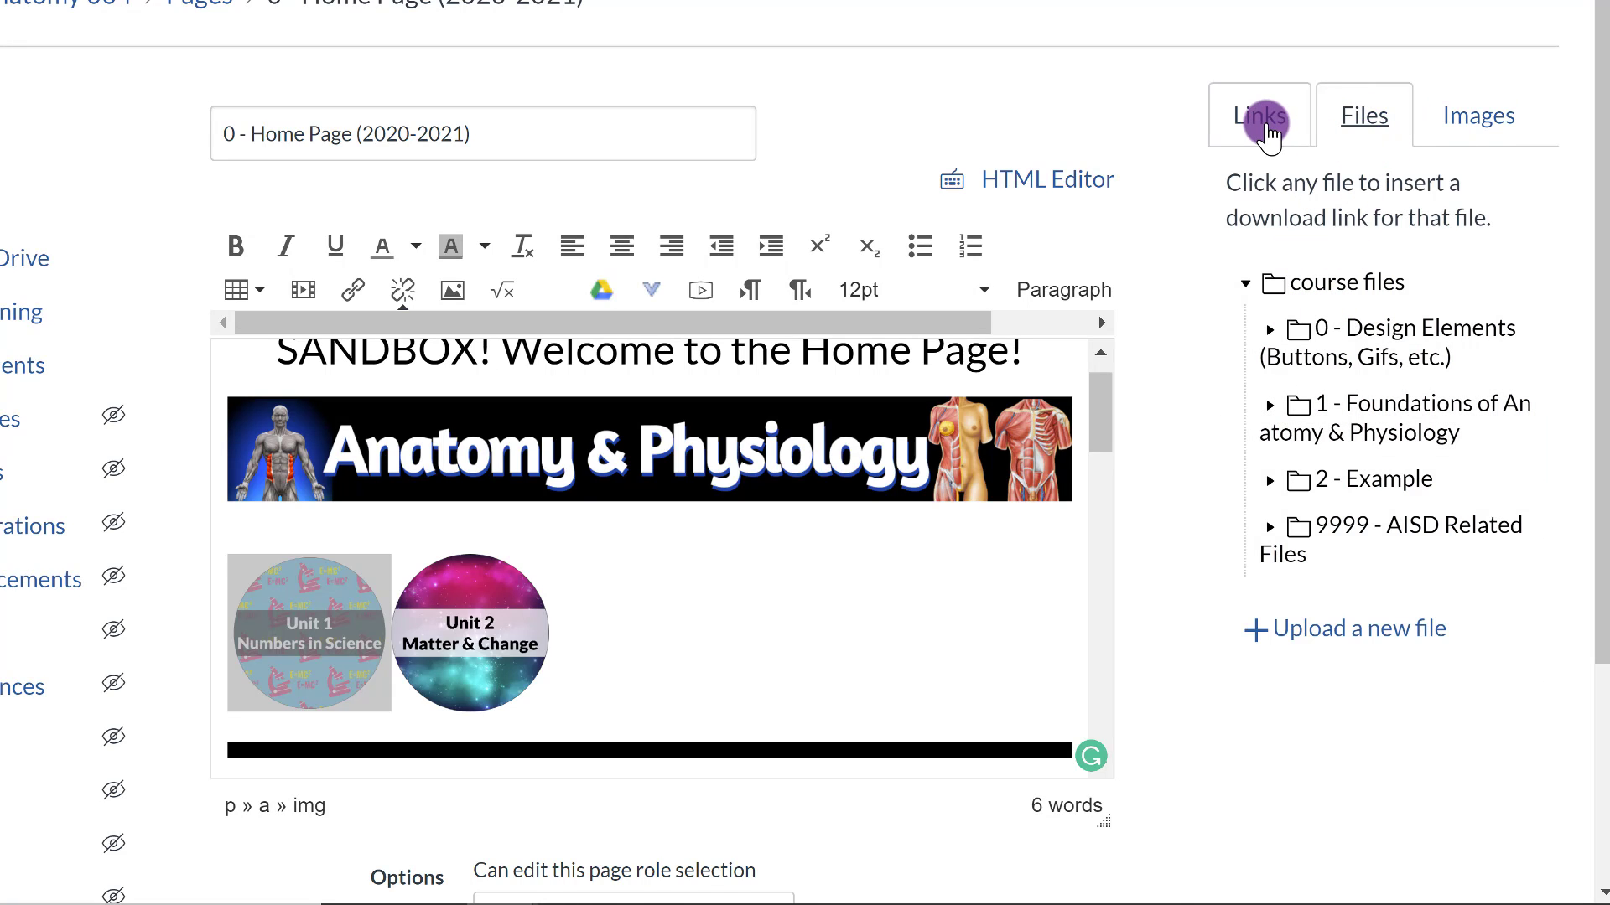
click(1259, 115)
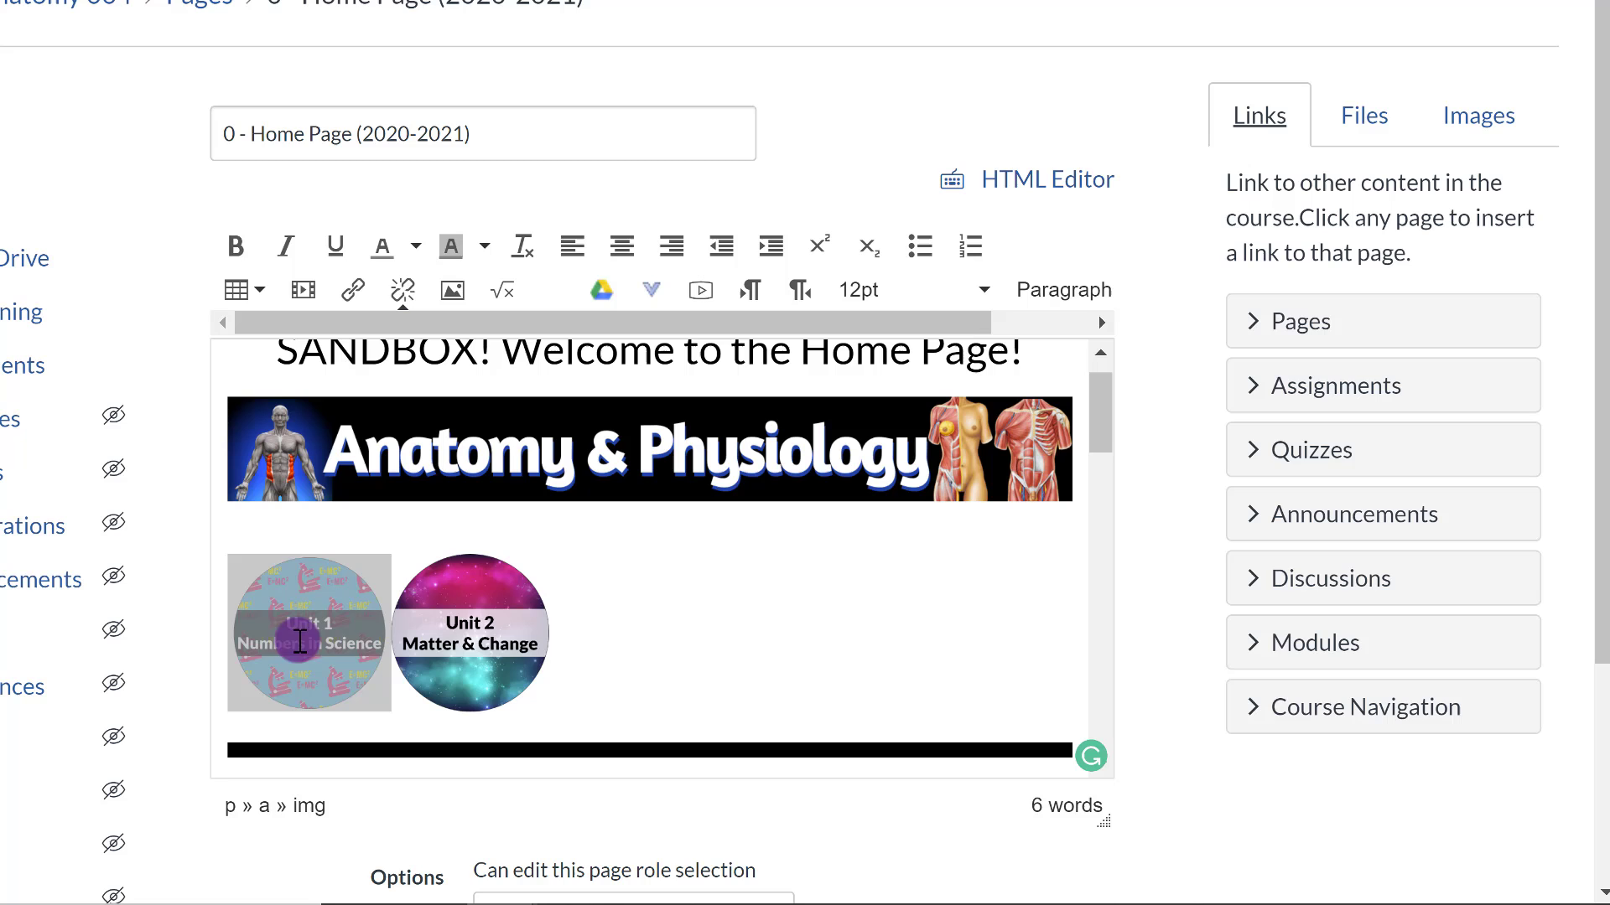
scroll(down, 3)
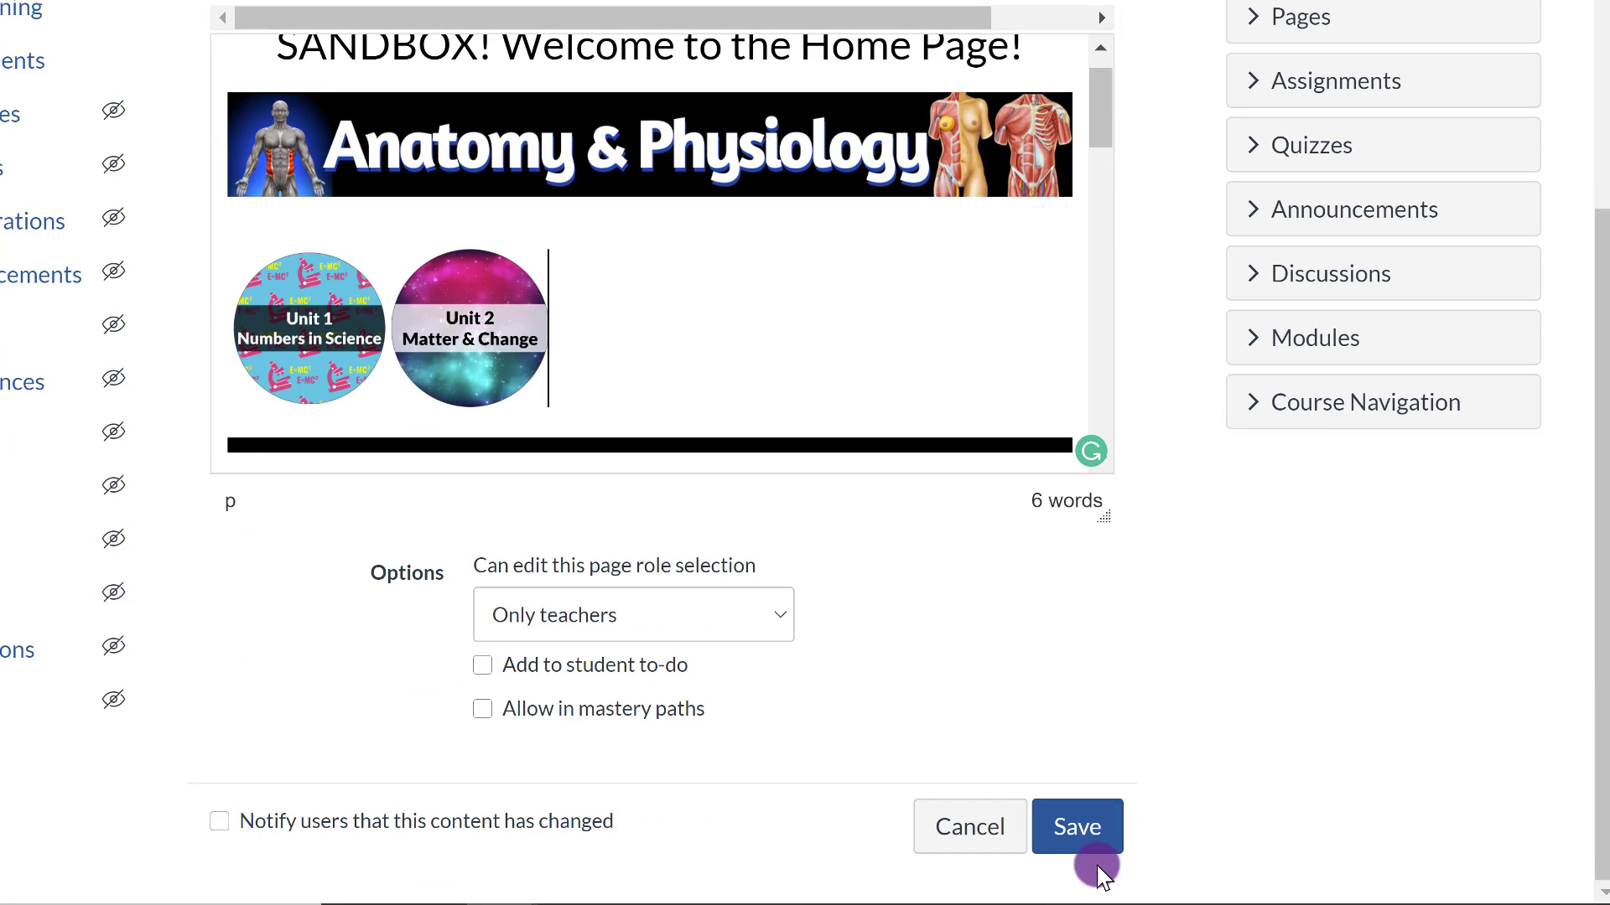
Save the edited 0 - Home Page (2020-2021) page.
click(1076, 827)
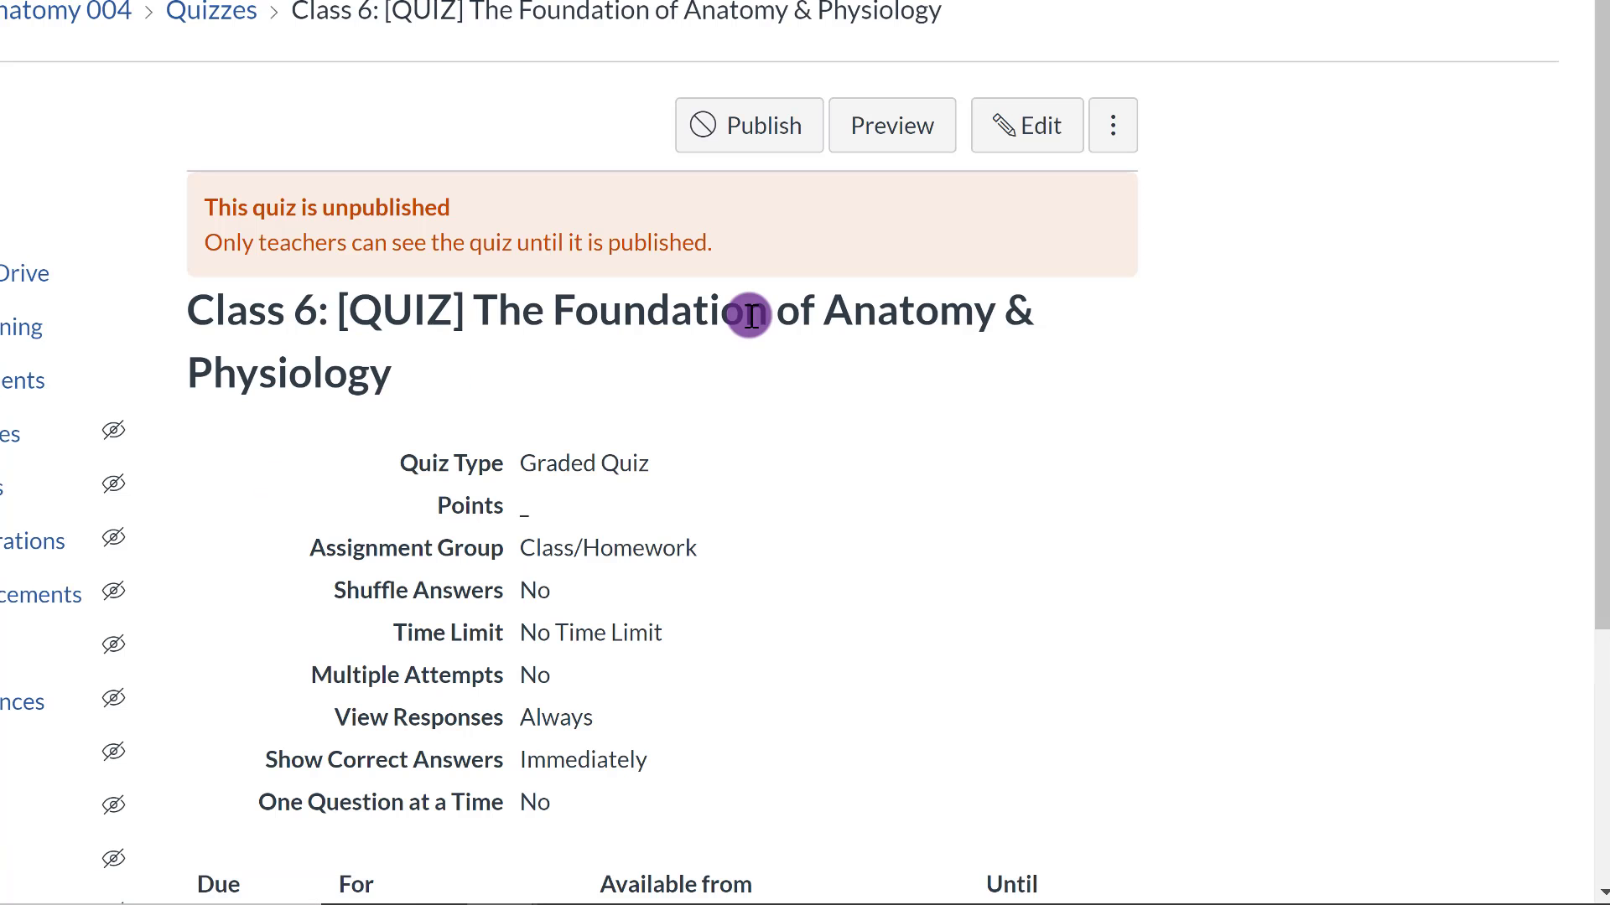
mouse_move(660, 404)
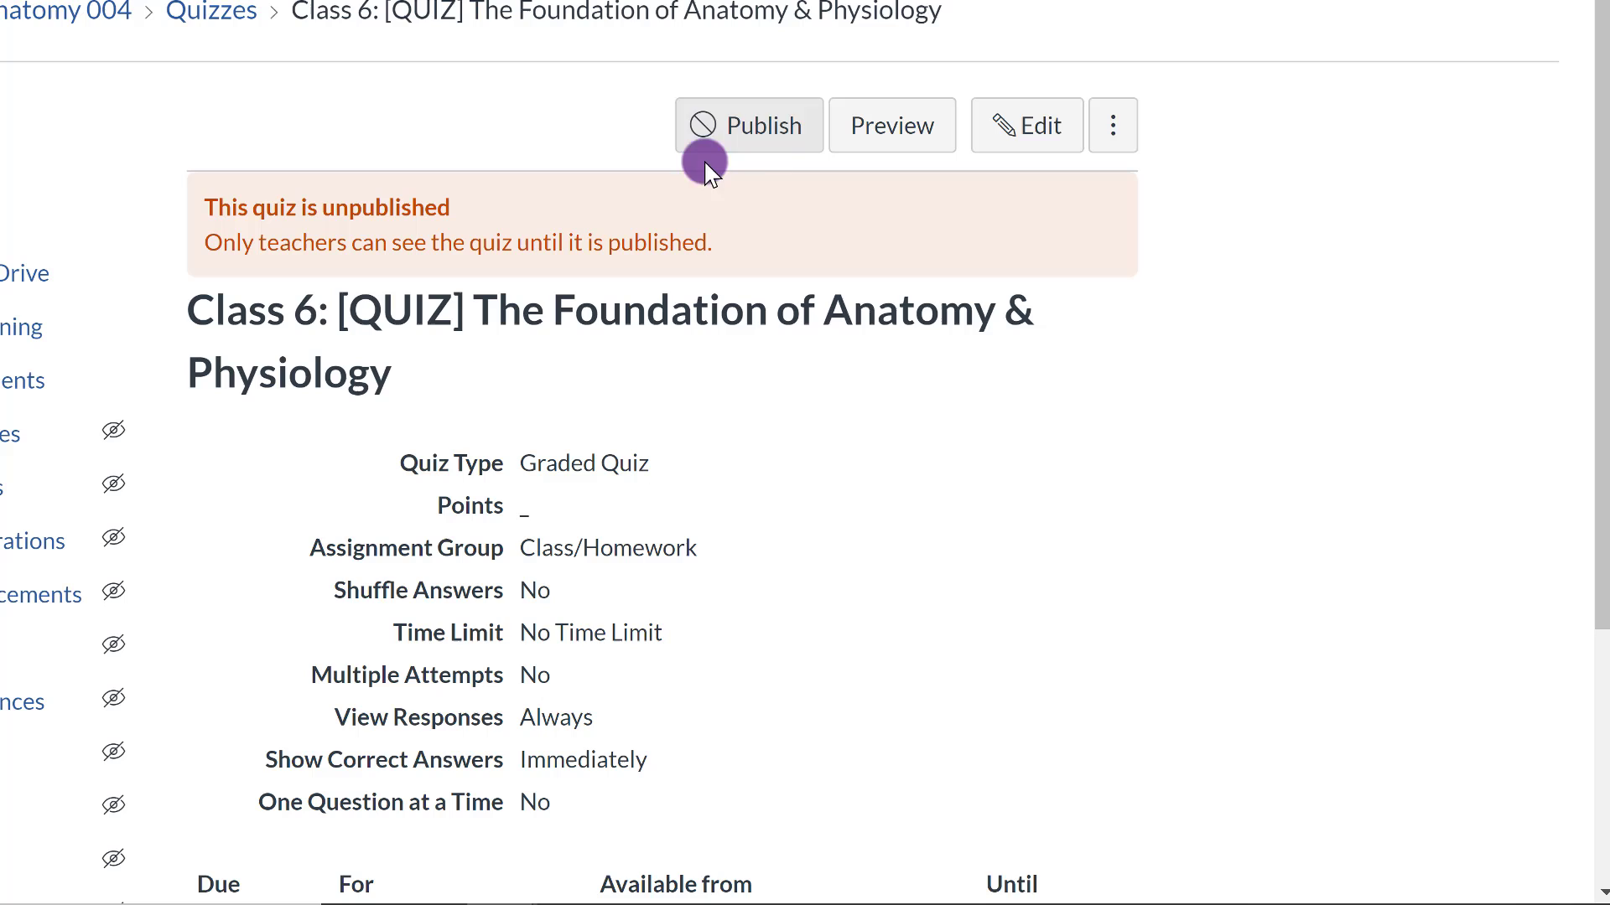
mouse_move(657, 123)
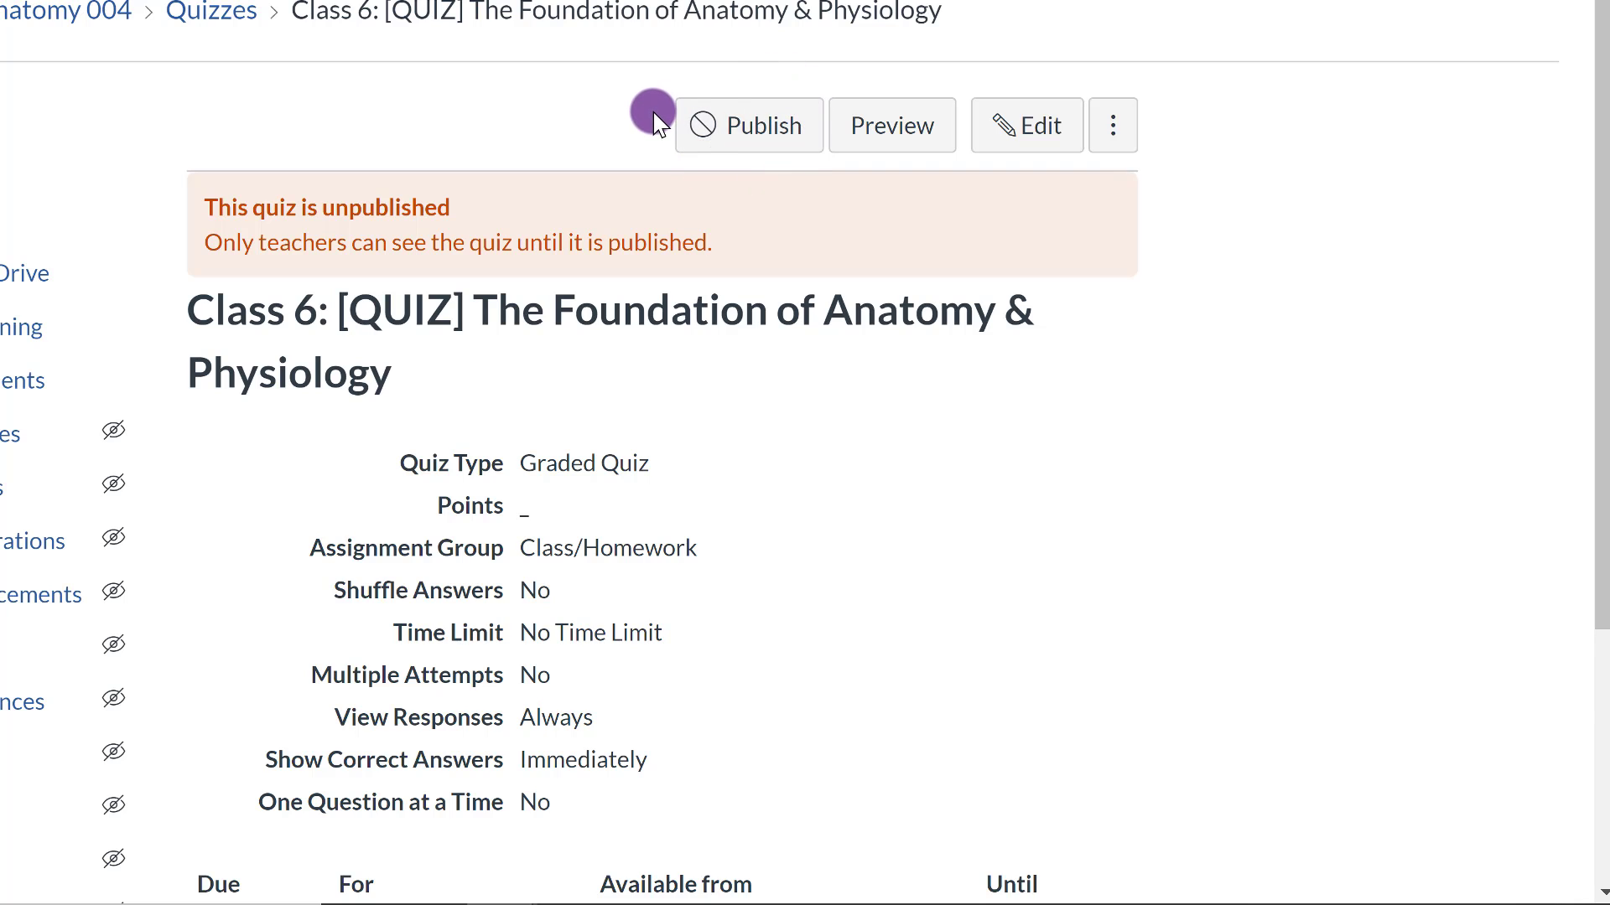
mouse_move(747, 125)
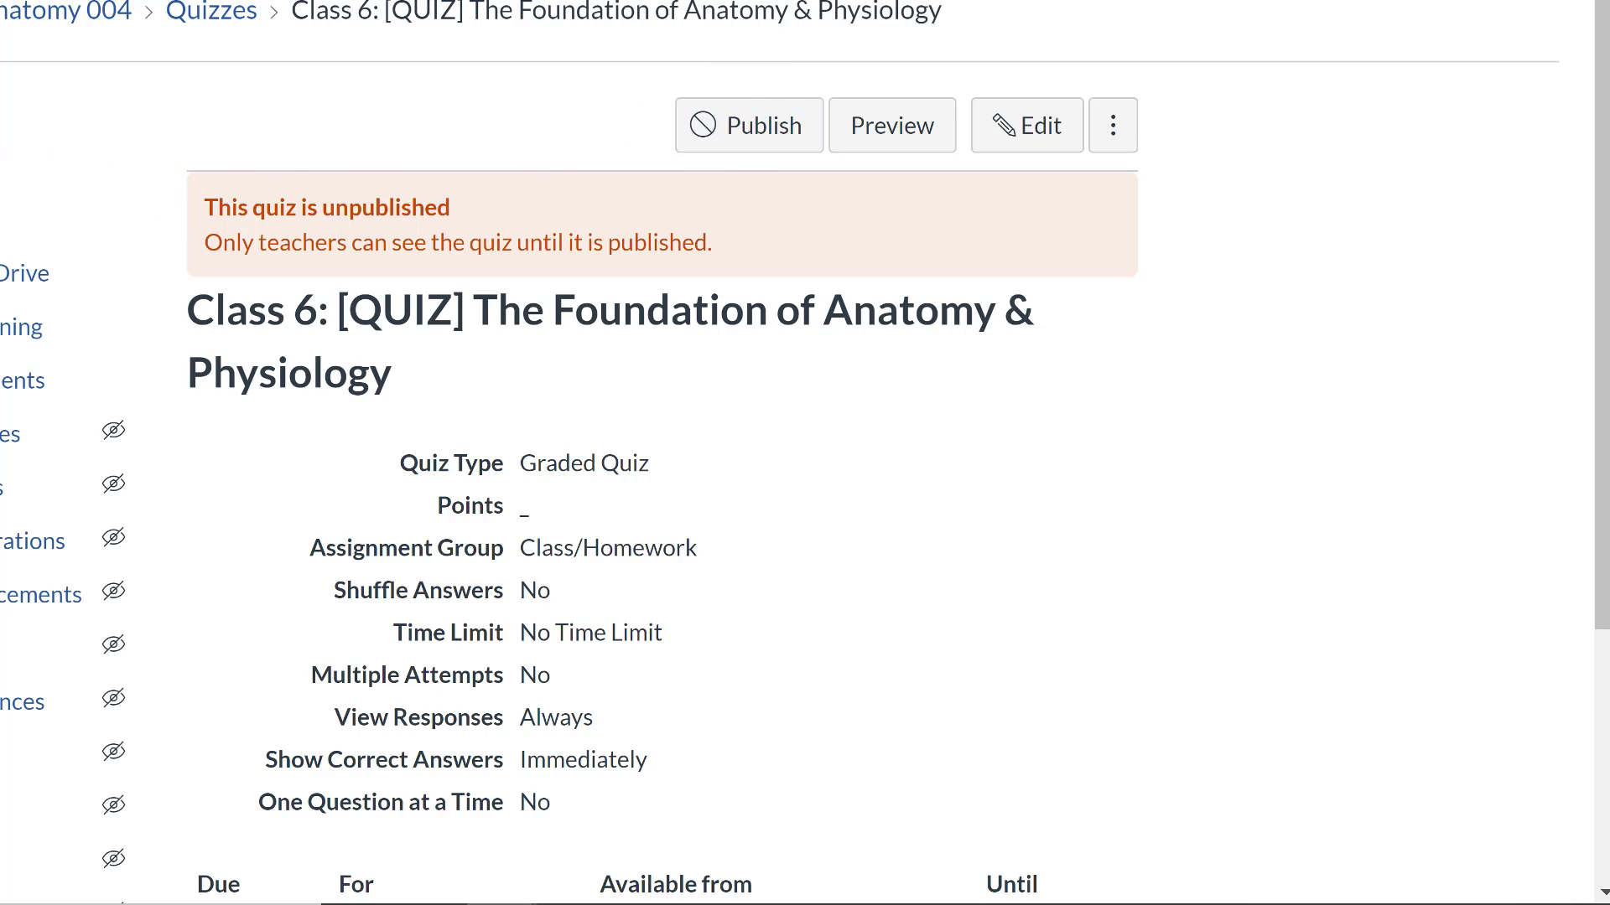
Return from the Class 6 quiz to the Anatomy & Physiology Sandbox home via the breadcrumb.
click(65, 11)
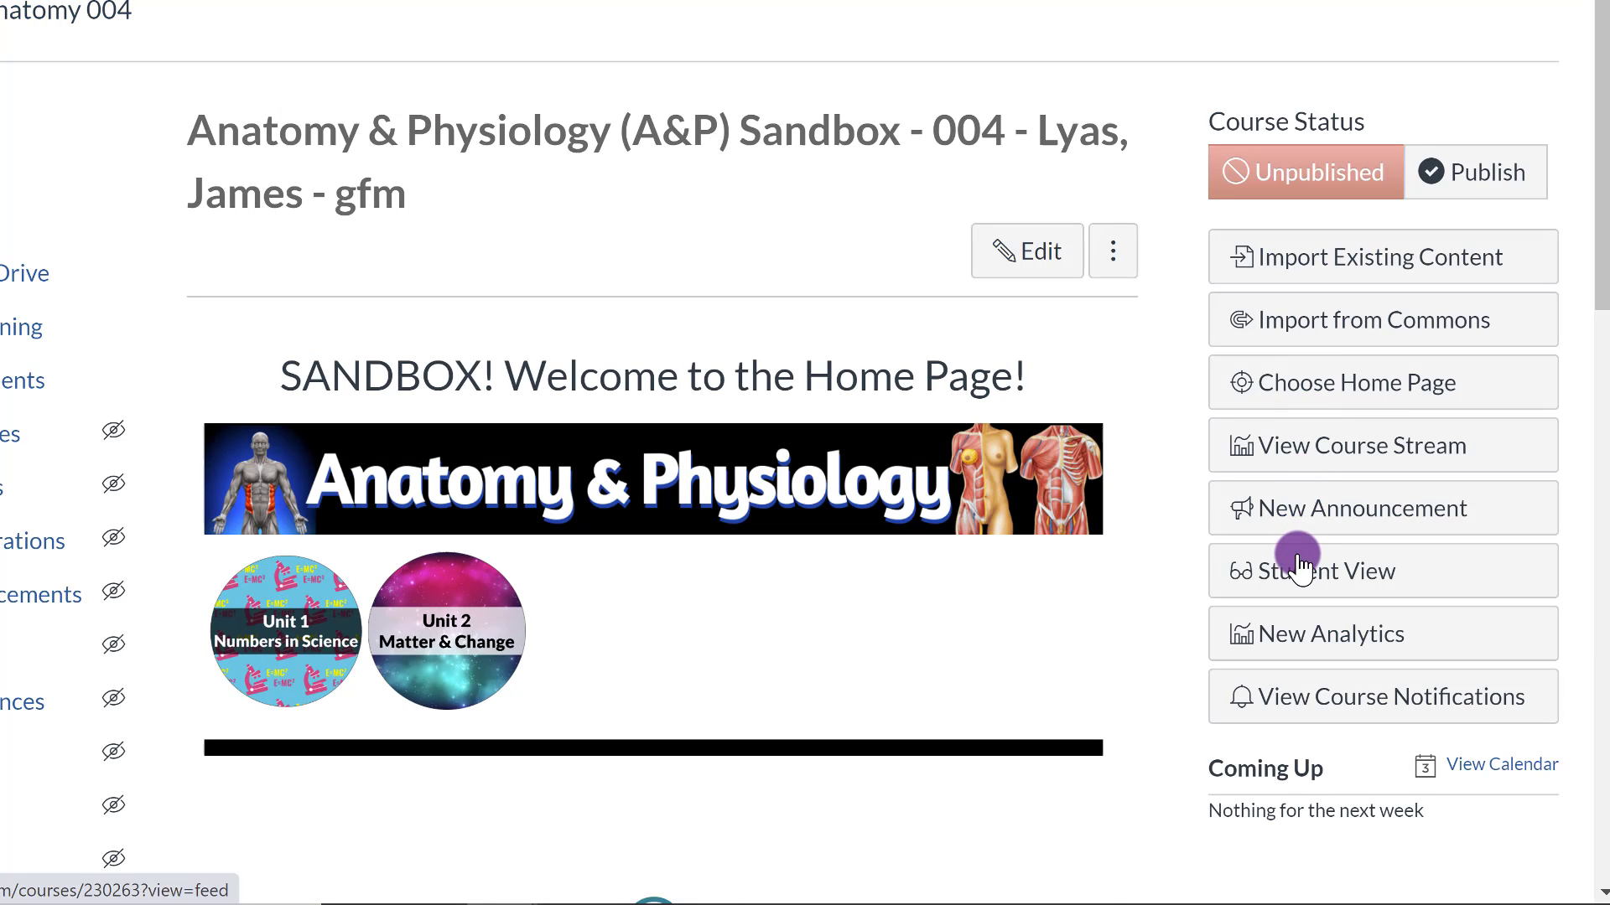
Enter Student View and try the Unit 1 button, reaching the Not Yet Available page.
click(1327, 571)
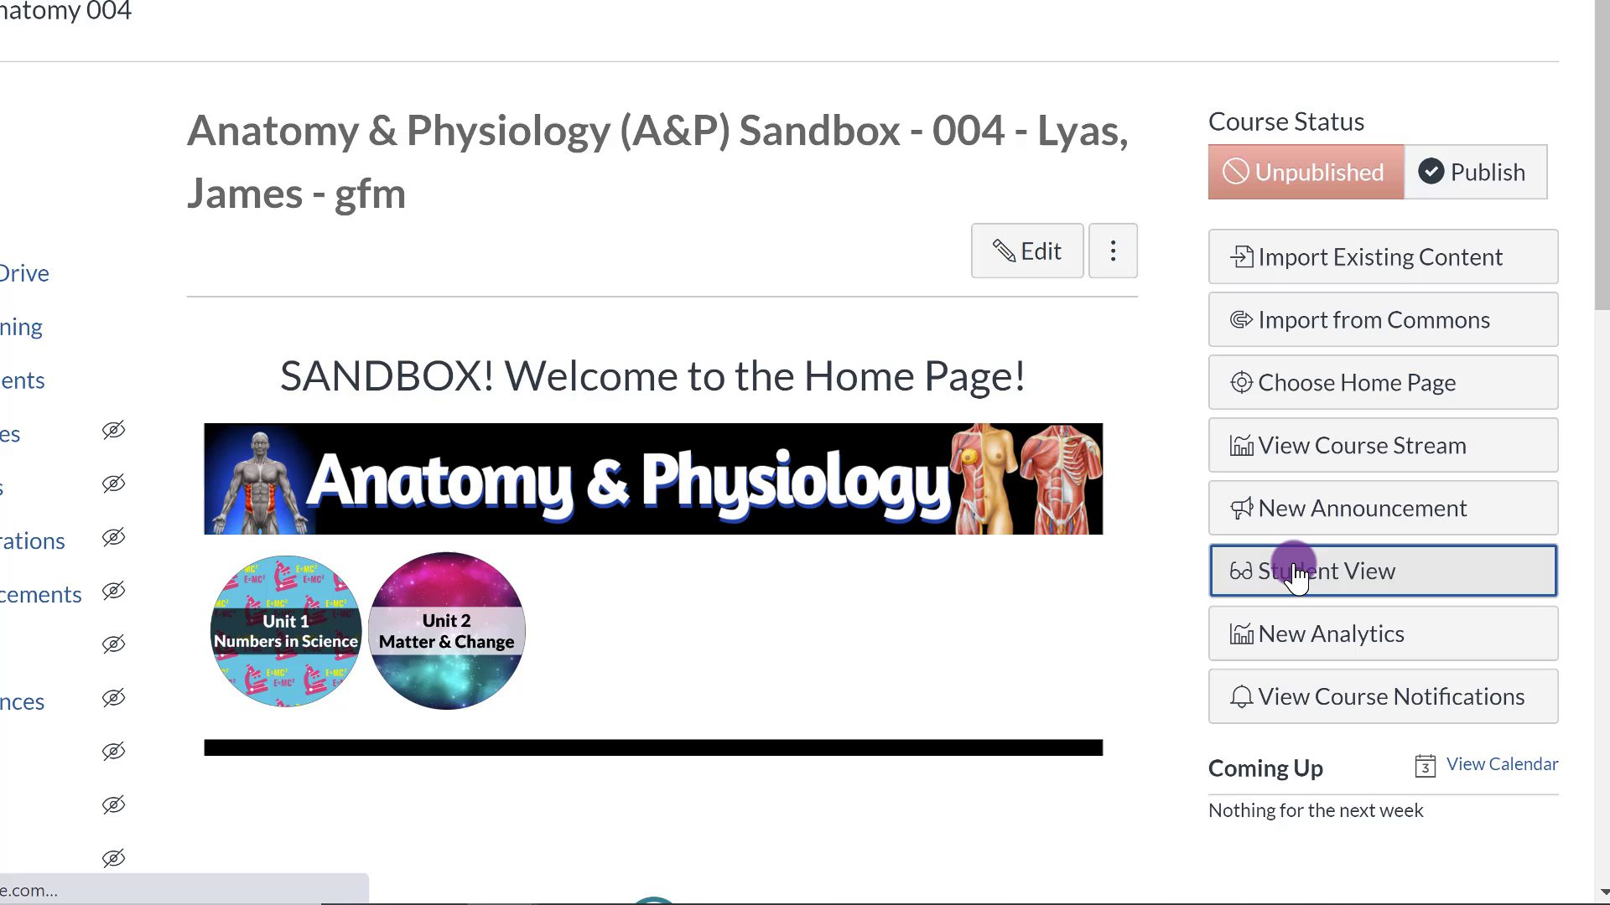
click(1326, 571)
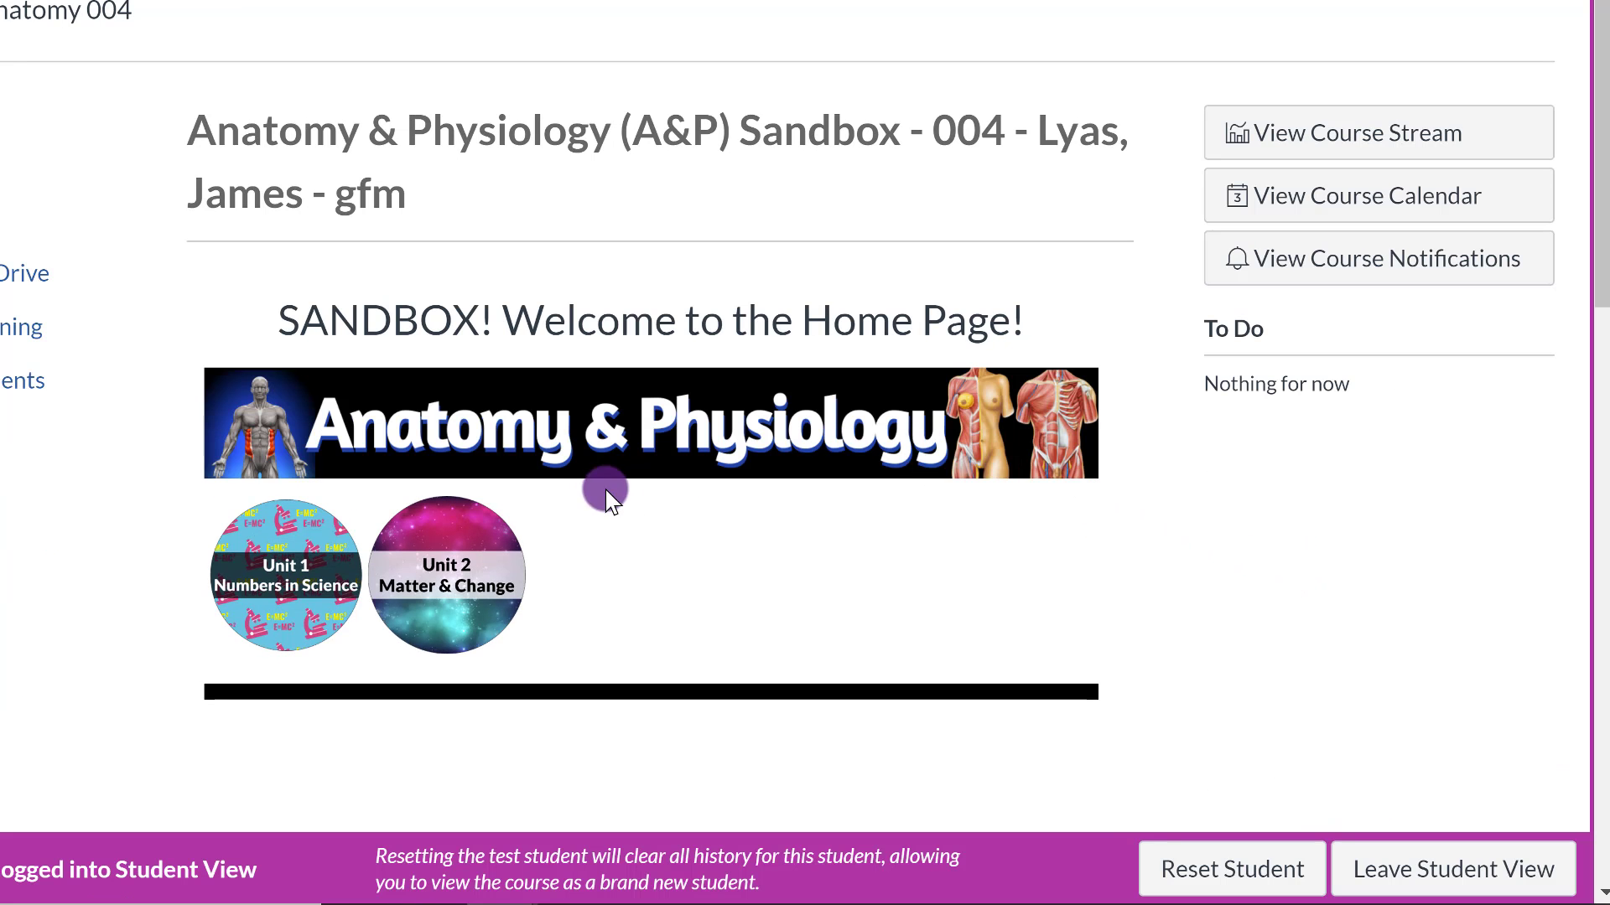
click(285, 572)
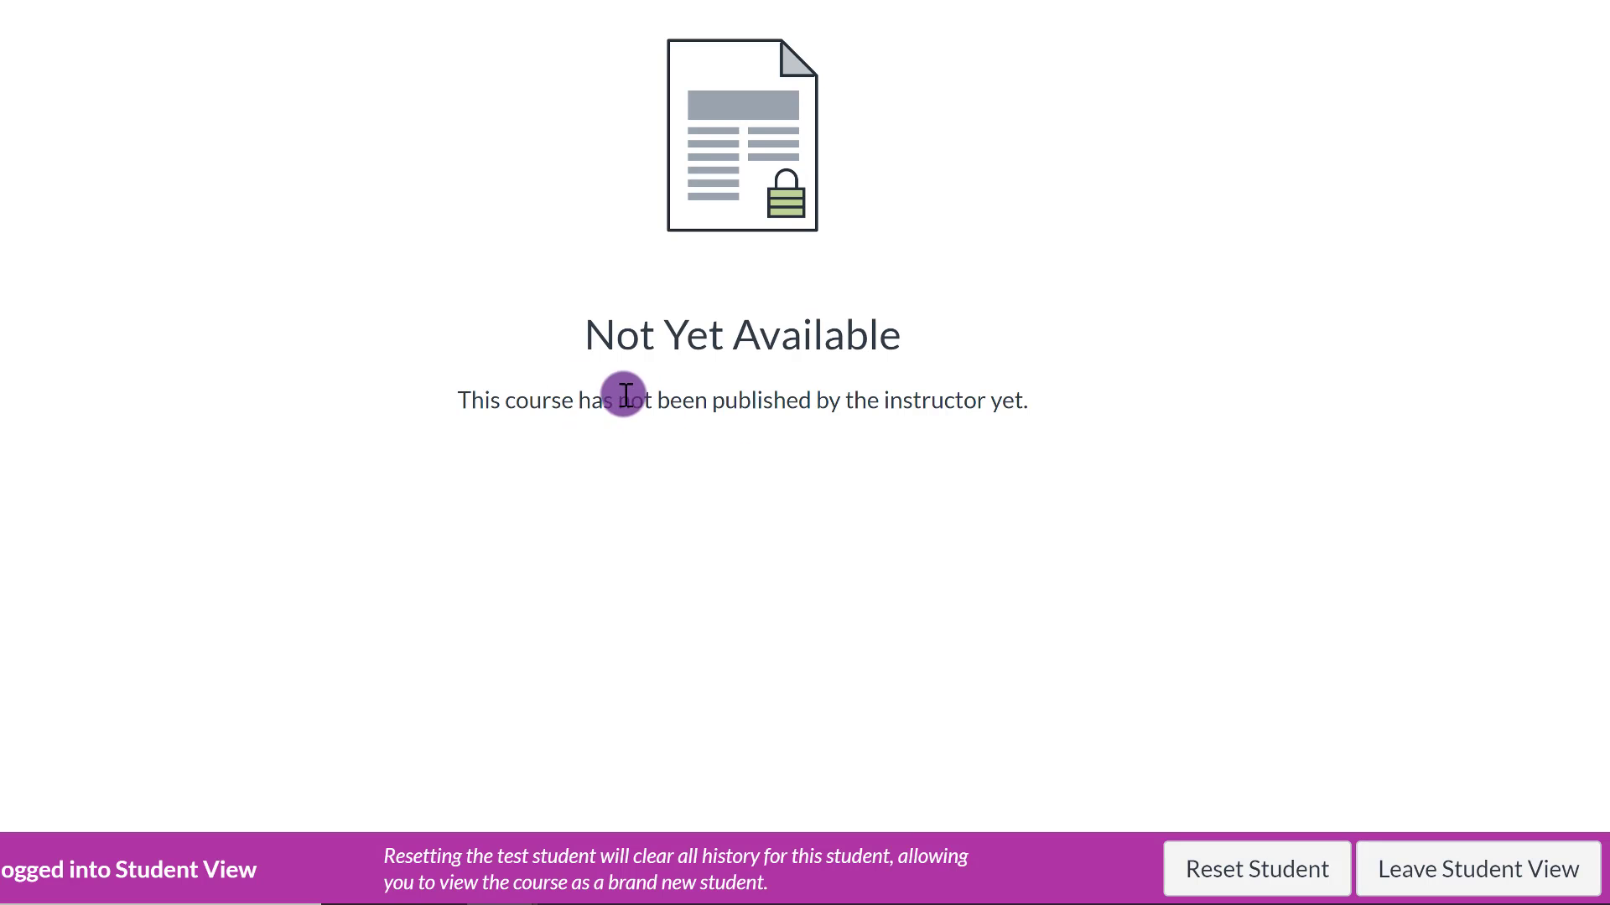
Highlight the 'not been published' notice, leave Student View, and scroll the teacher home page.
drag(616, 399, 1021, 401)
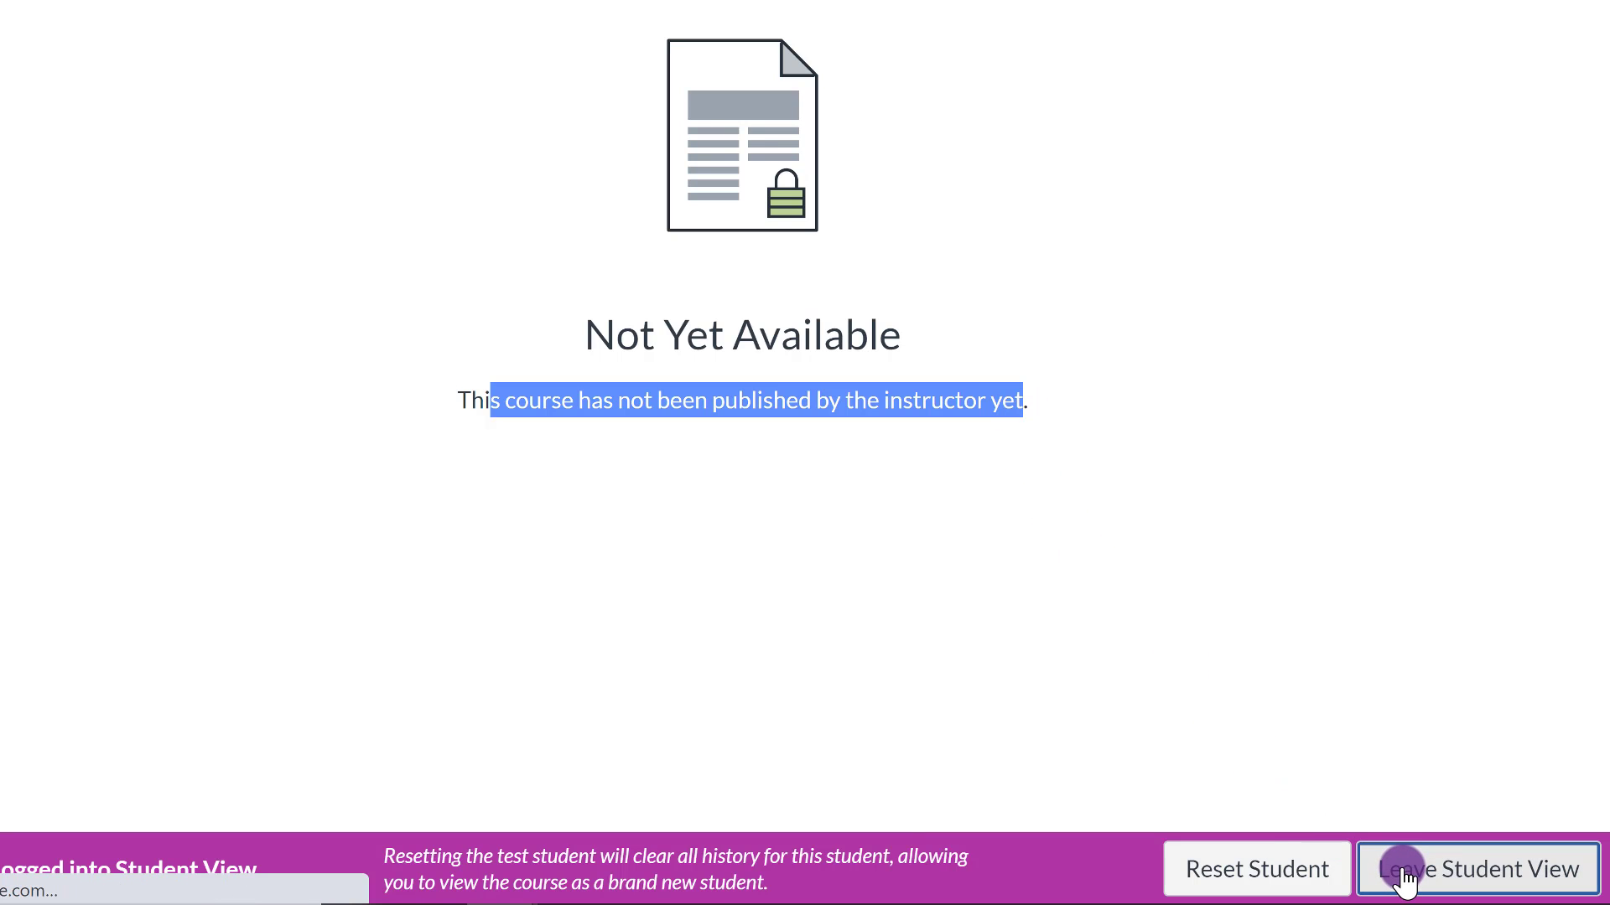
click(1478, 869)
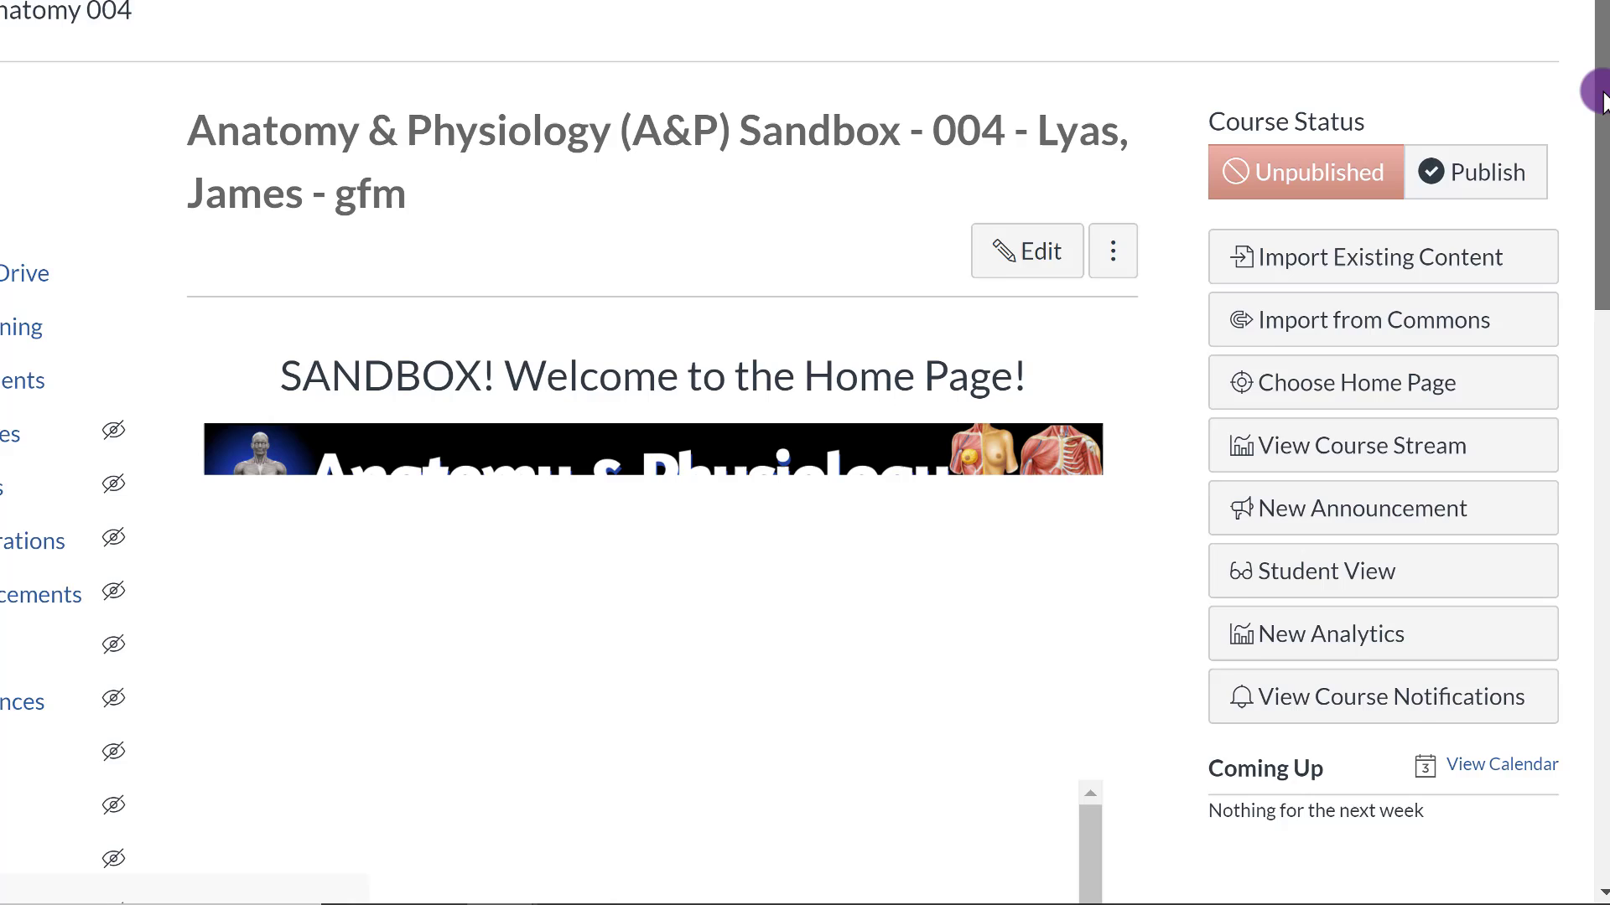
scroll(down, 3)
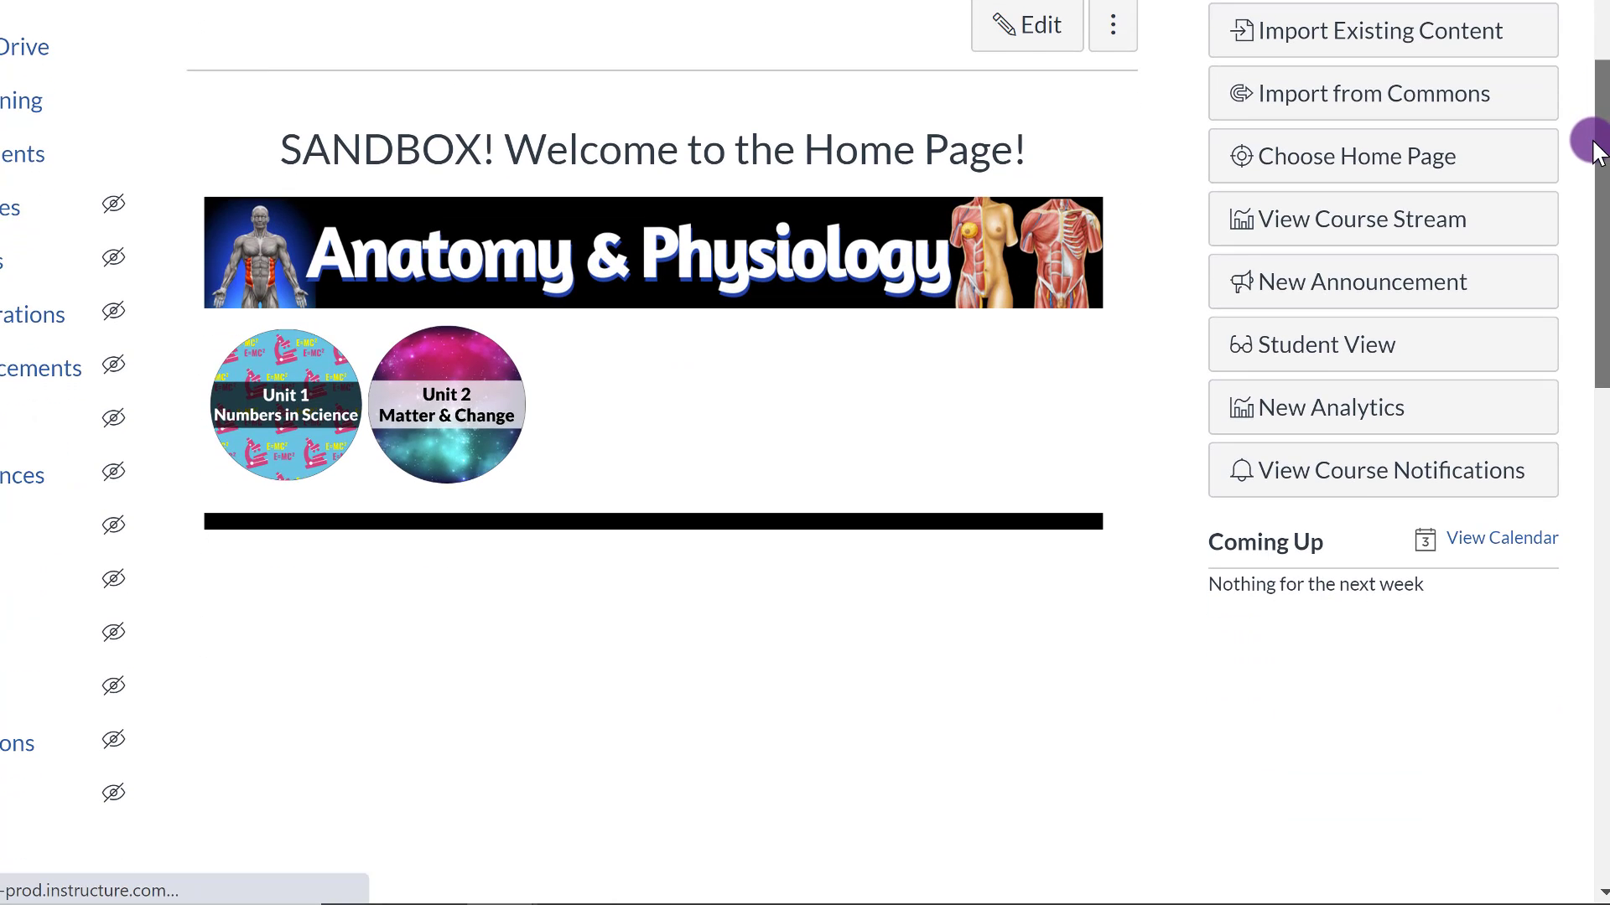